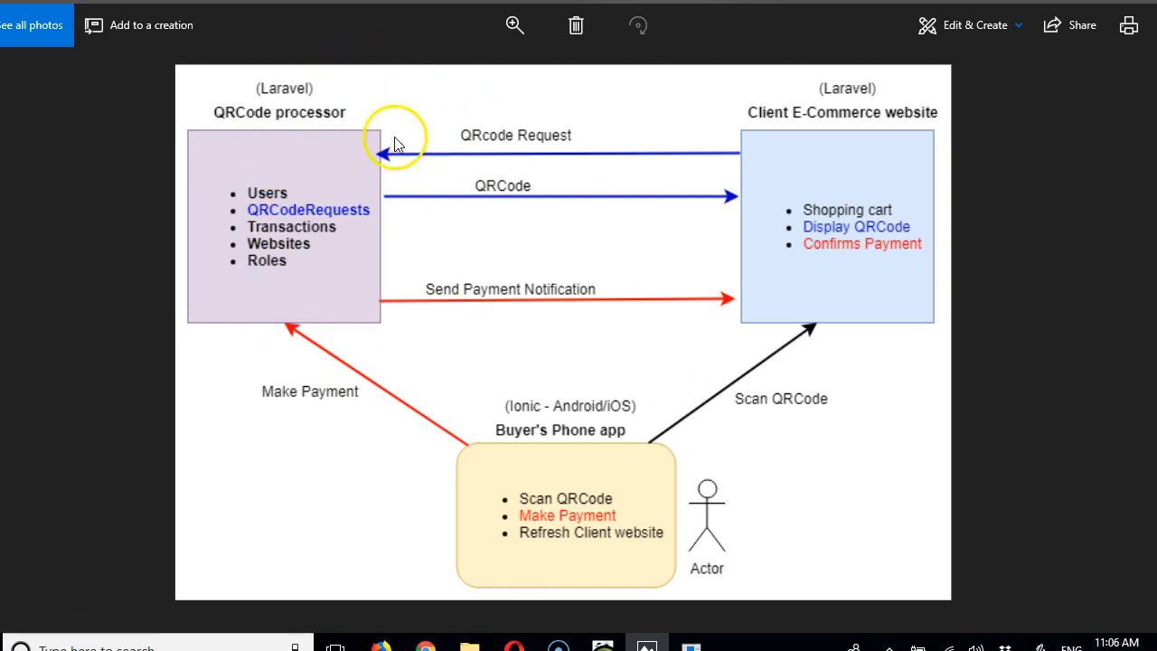
{"action": "mouse_move", "coordinate": [653, 593]}
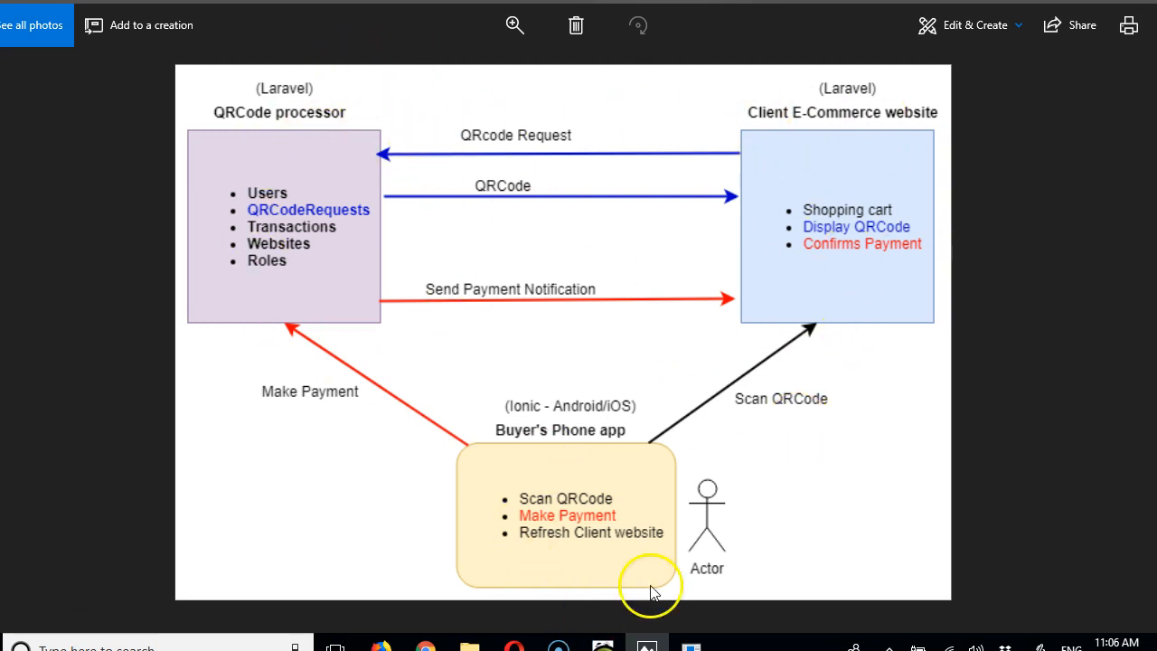
{"action": "mouse_move", "coordinate": [342, 257]}
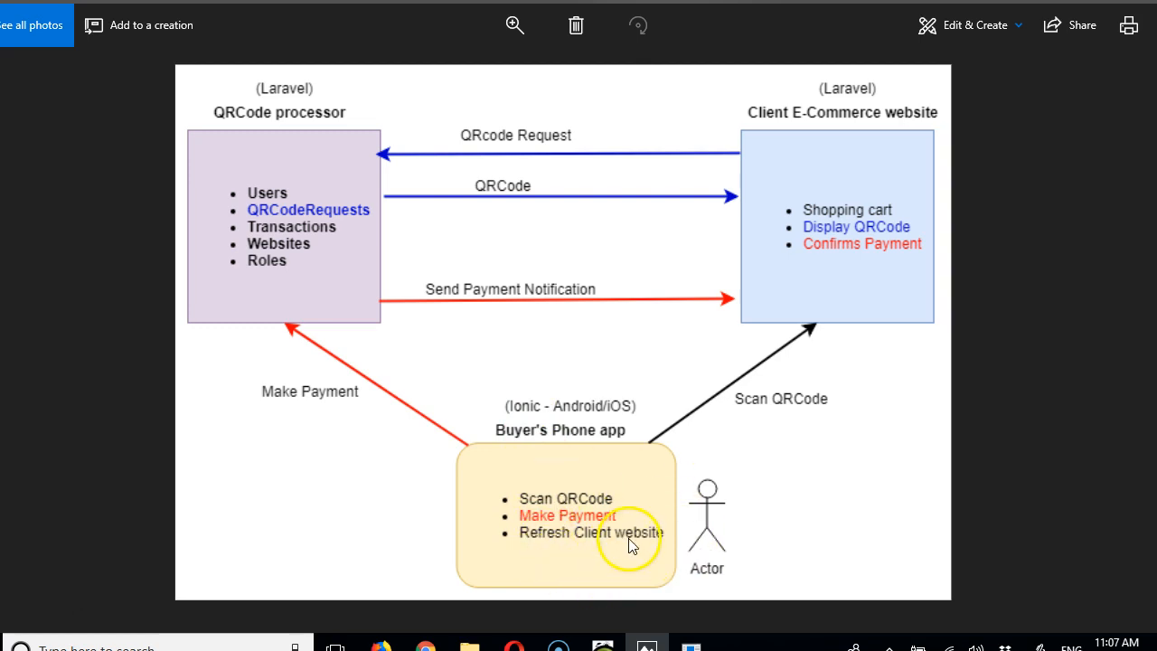
{"action": "mouse_move", "coordinate": [633, 532]}
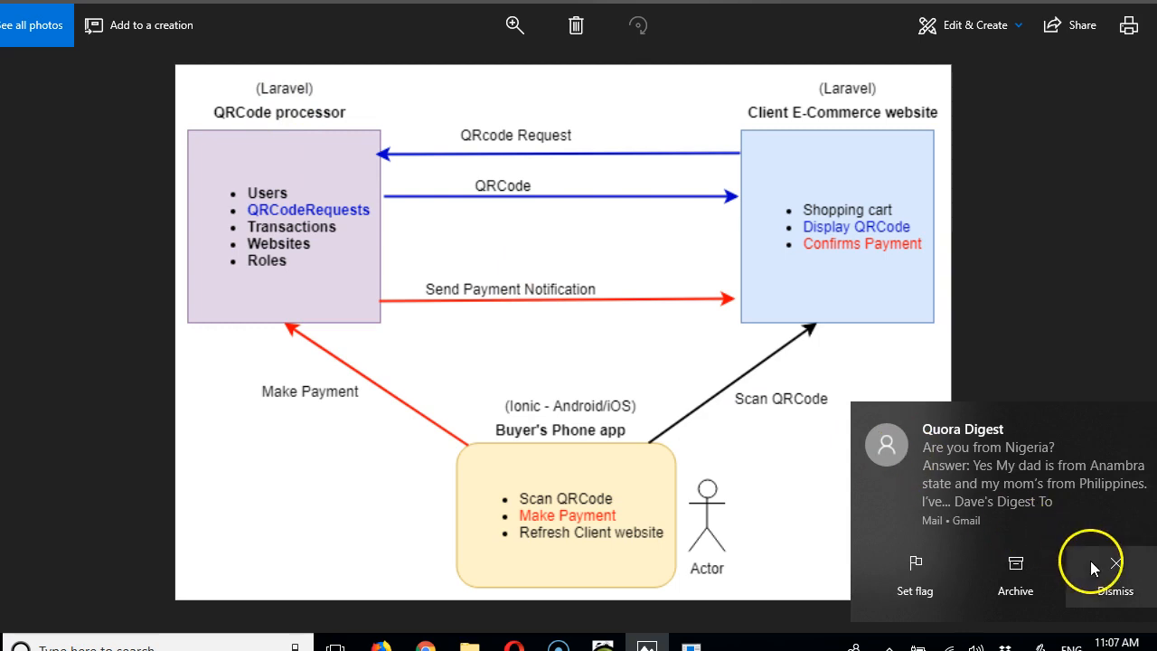
Dismiss the Mail toast notification so the payment diagram is fully visible
{"action": "left_click", "coordinate": [1115, 564]}
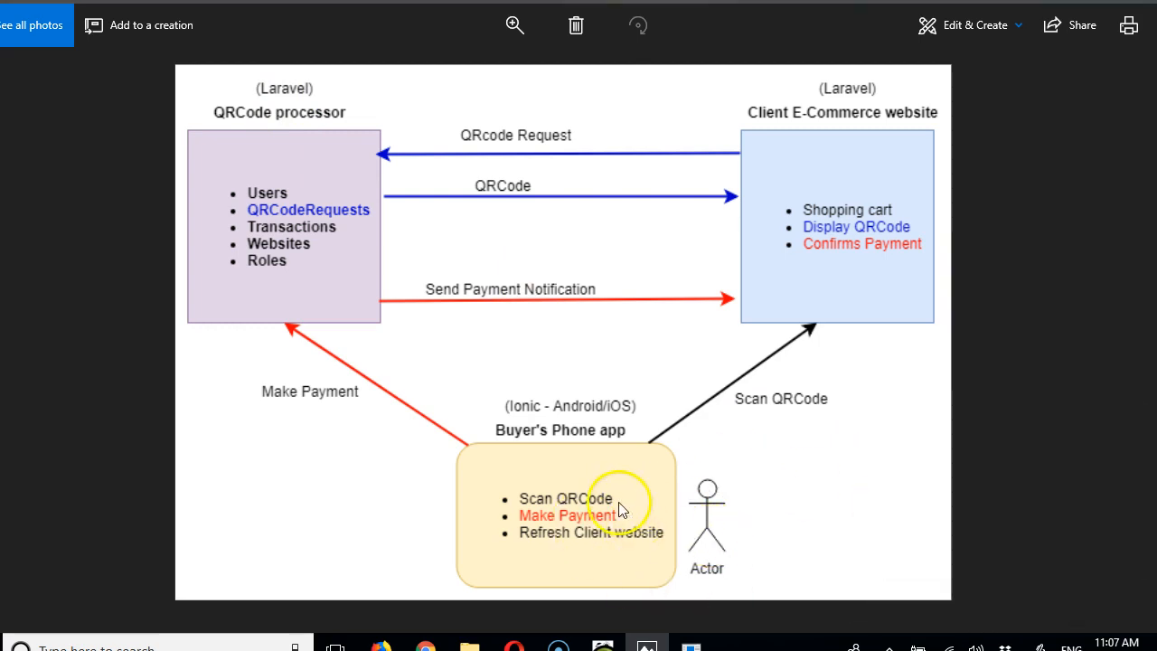
{"action": "mouse_move", "coordinate": [557, 531]}
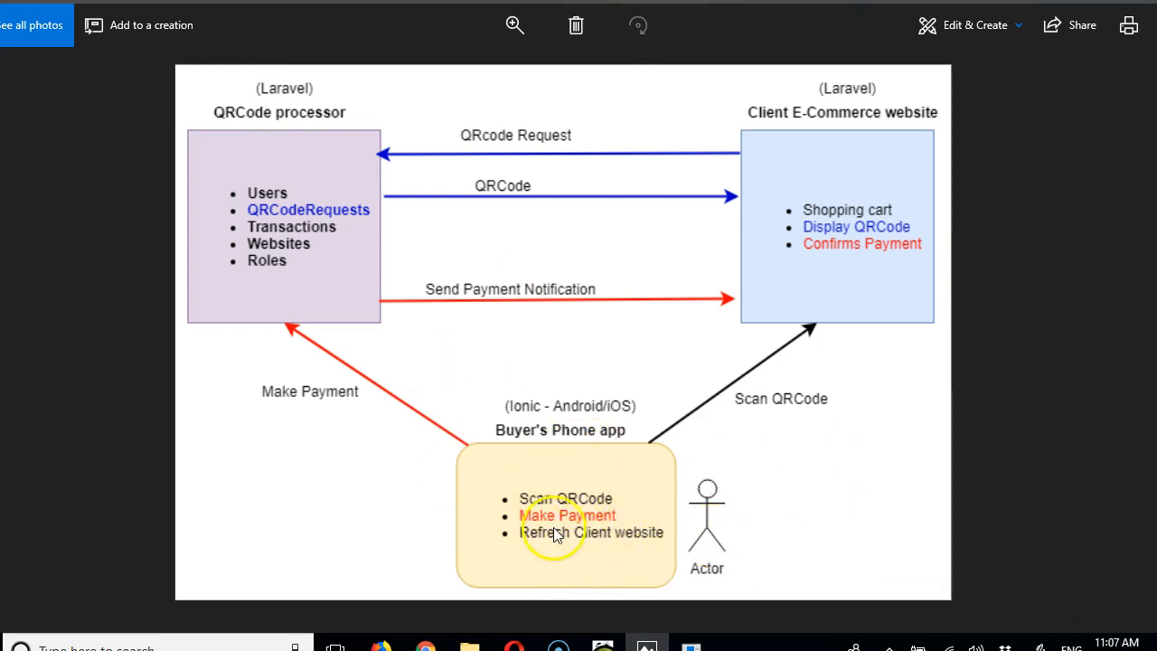
{"action": "mouse_move", "coordinate": [875, 328]}
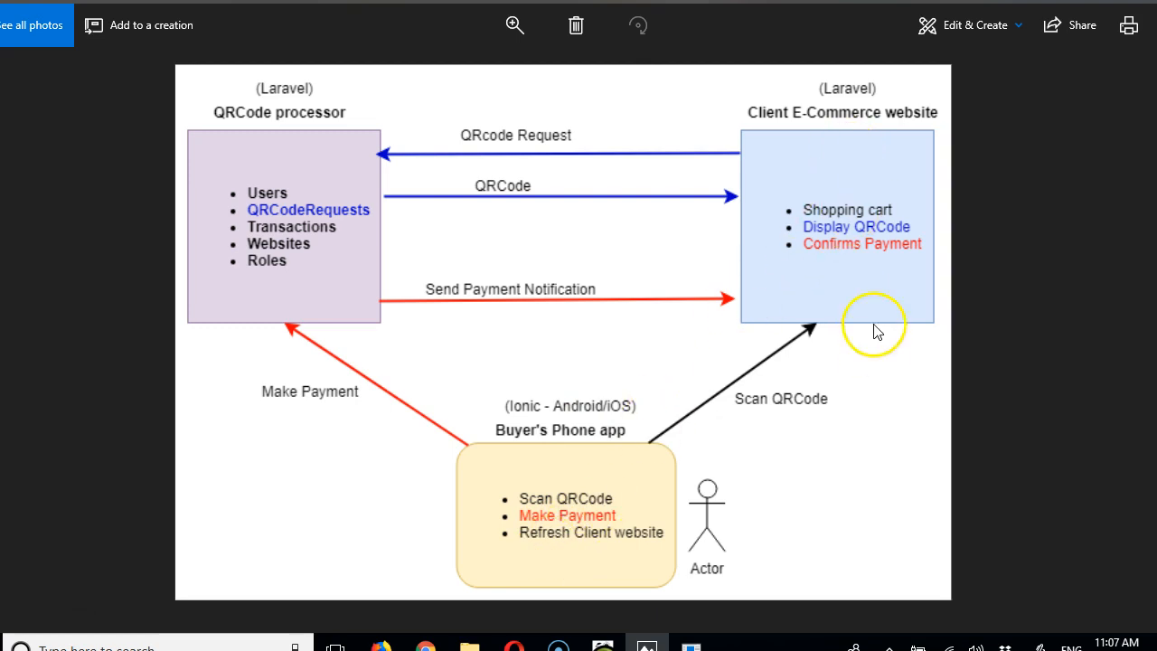
{"action": "mouse_move", "coordinate": [828, 275]}
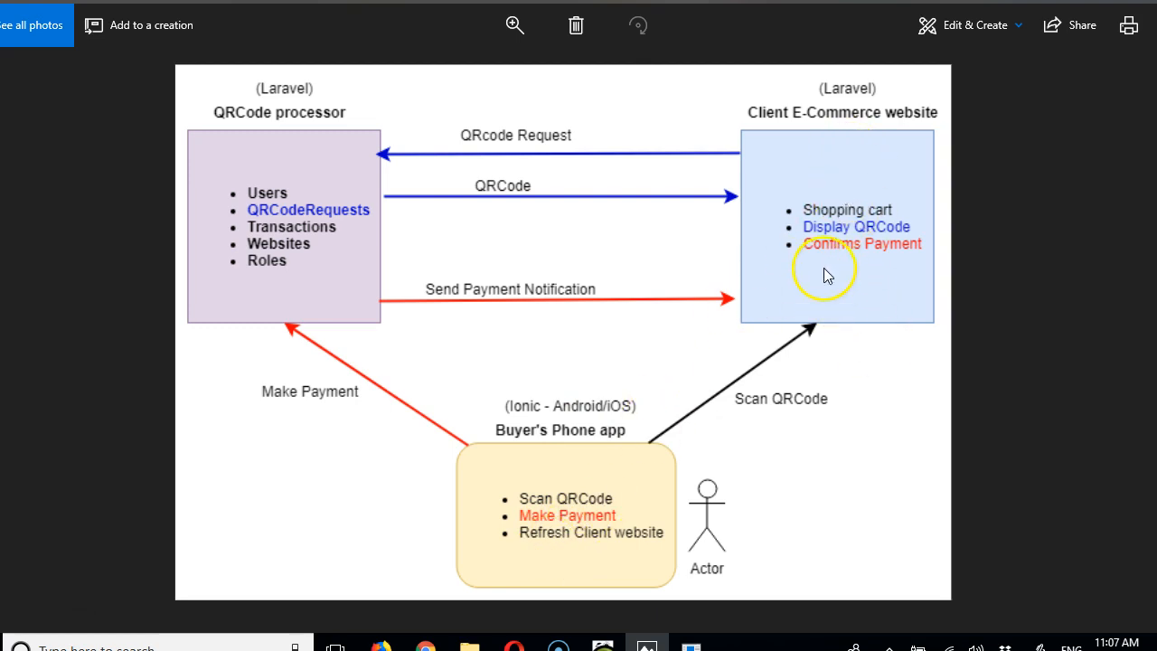
{"action": "mouse_move", "coordinate": [868, 288]}
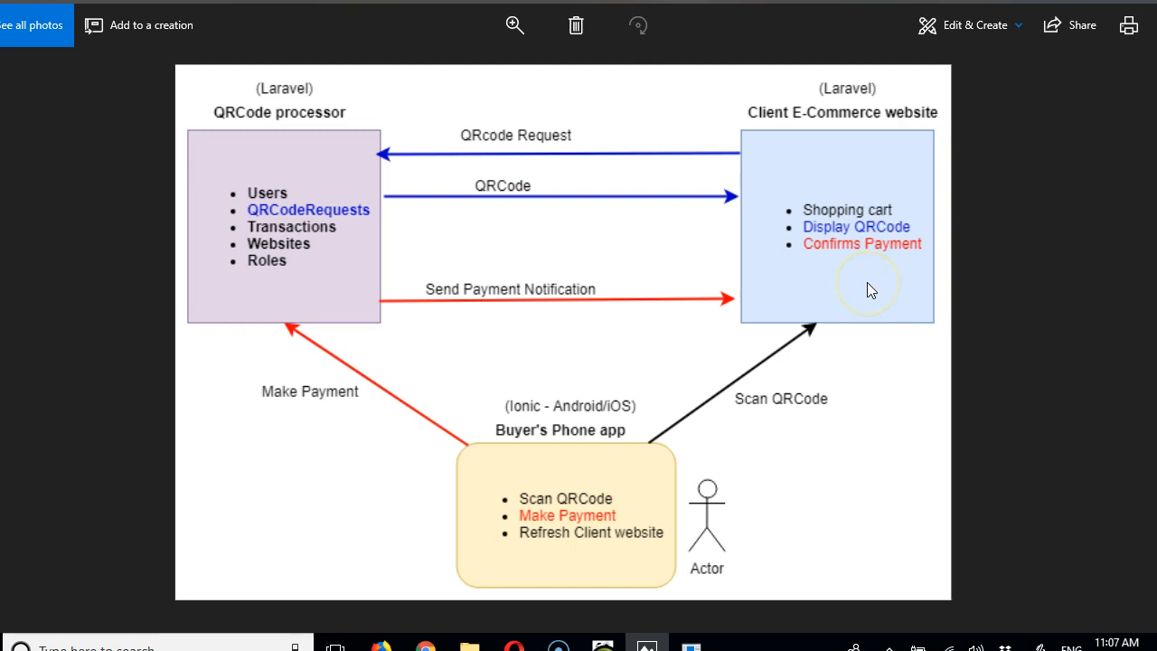
{"action": "mouse_move", "coordinate": [841, 329]}
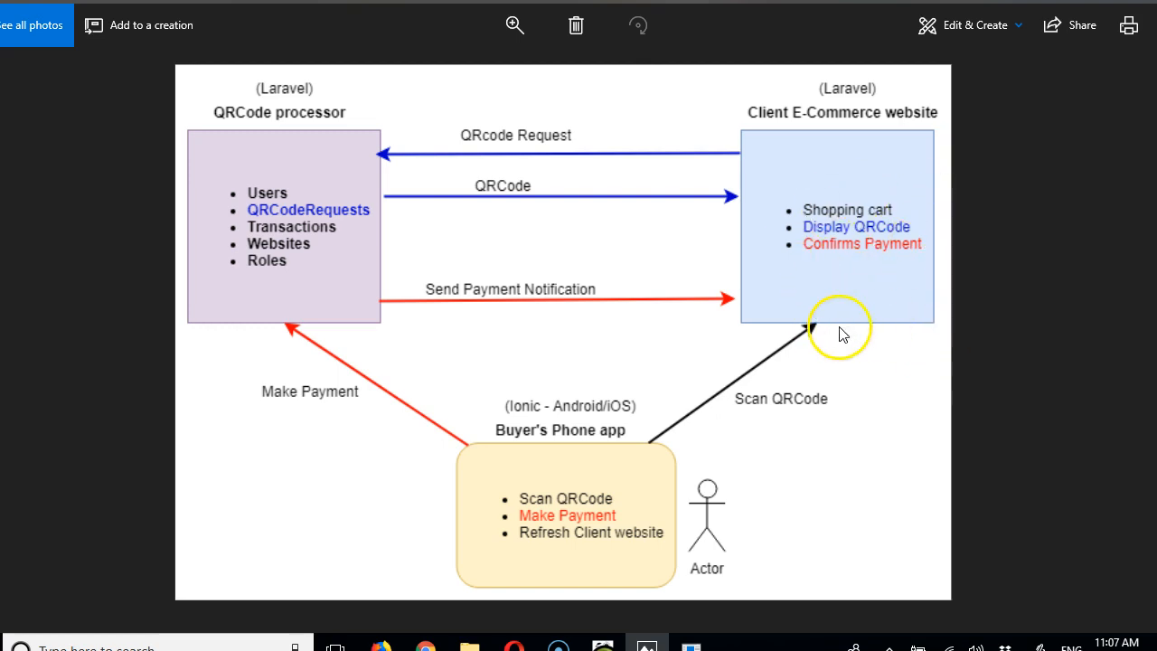
{"action": "mouse_move", "coordinate": [848, 253]}
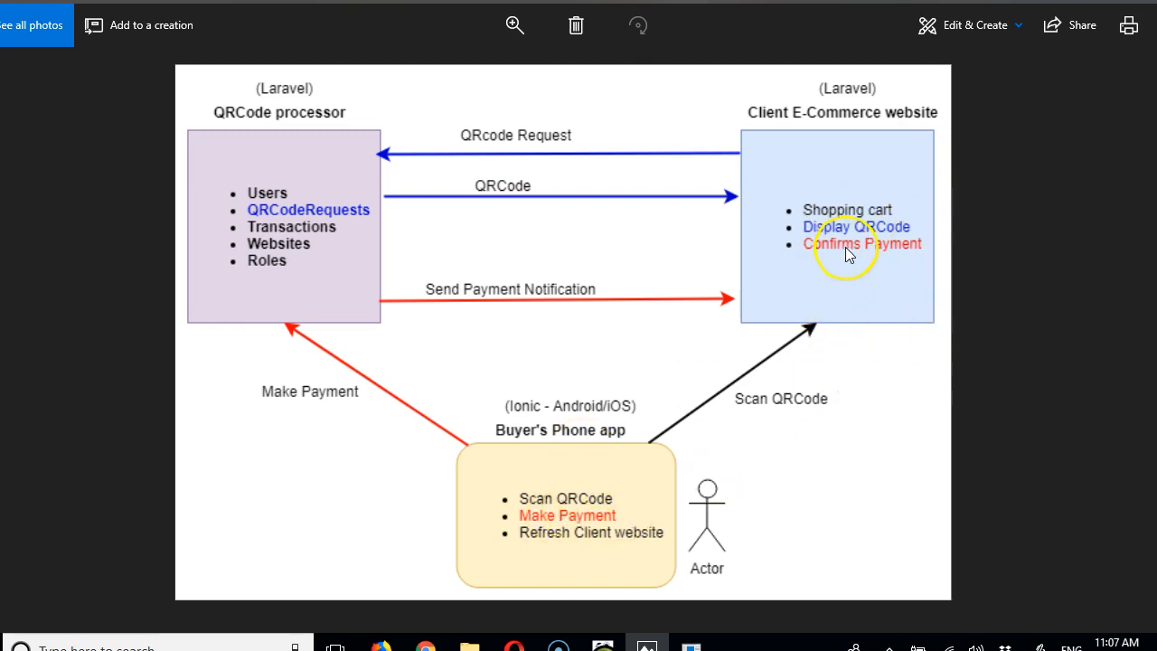
{"action": "mouse_move", "coordinate": [719, 461]}
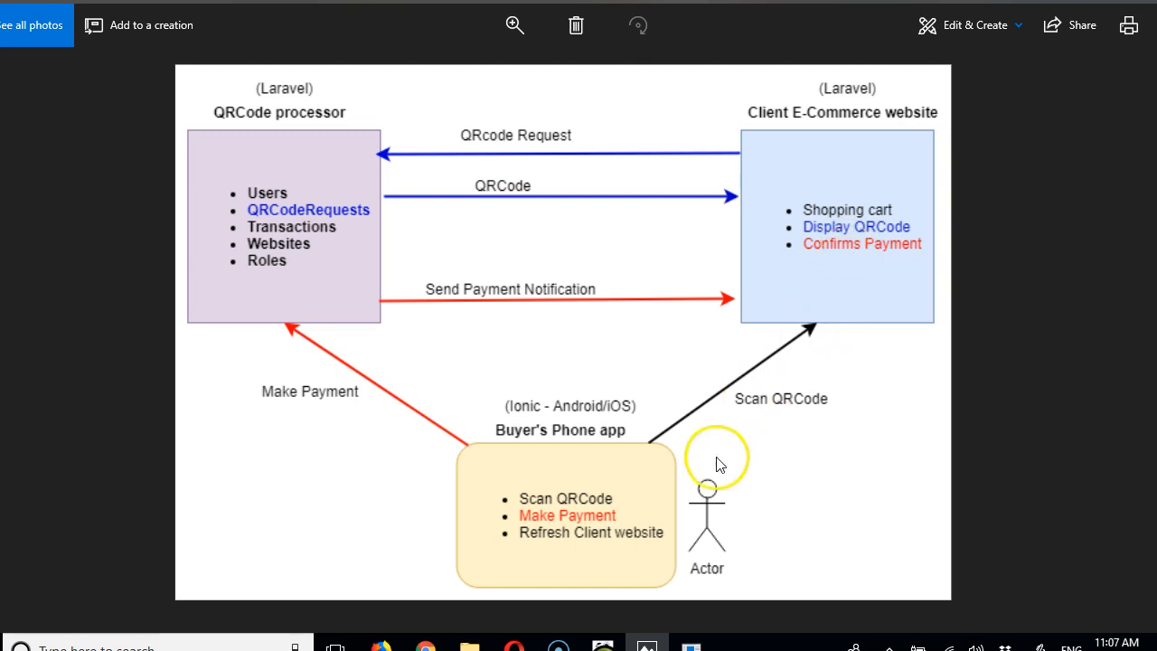
{"action": "mouse_move", "coordinate": [796, 399]}
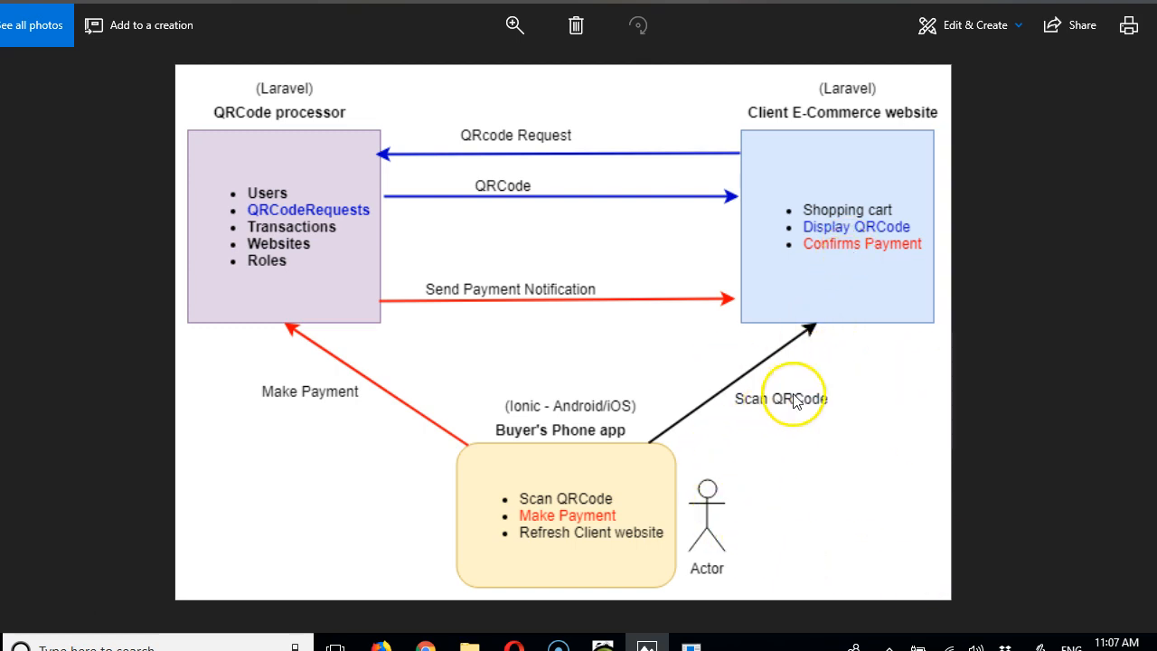
{"action": "mouse_move", "coordinate": [835, 503]}
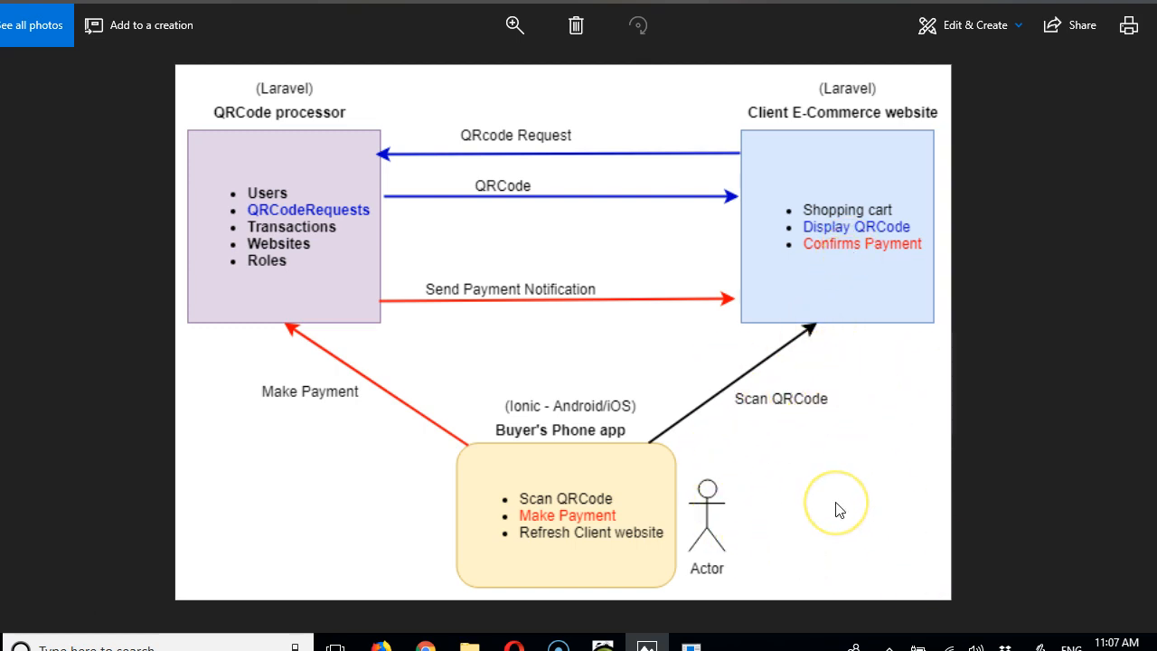
{"action": "mouse_move", "coordinate": [839, 509]}
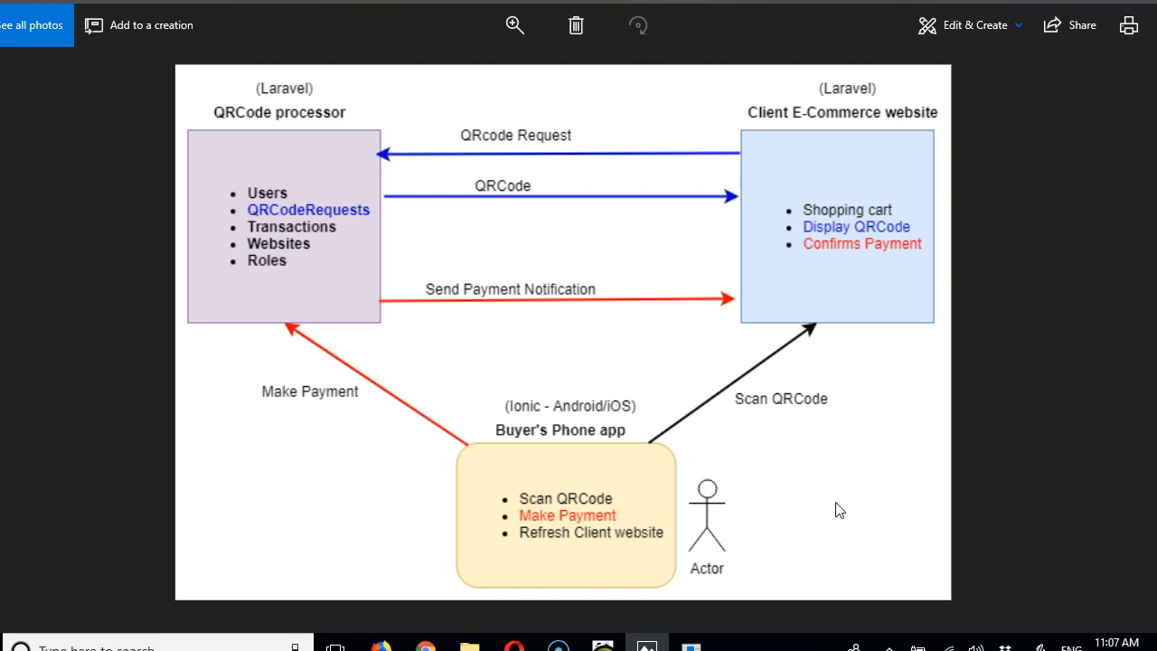
{"action": "mouse_move", "coordinate": [629, 467]}
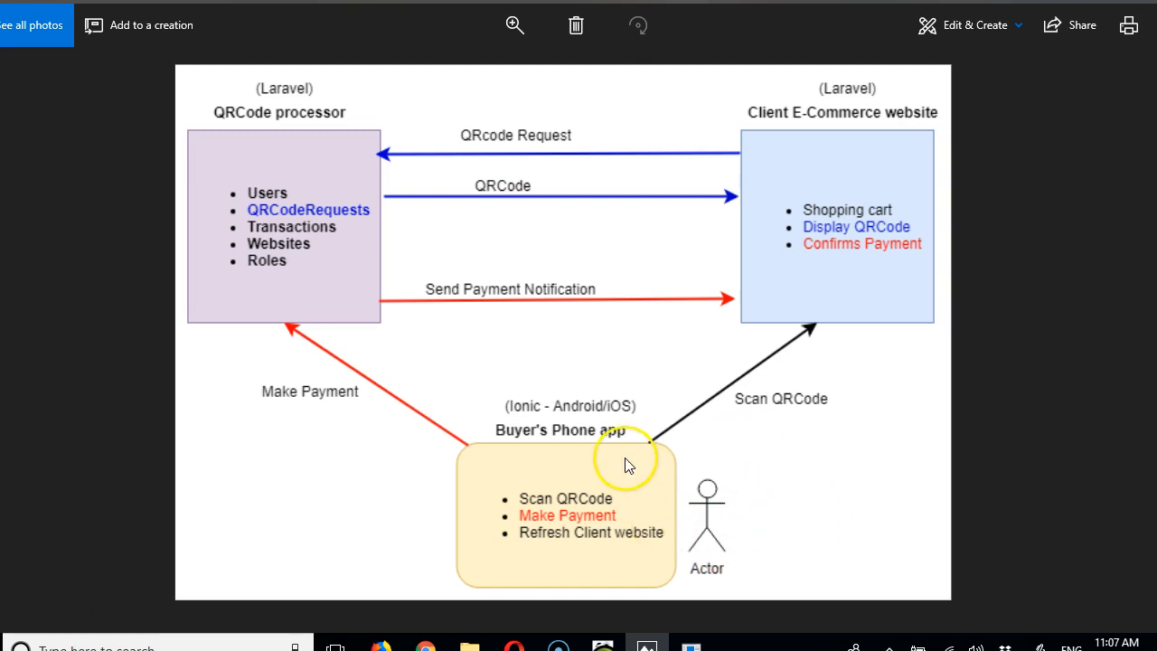
{"action": "mouse_move", "coordinate": [854, 280]}
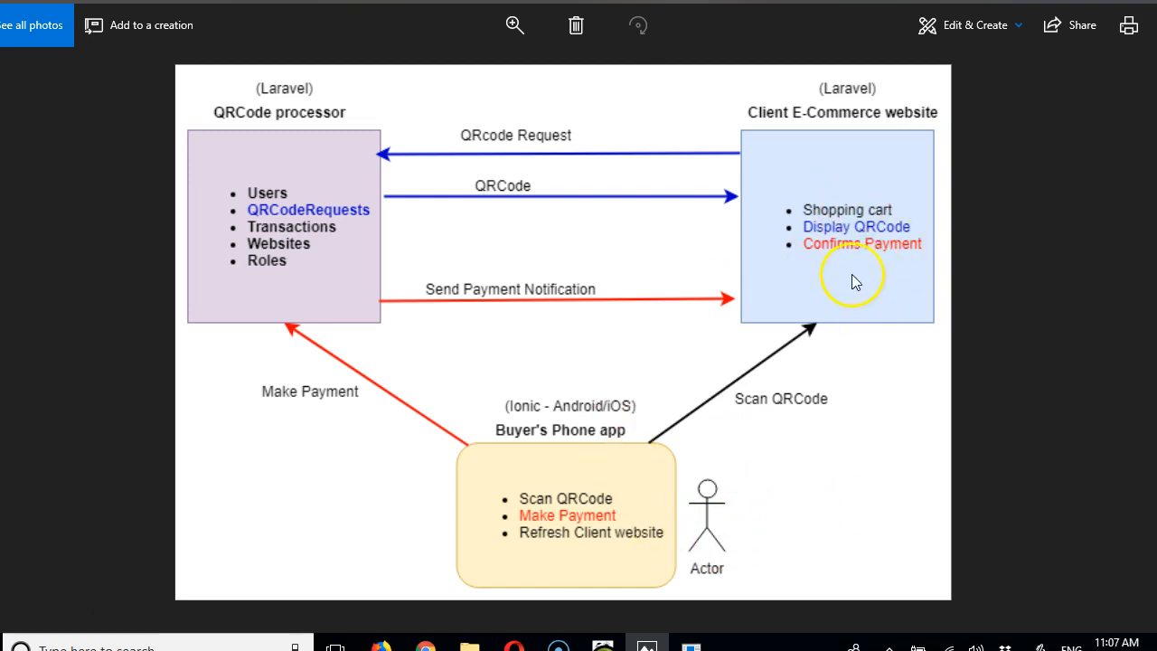
{"action": "mouse_move", "coordinate": [893, 260]}
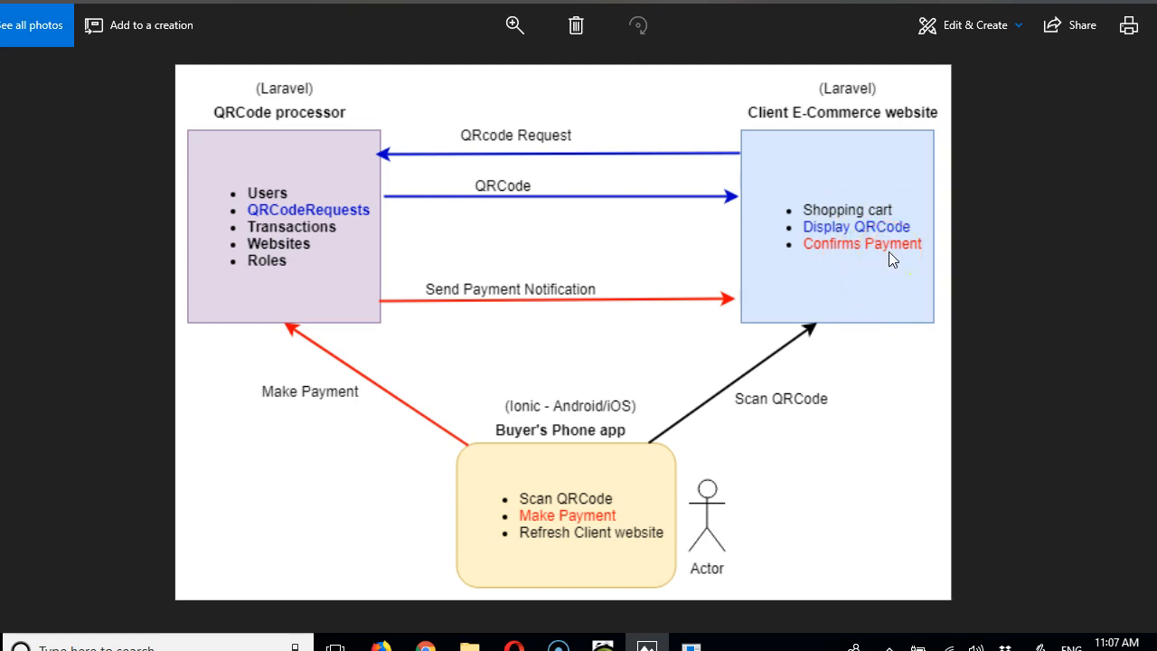
{"action": "mouse_move", "coordinate": [756, 228]}
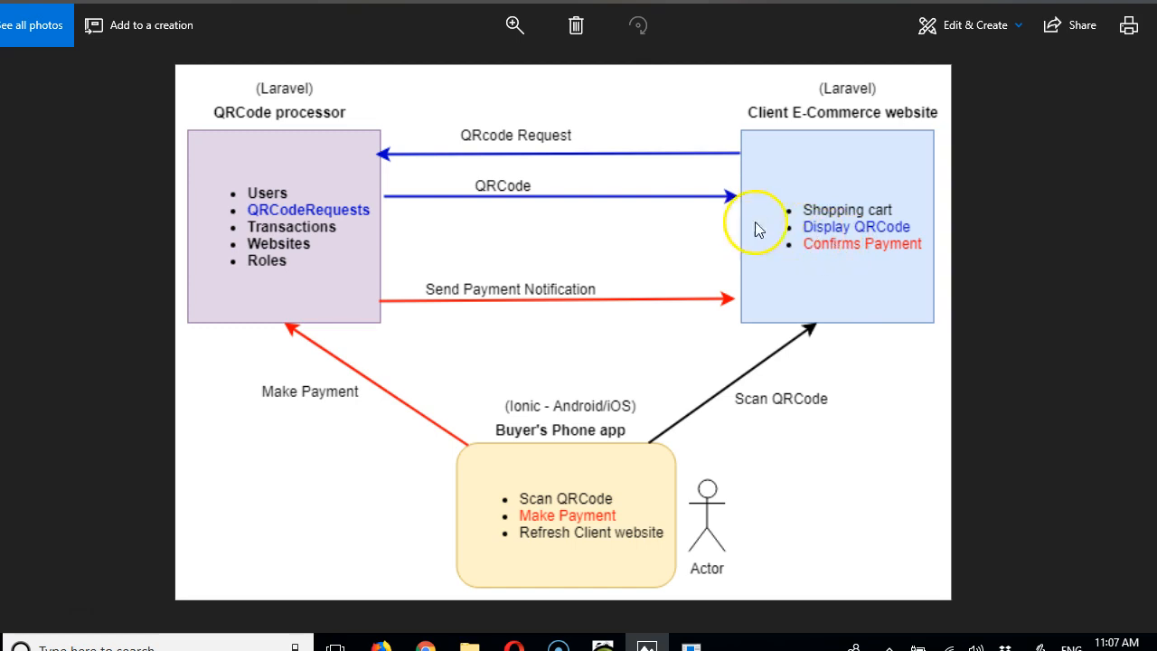
{"action": "mouse_move", "coordinate": [488, 526]}
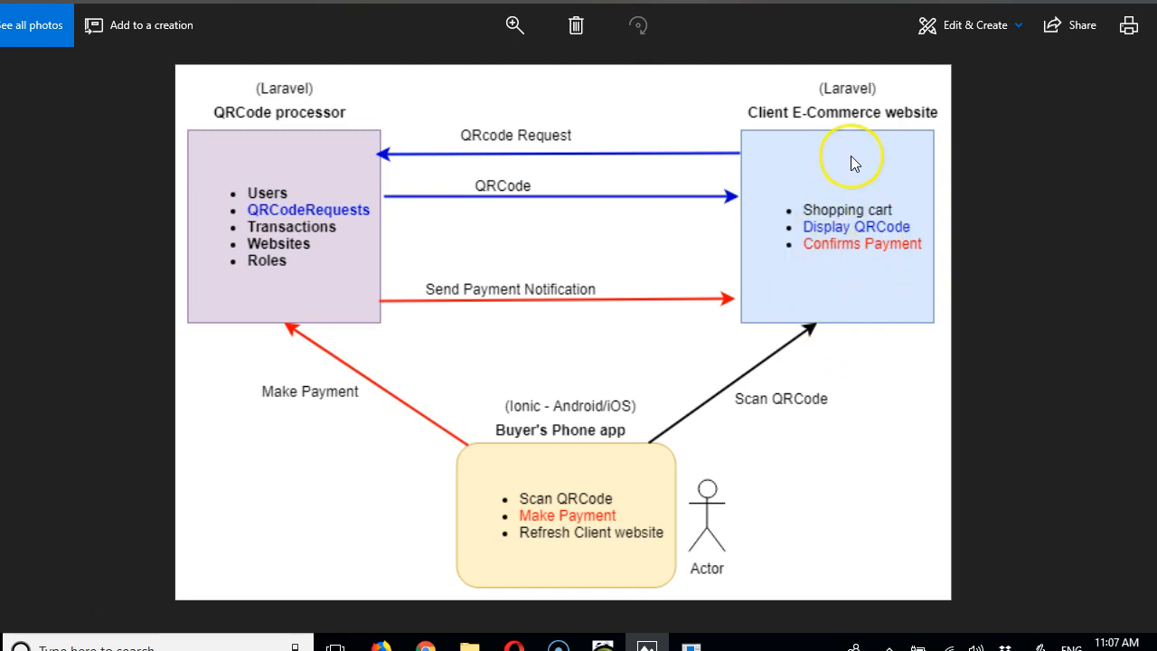
{"action": "mouse_move", "coordinate": [378, 141]}
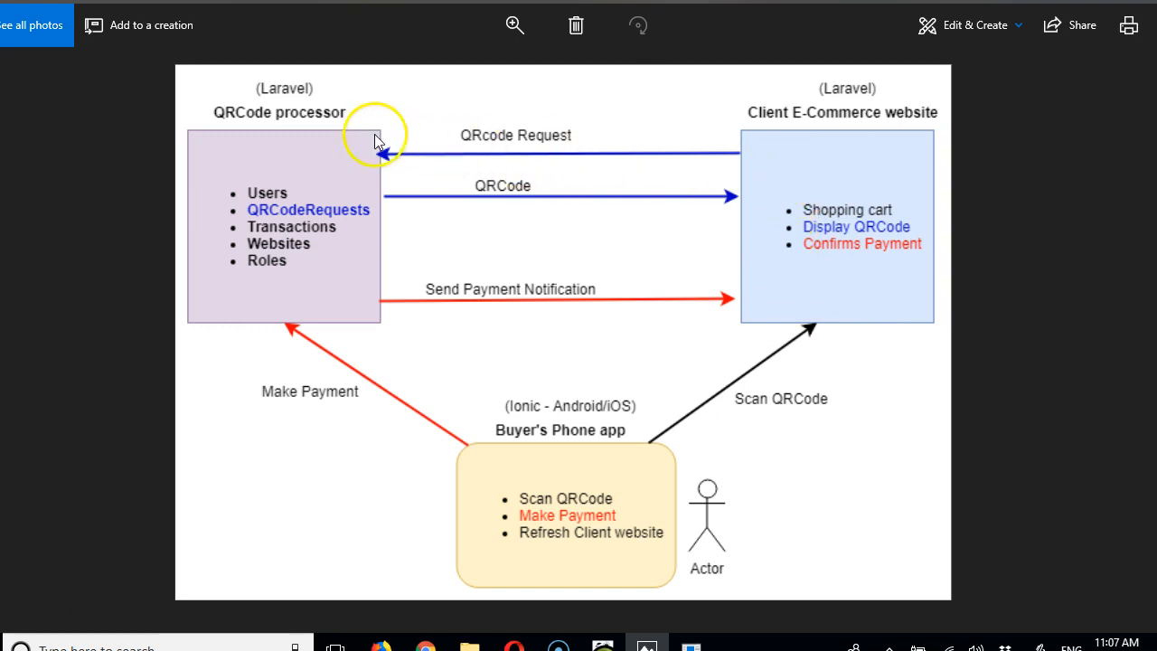
{"action": "mouse_move", "coordinate": [292, 155]}
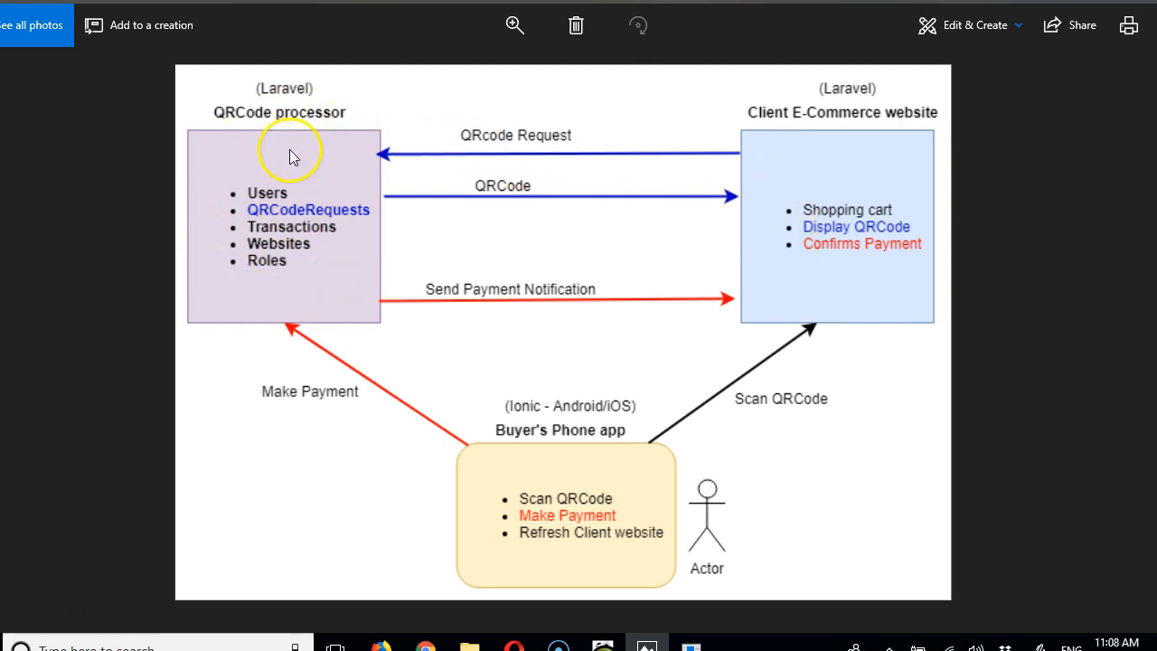
{"action": "mouse_move", "coordinate": [810, 152]}
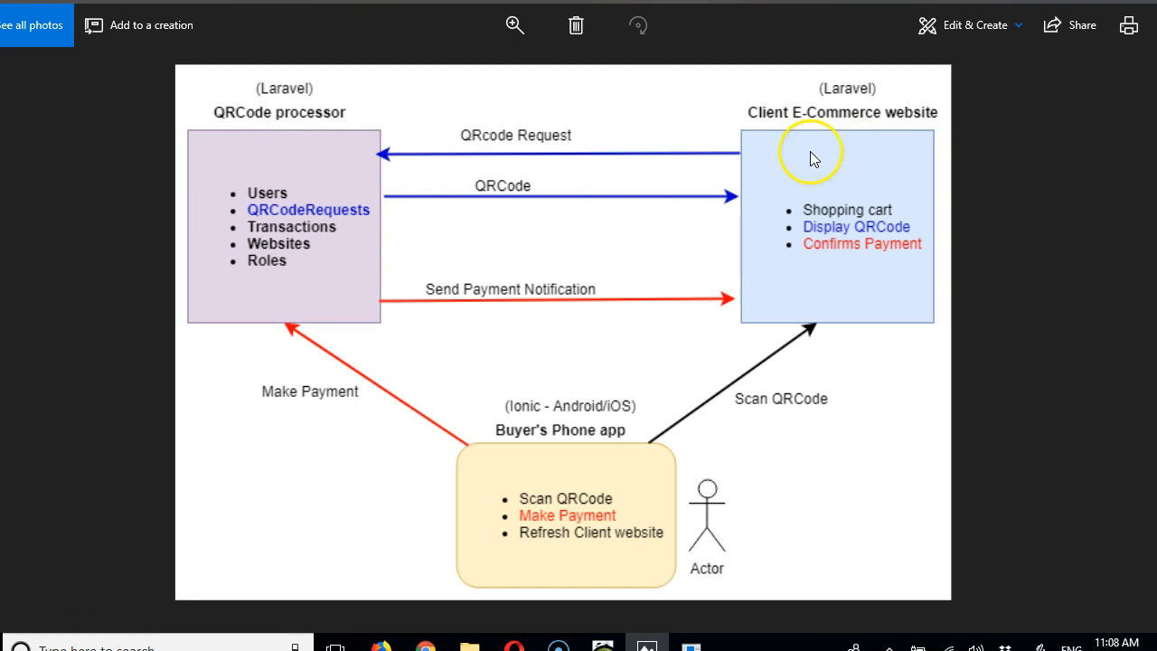
{"action": "mouse_move", "coordinate": [322, 171]}
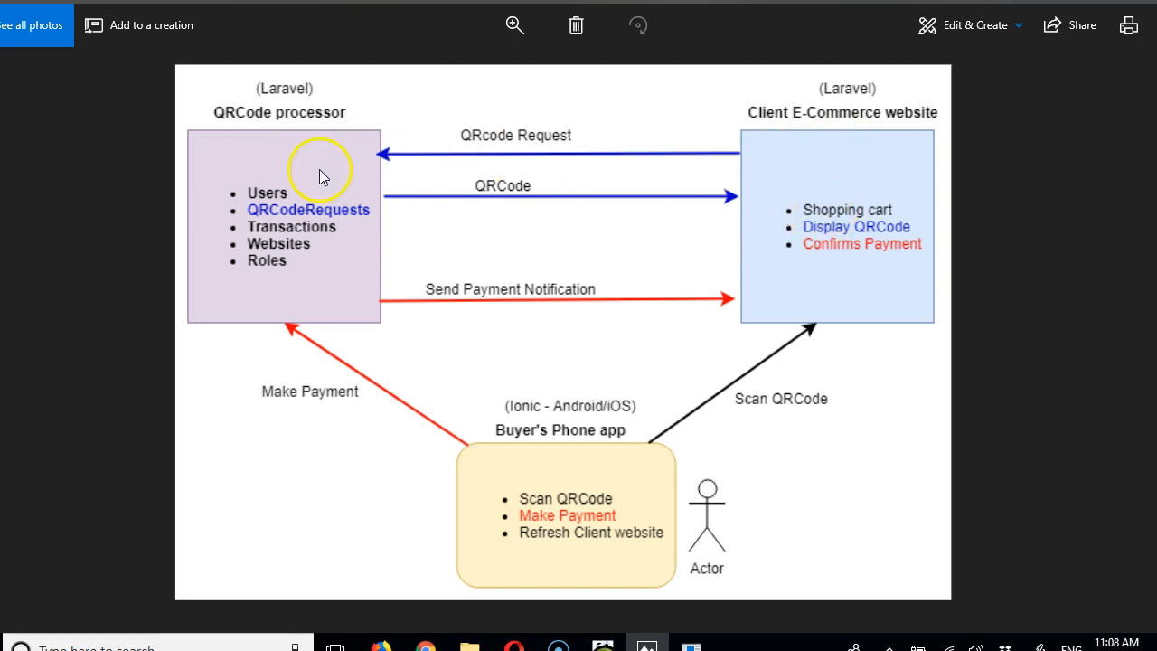
{"action": "mouse_move", "coordinate": [275, 260]}
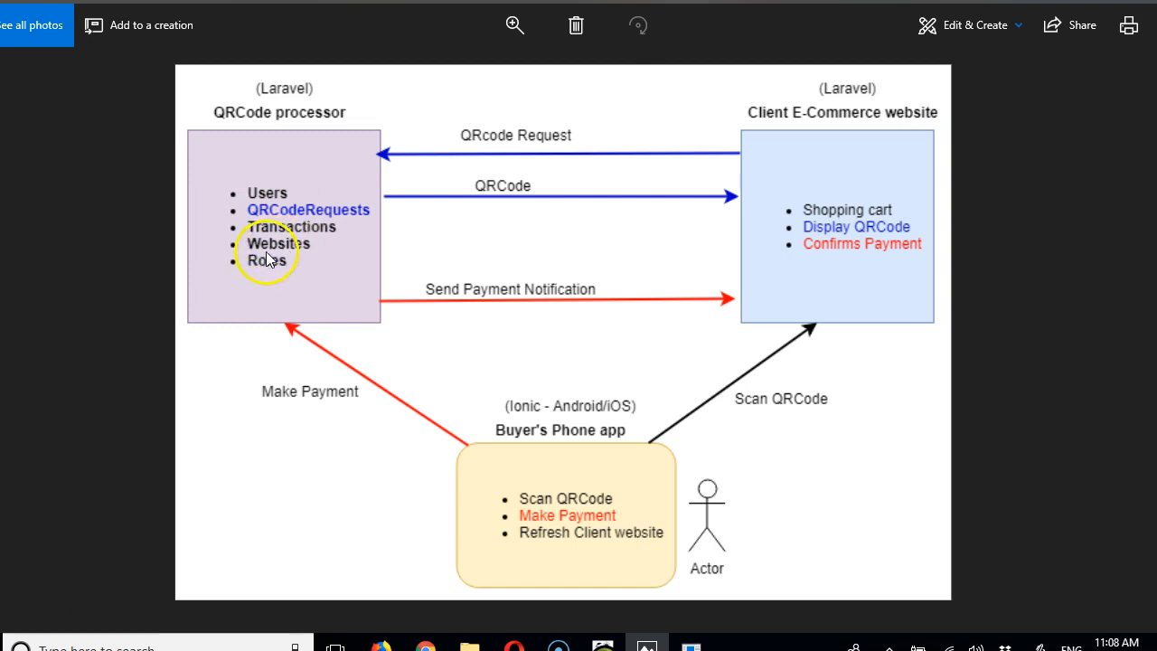
{"action": "mouse_move", "coordinate": [289, 250]}
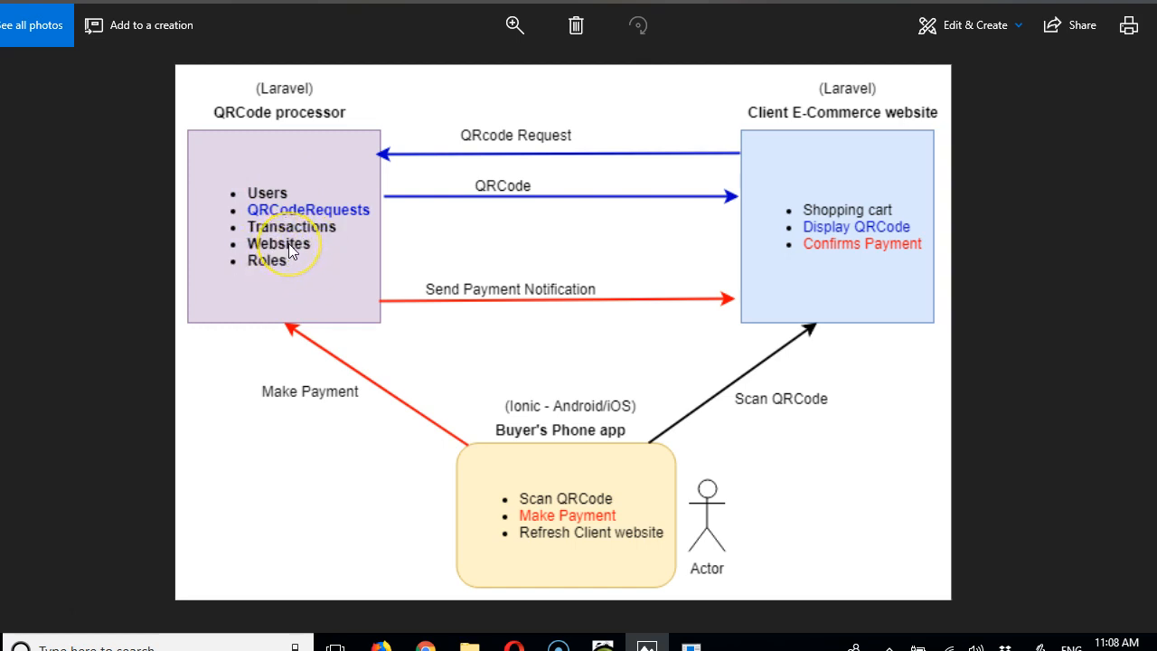
{"action": "mouse_move", "coordinate": [311, 249]}
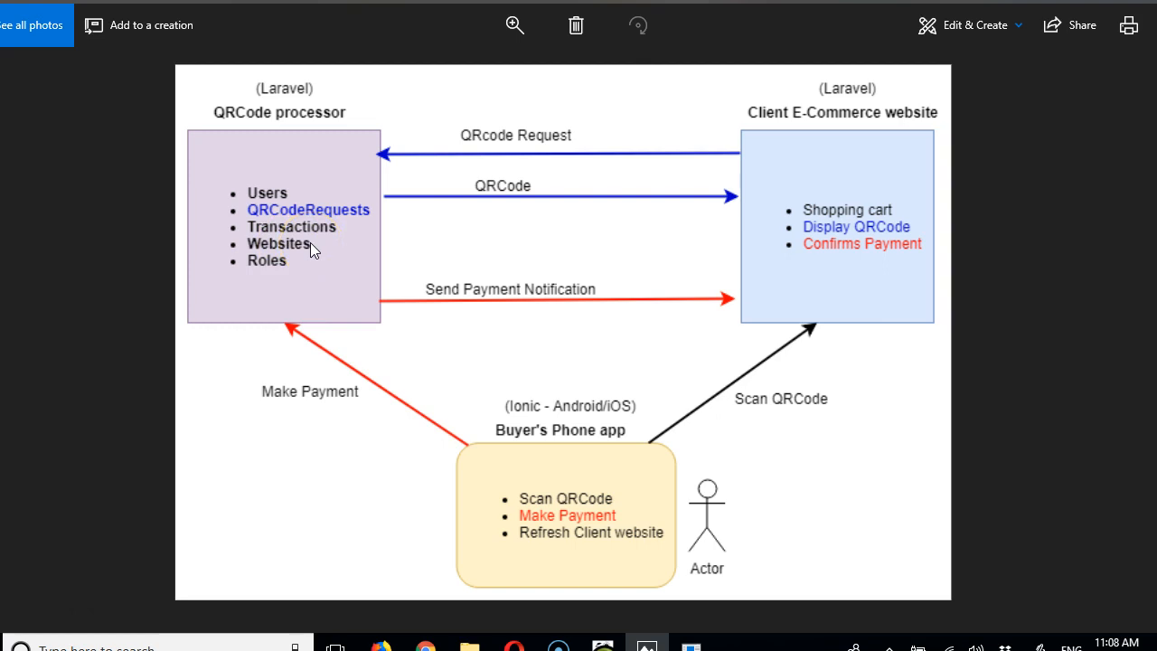
{"action": "left_click", "coordinate": [291, 253]}
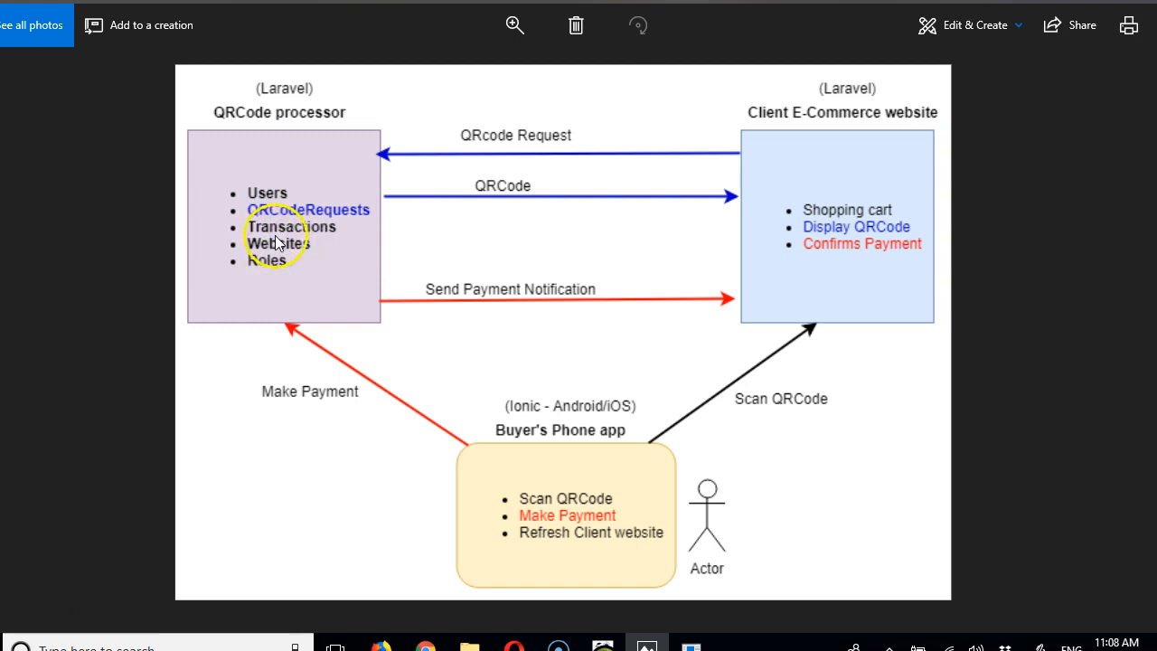
{"action": "mouse_move", "coordinate": [825, 214]}
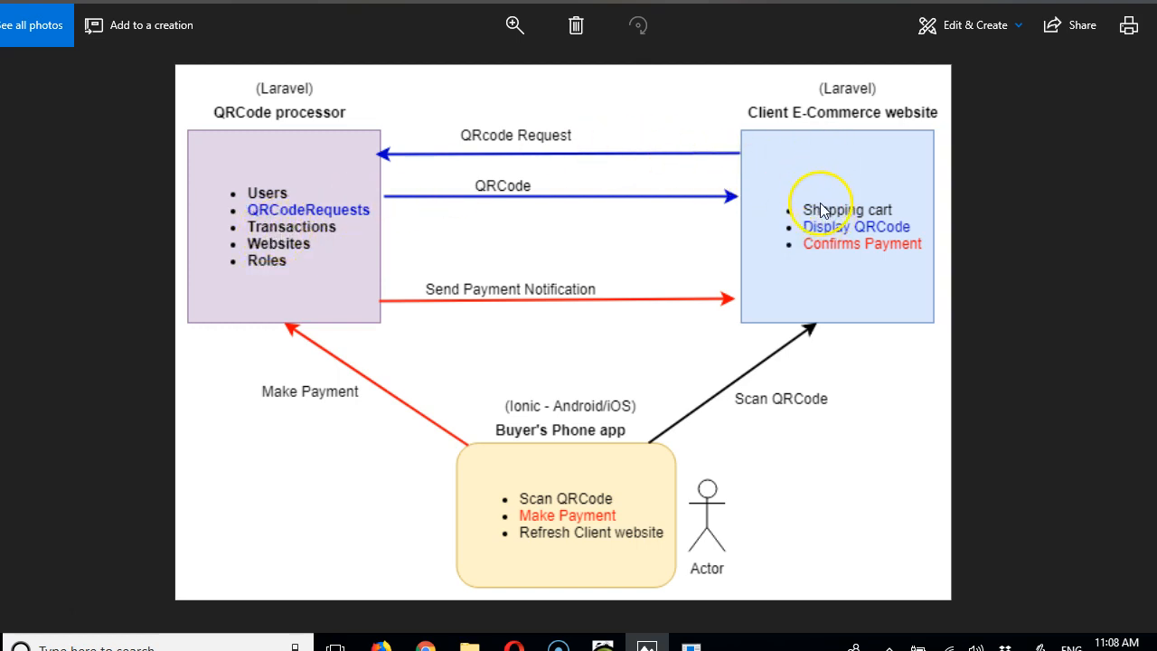
{"action": "mouse_move", "coordinate": [854, 213]}
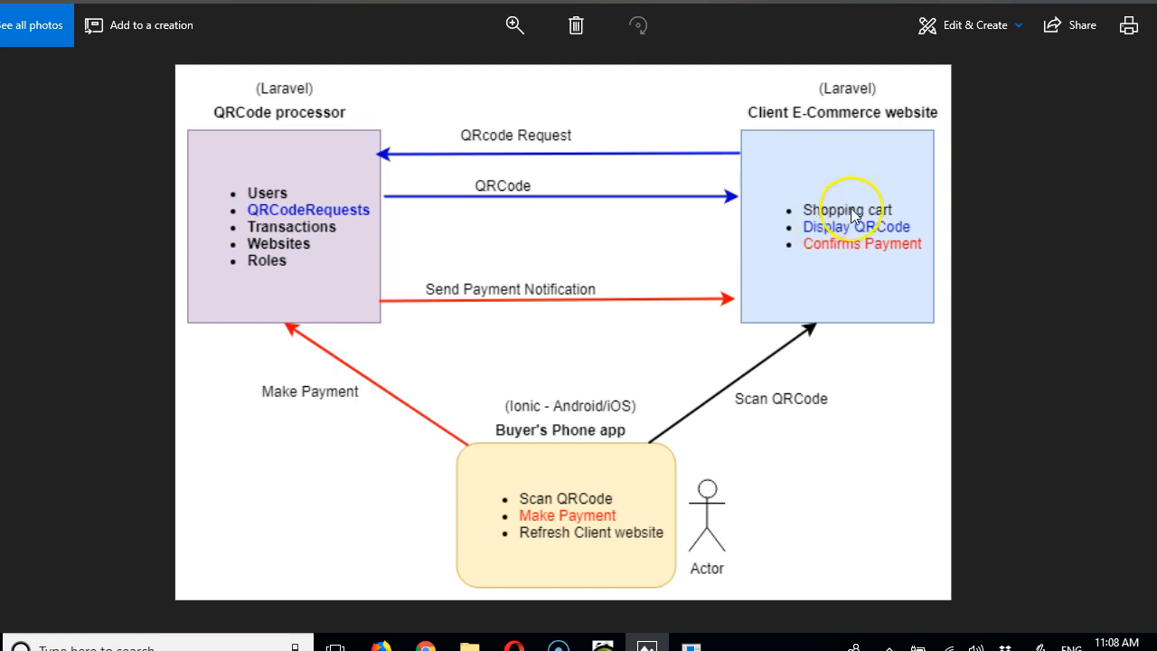
{"action": "mouse_move", "coordinate": [443, 146]}
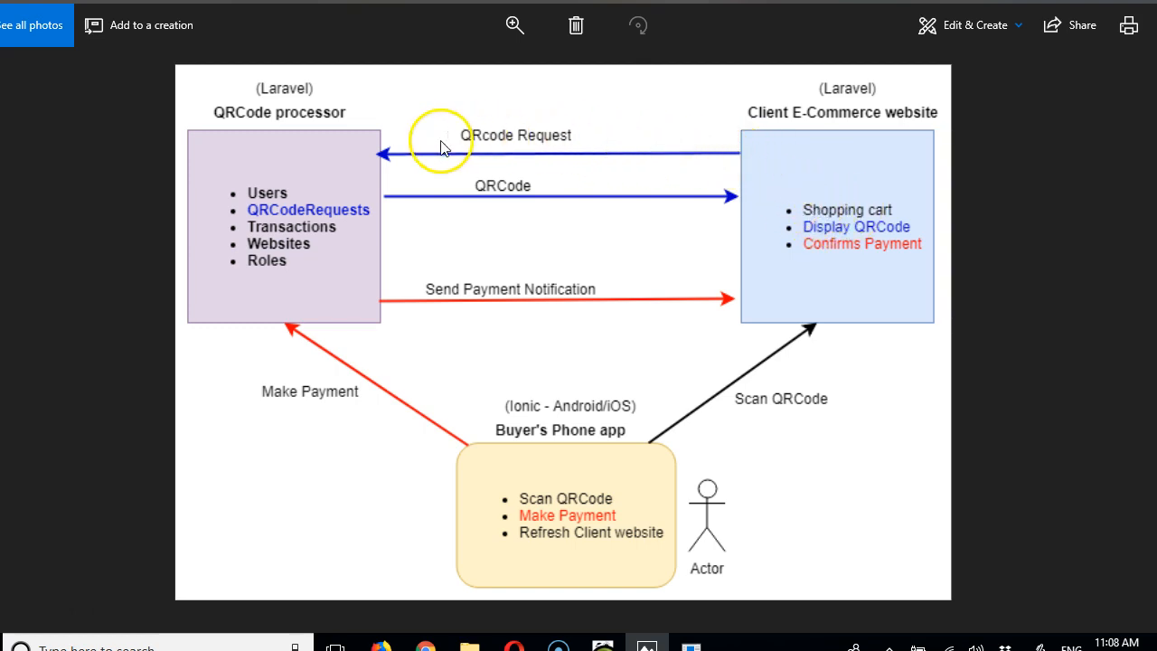
{"action": "mouse_move", "coordinate": [669, 154]}
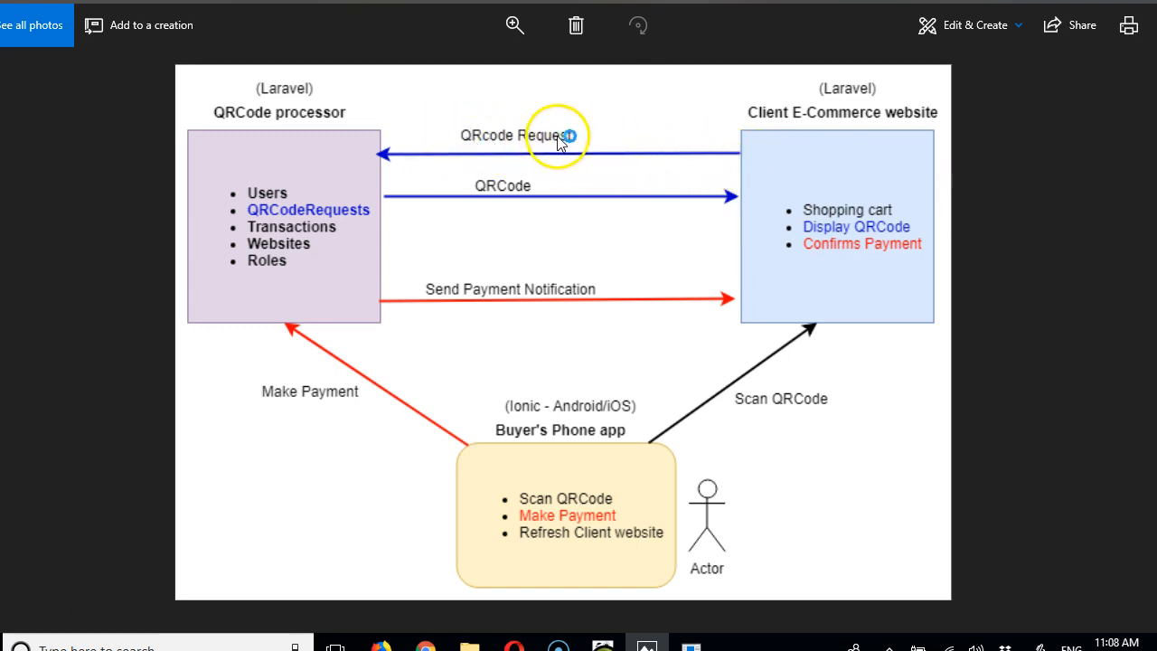
{"action": "mouse_move", "coordinate": [849, 181]}
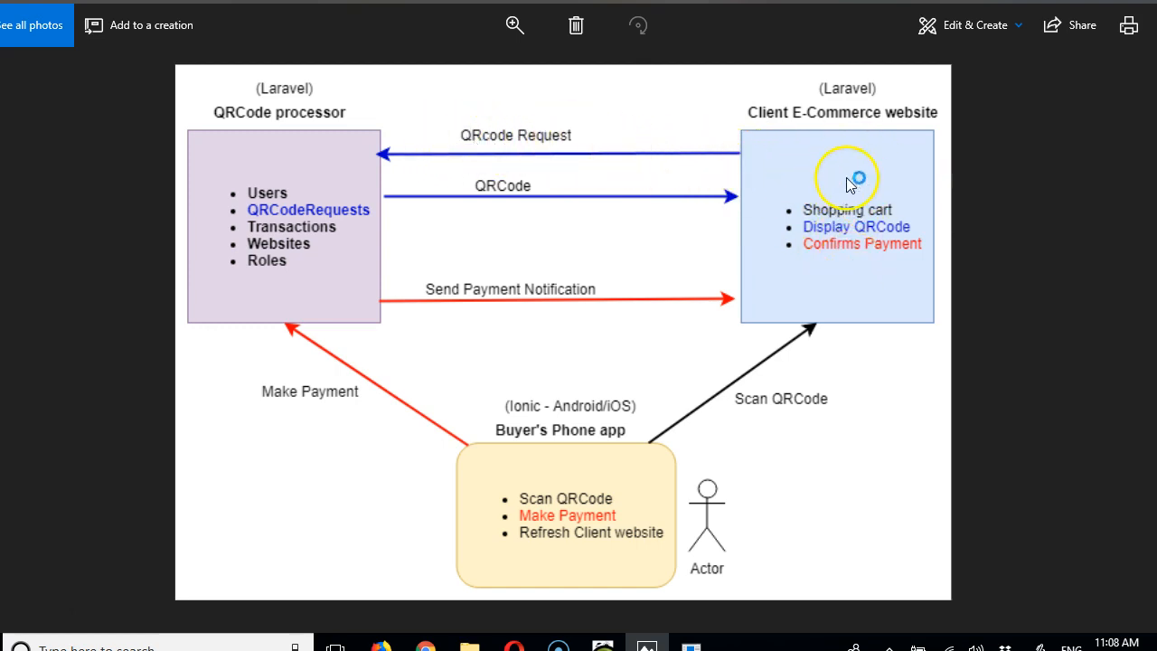
{"action": "mouse_move", "coordinate": [282, 190]}
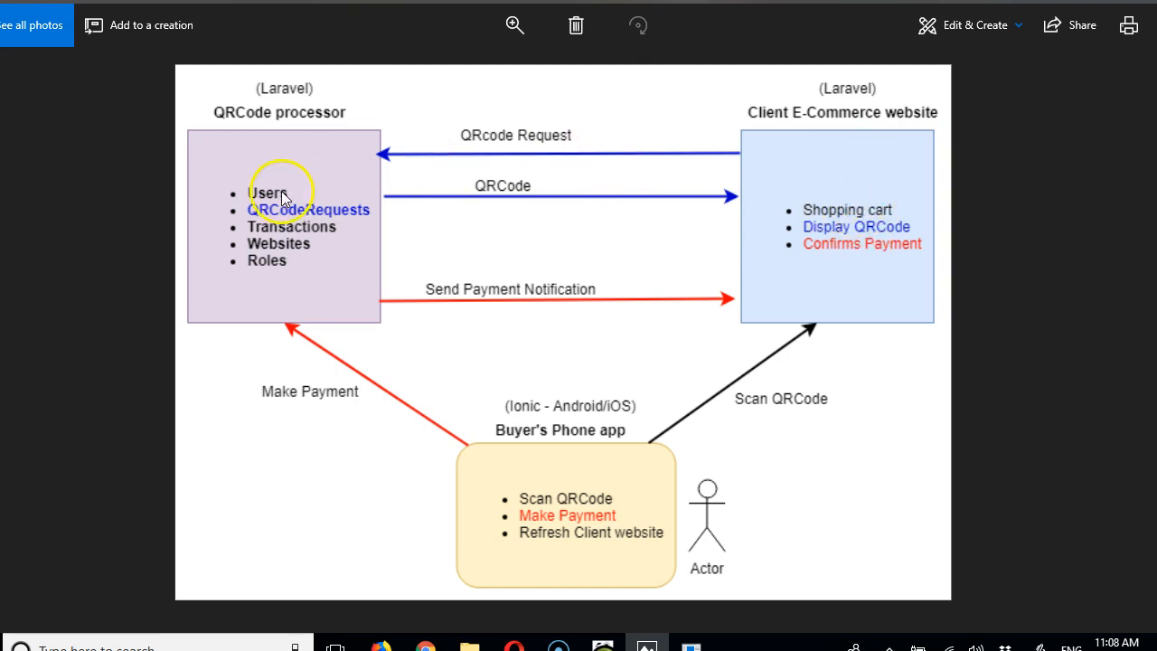
{"action": "mouse_move", "coordinate": [317, 206]}
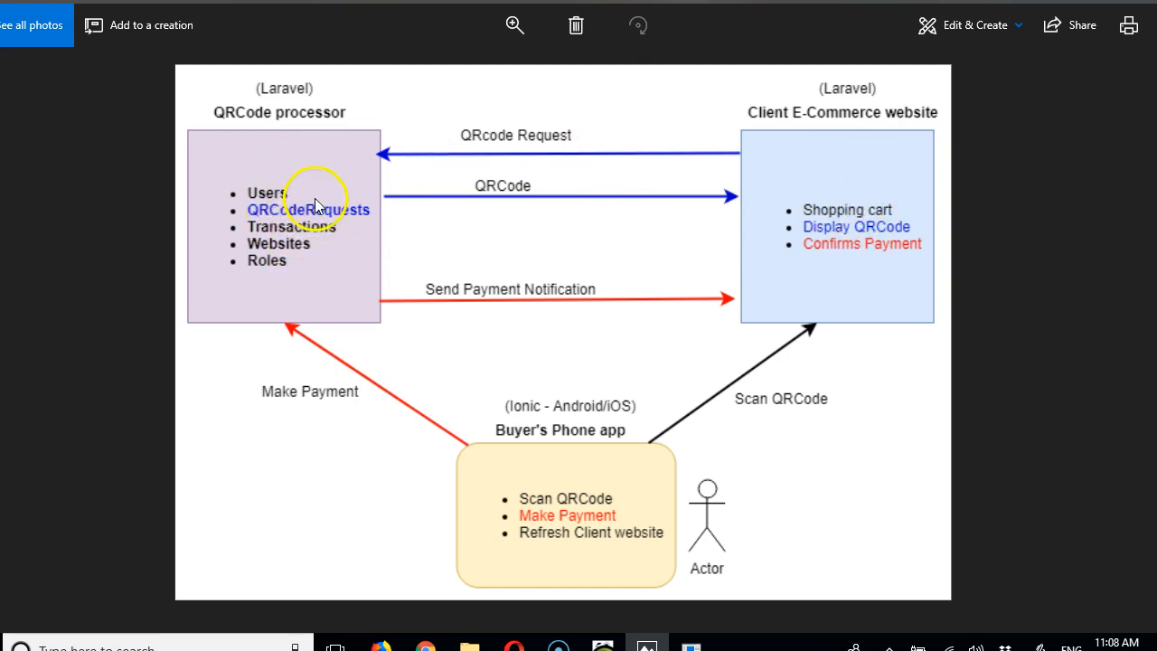
{"action": "mouse_move", "coordinate": [812, 141]}
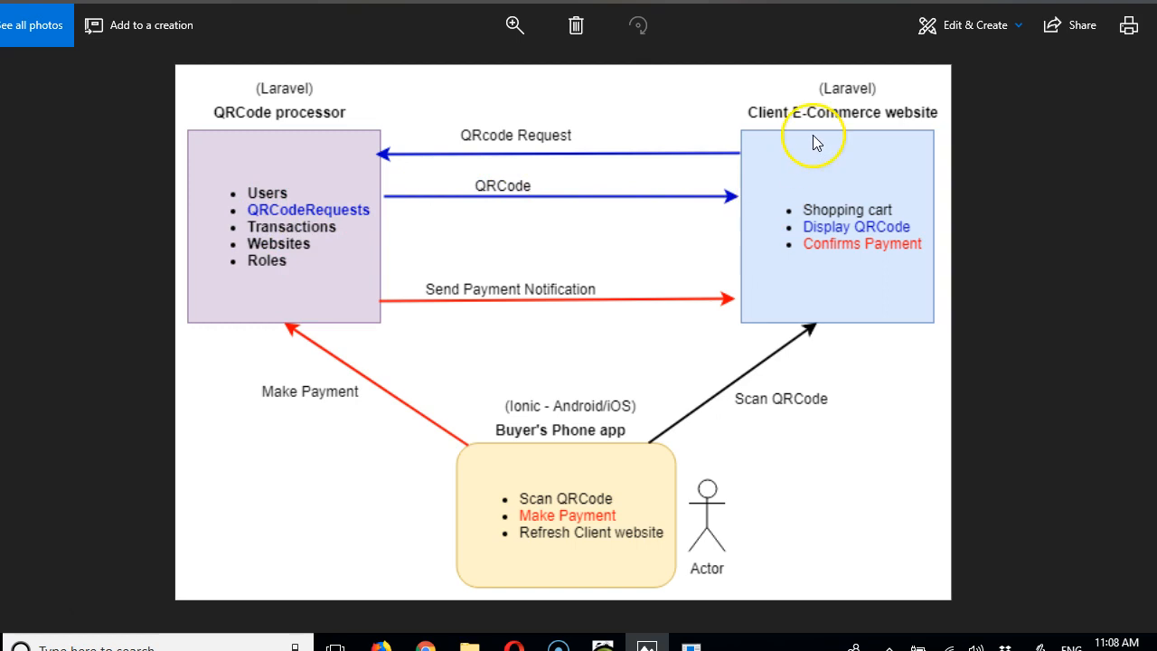
{"action": "mouse_move", "coordinate": [859, 213]}
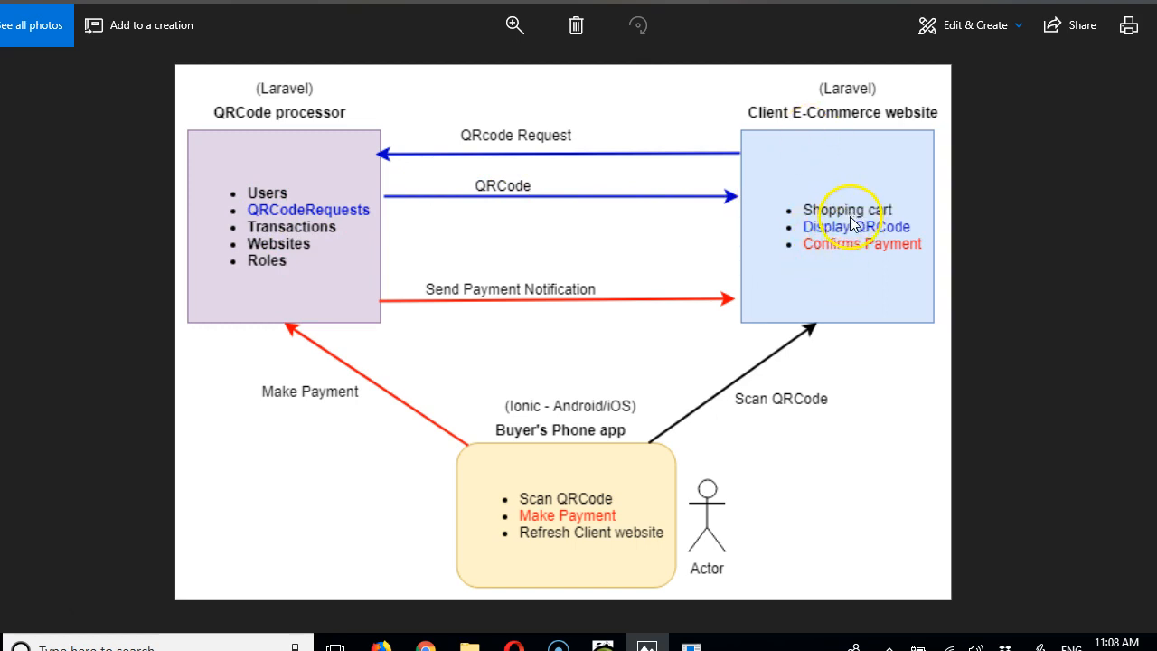
{"action": "mouse_move", "coordinate": [804, 262]}
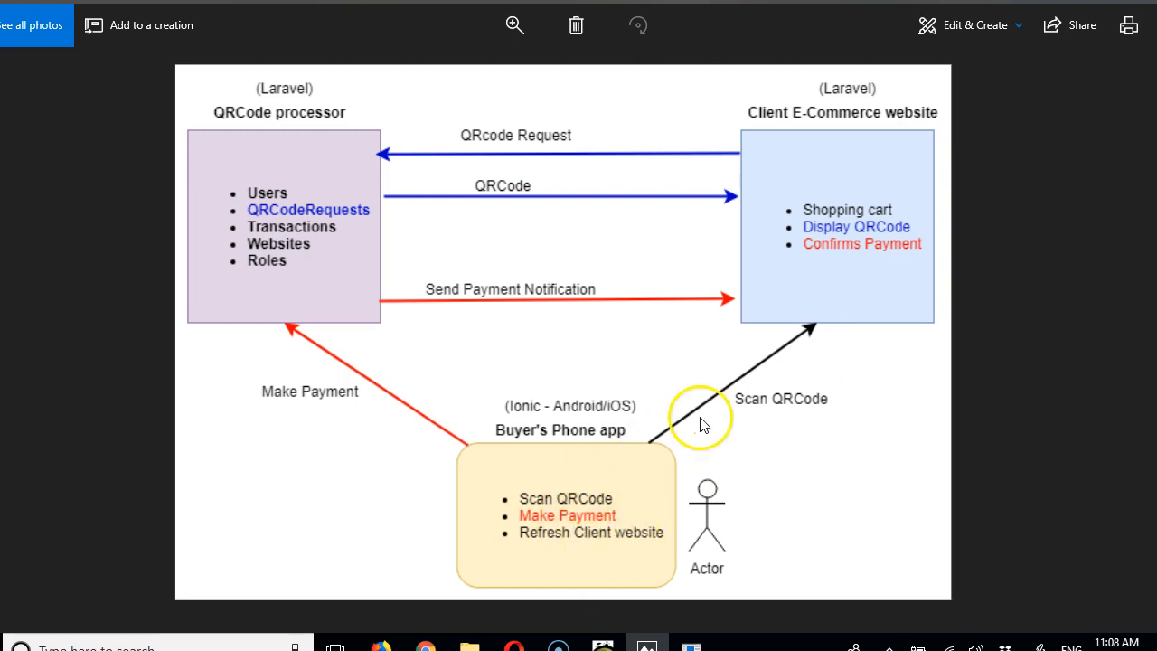
{"action": "mouse_move", "coordinate": [871, 221]}
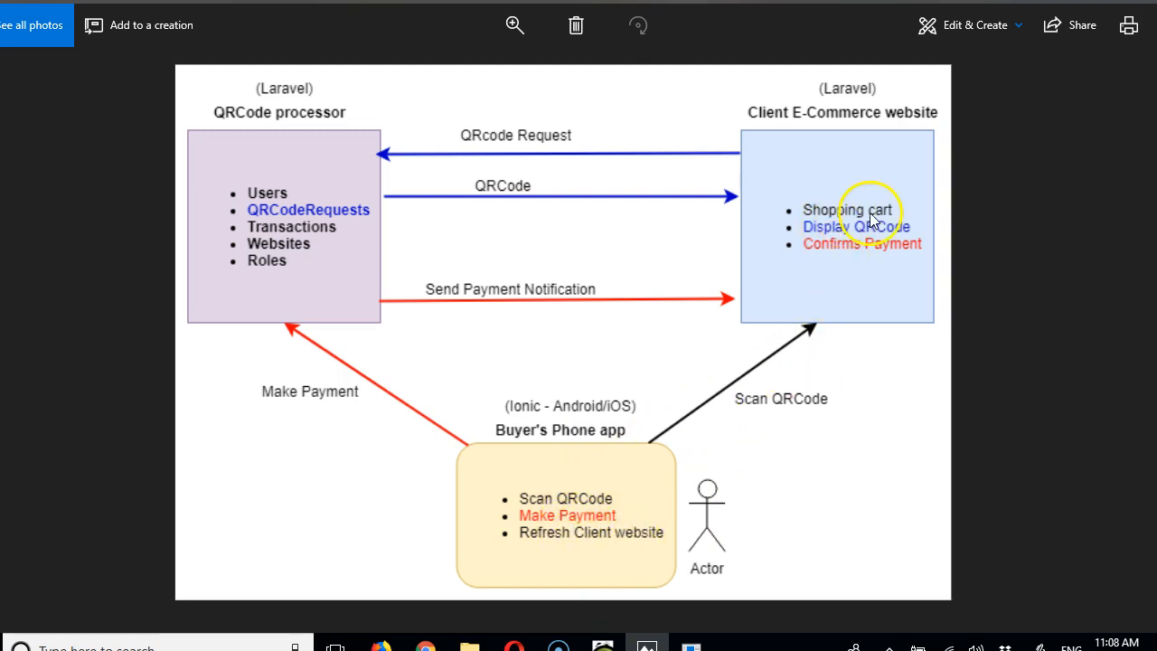
{"action": "mouse_move", "coordinate": [502, 496]}
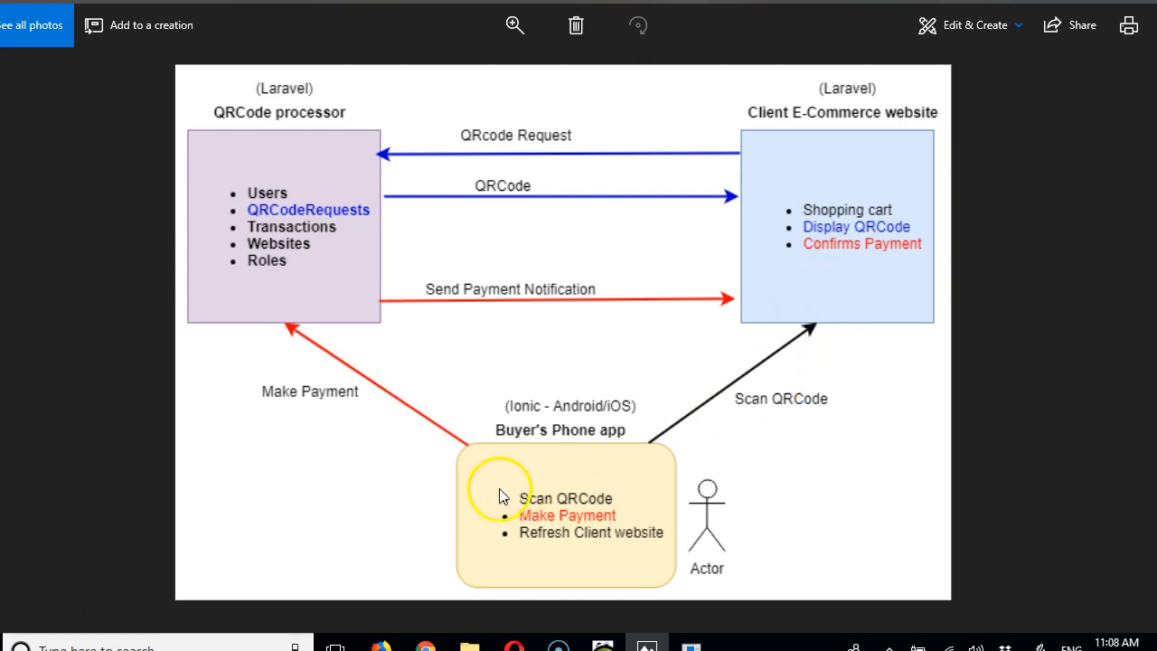
{"action": "mouse_move", "coordinate": [288, 329]}
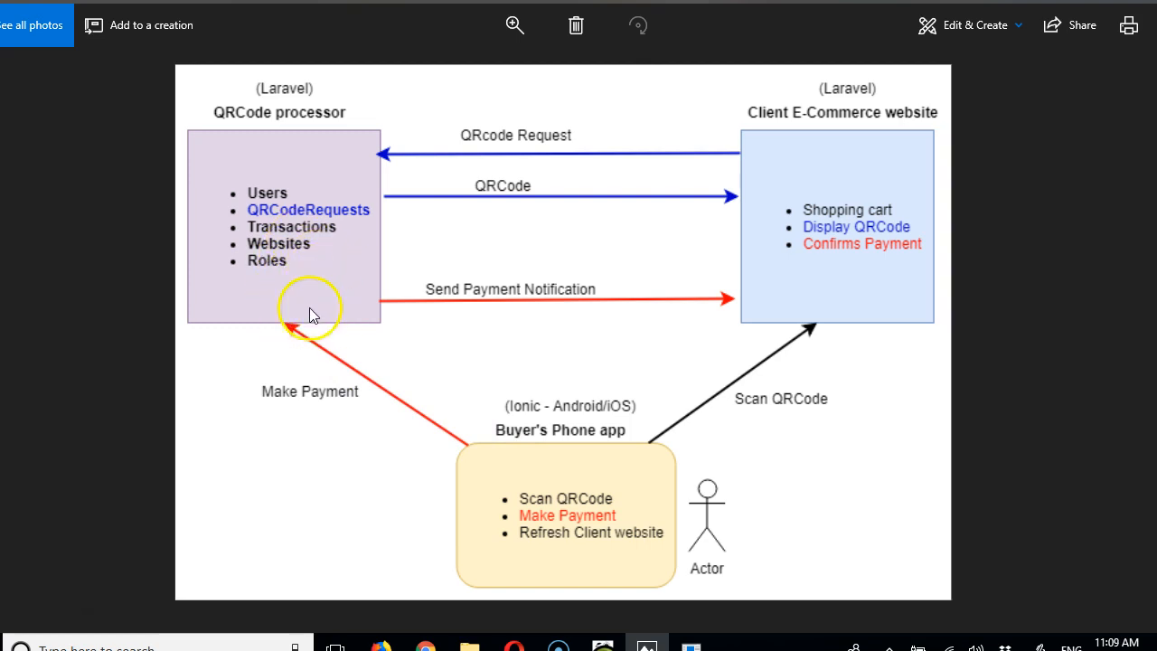
{"action": "mouse_move", "coordinate": [468, 461]}
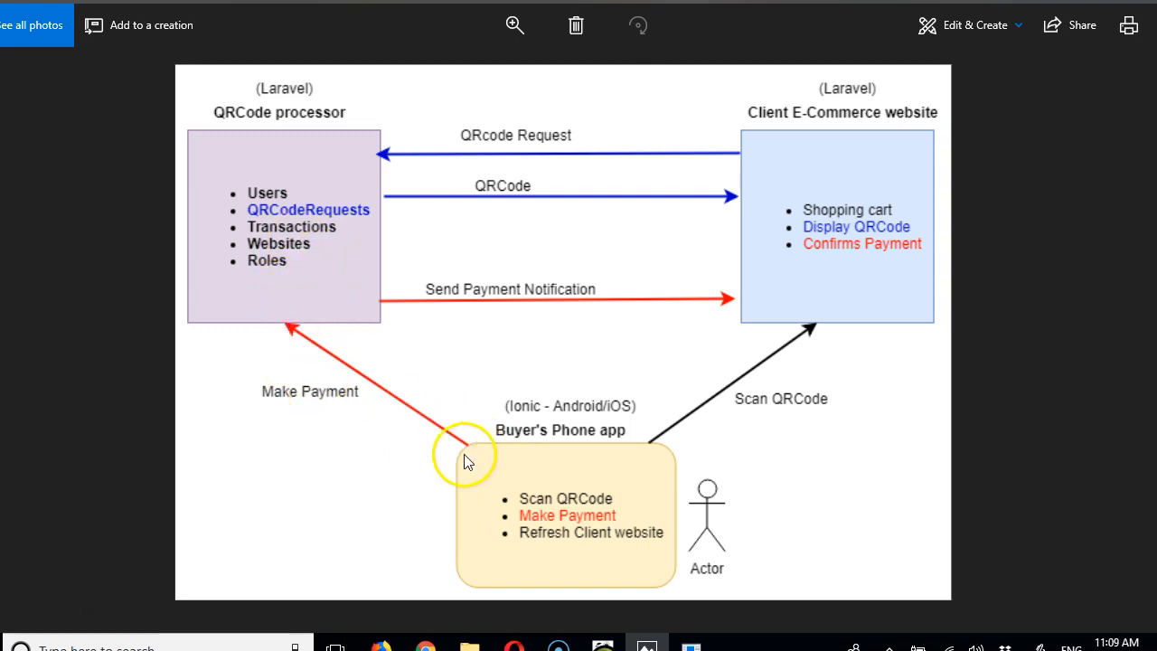
{"action": "mouse_move", "coordinate": [575, 546]}
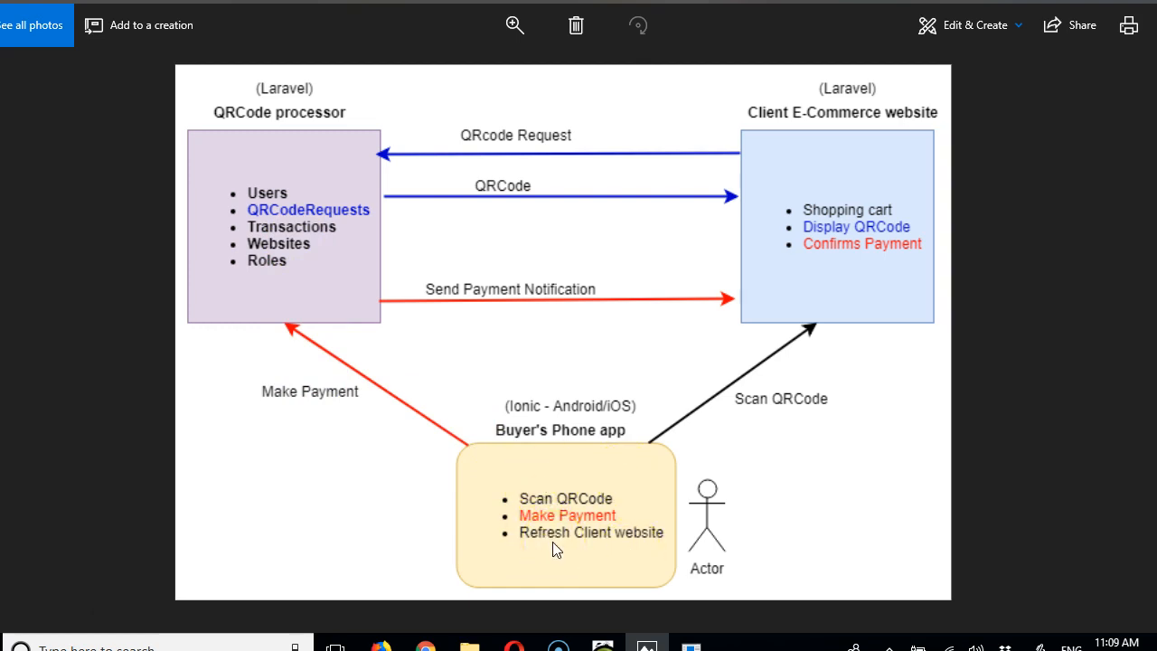
{"action": "left_click", "coordinate": [552, 551]}
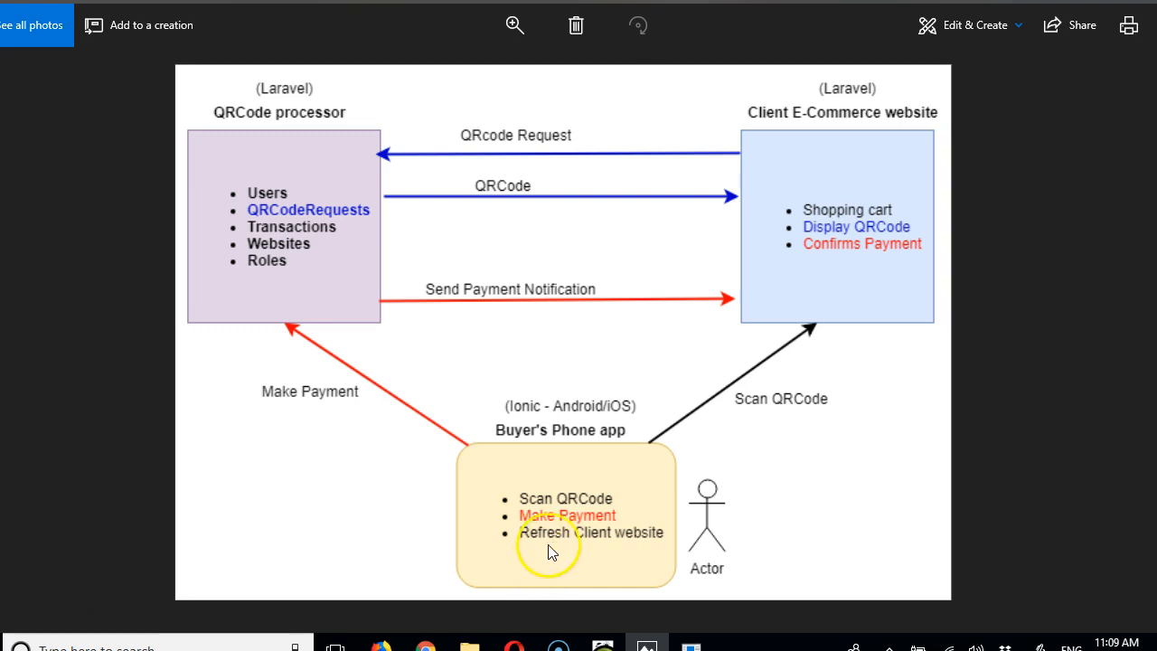
{"action": "mouse_move", "coordinate": [503, 488]}
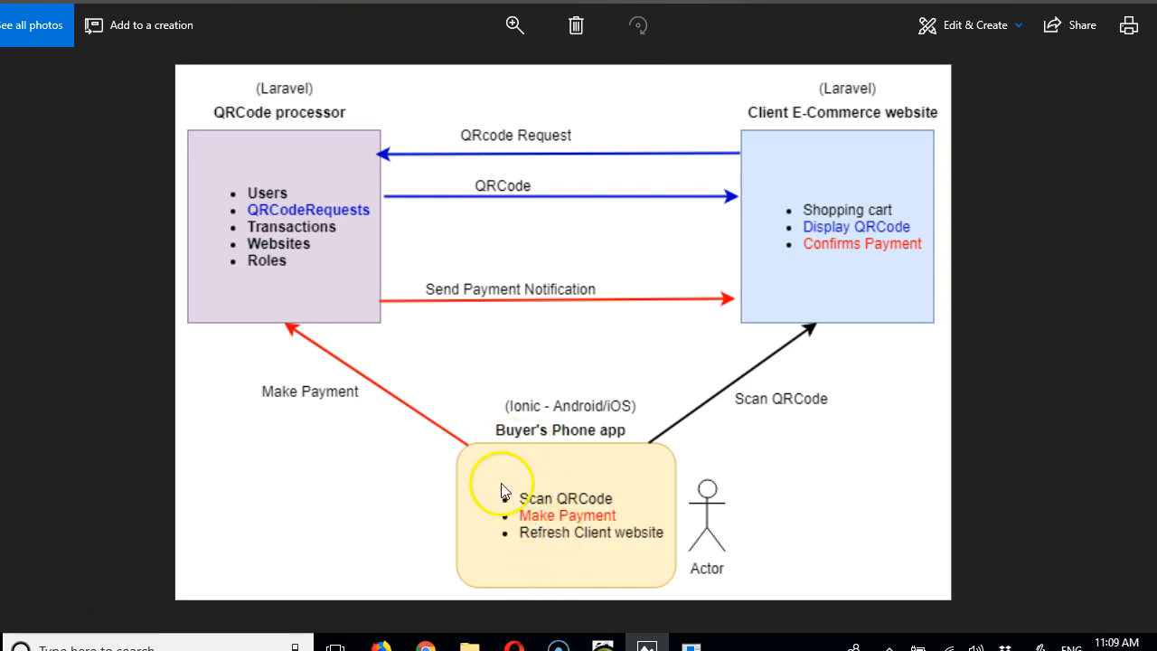
{"action": "mouse_move", "coordinate": [383, 405]}
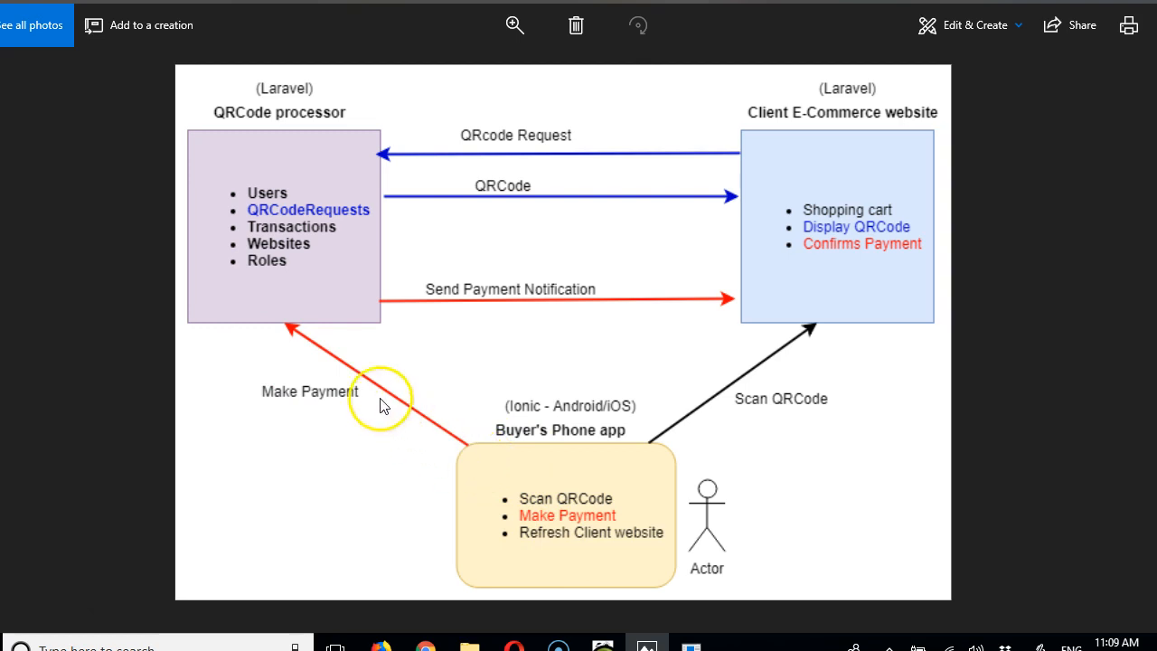
{"action": "mouse_move", "coordinate": [213, 325]}
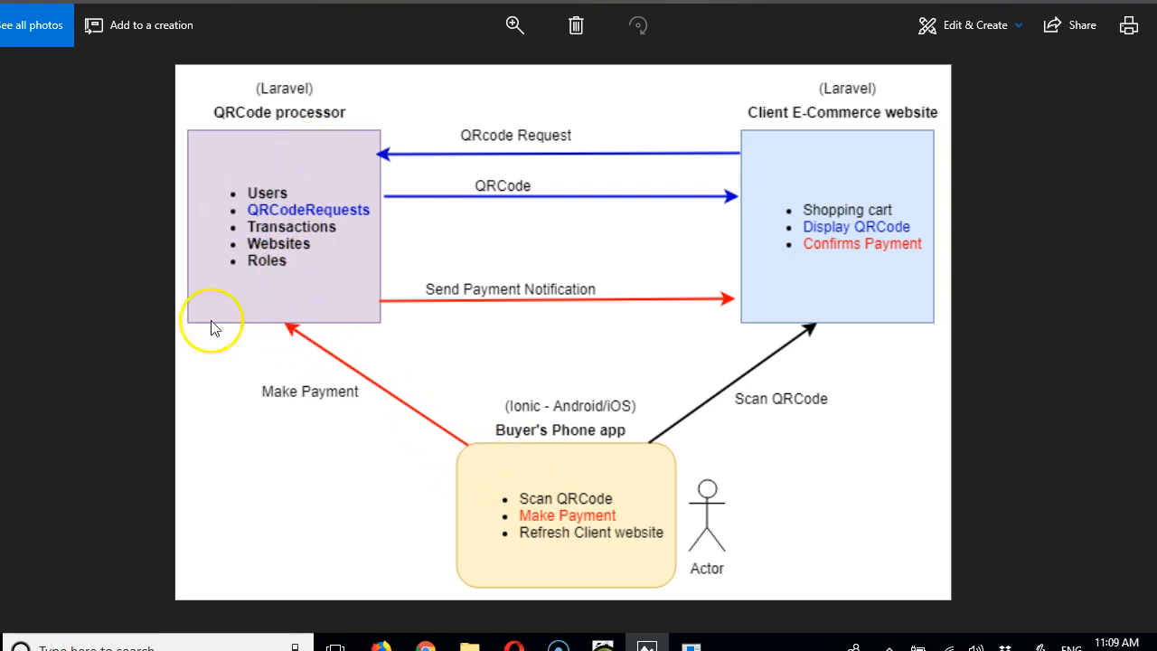
{"action": "mouse_move", "coordinate": [642, 304]}
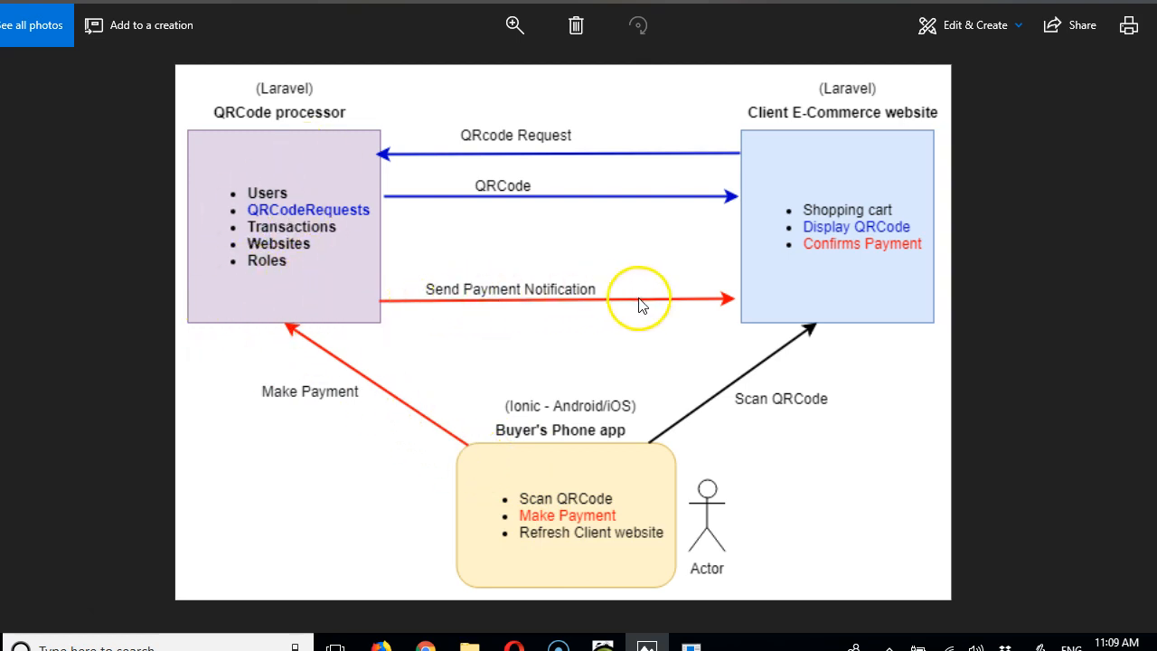
{"action": "mouse_move", "coordinate": [763, 325]}
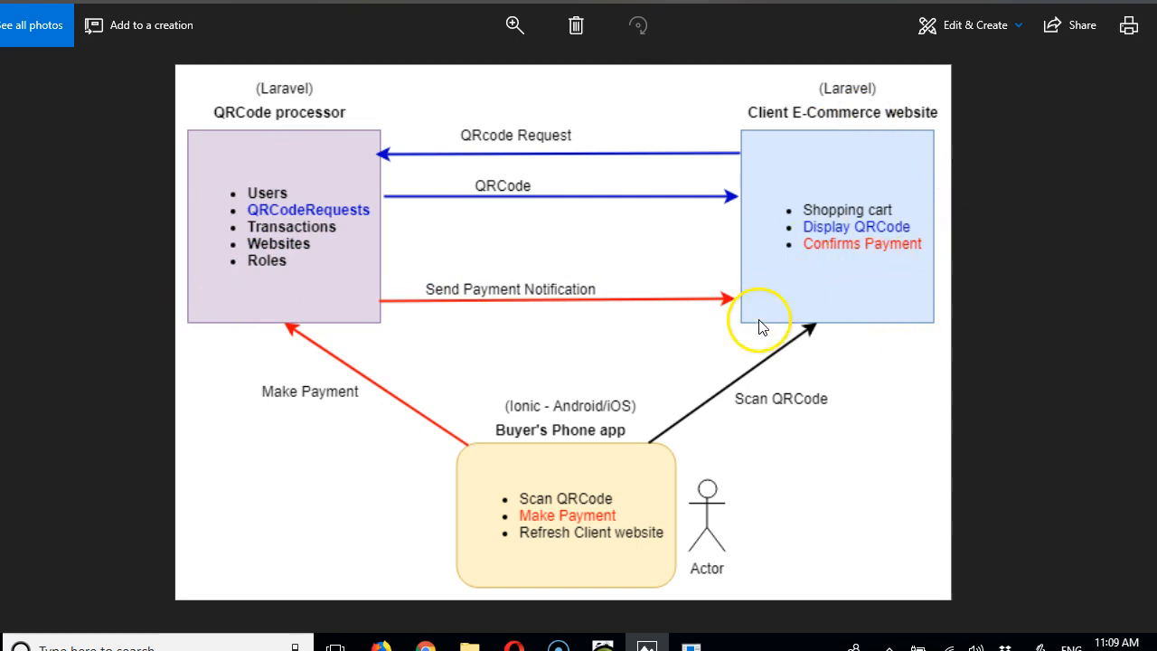
{"action": "mouse_move", "coordinate": [685, 531]}
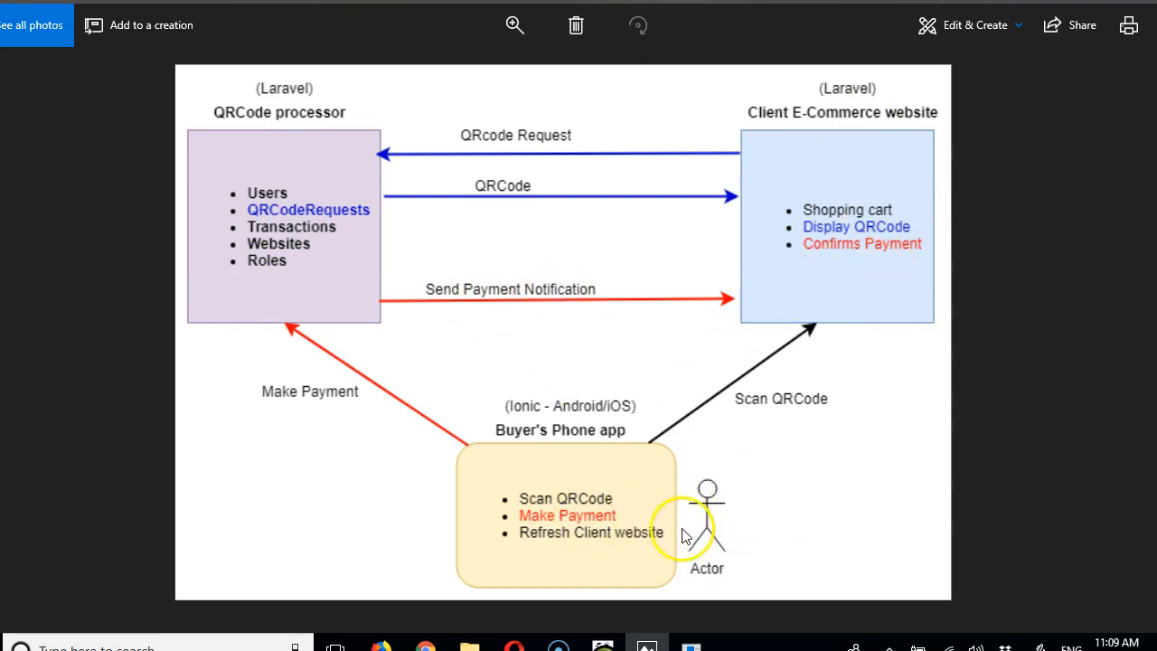
{"action": "mouse_move", "coordinate": [615, 340]}
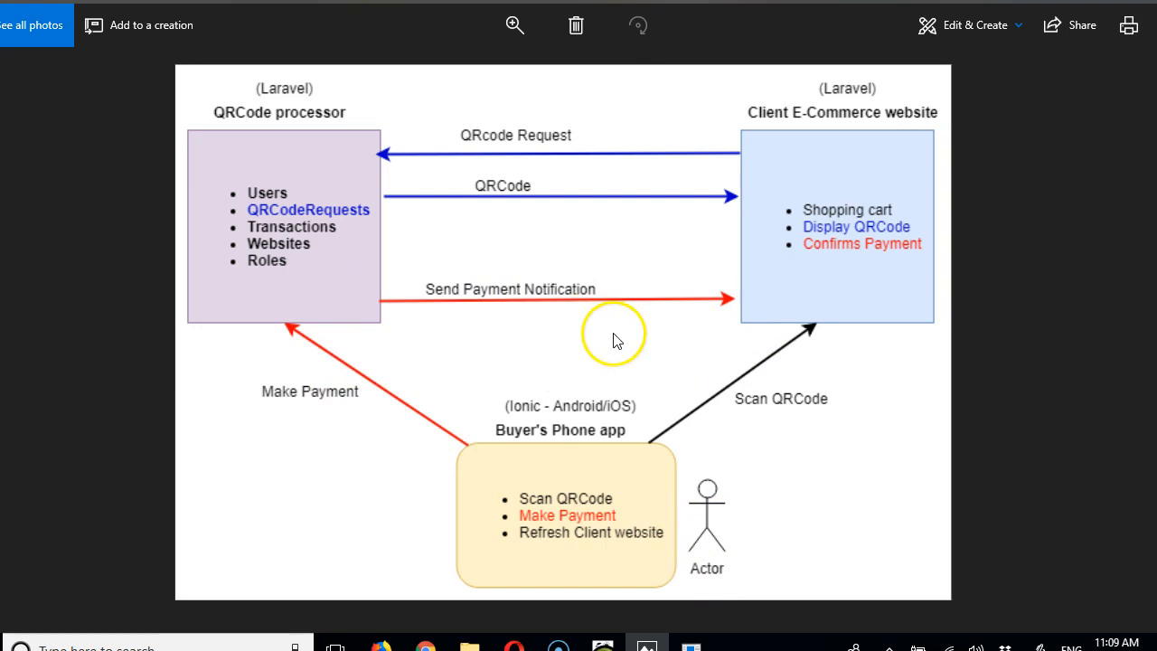
{"action": "mouse_move", "coordinate": [773, 289]}
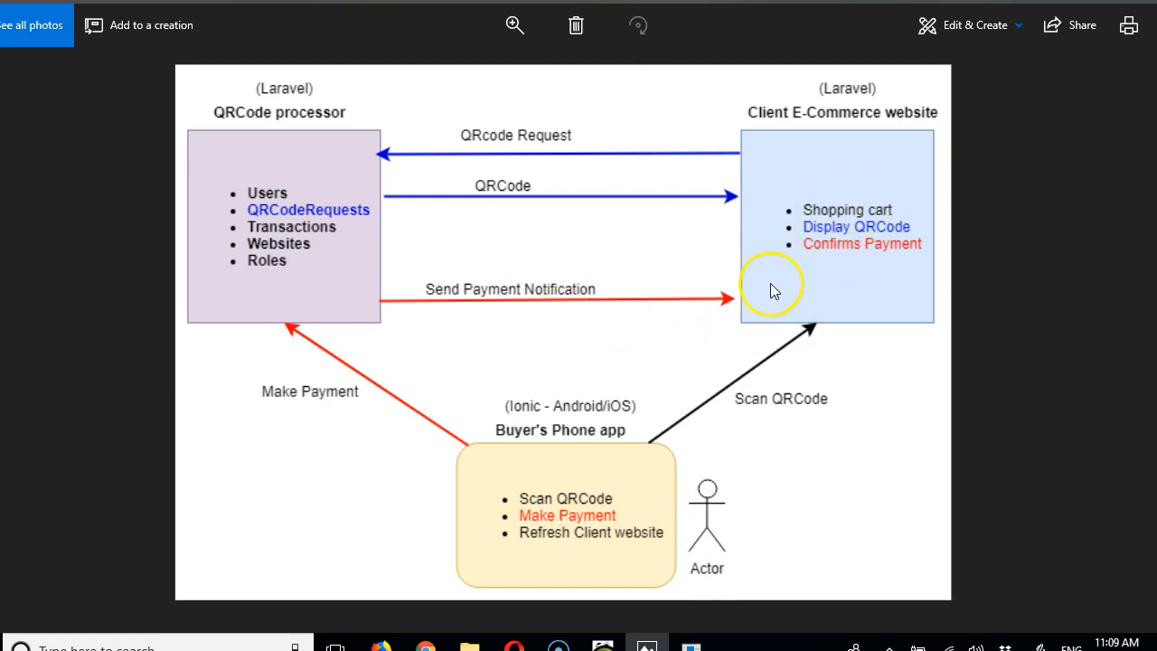
{"action": "mouse_move", "coordinate": [817, 253]}
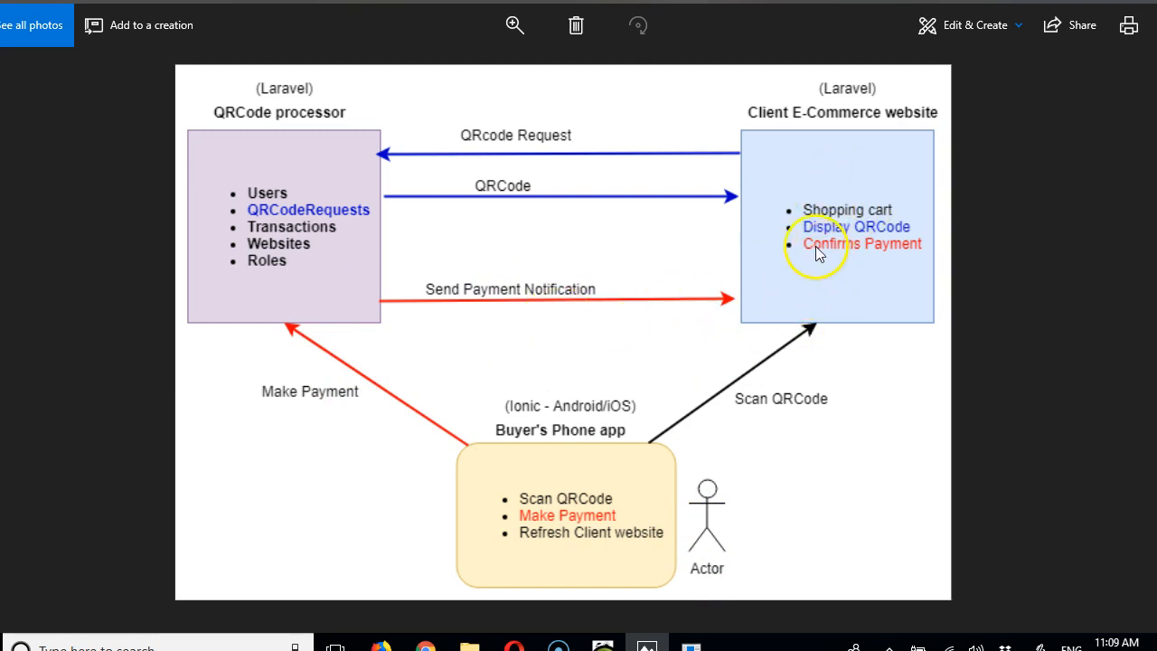
{"action": "mouse_move", "coordinate": [871, 262]}
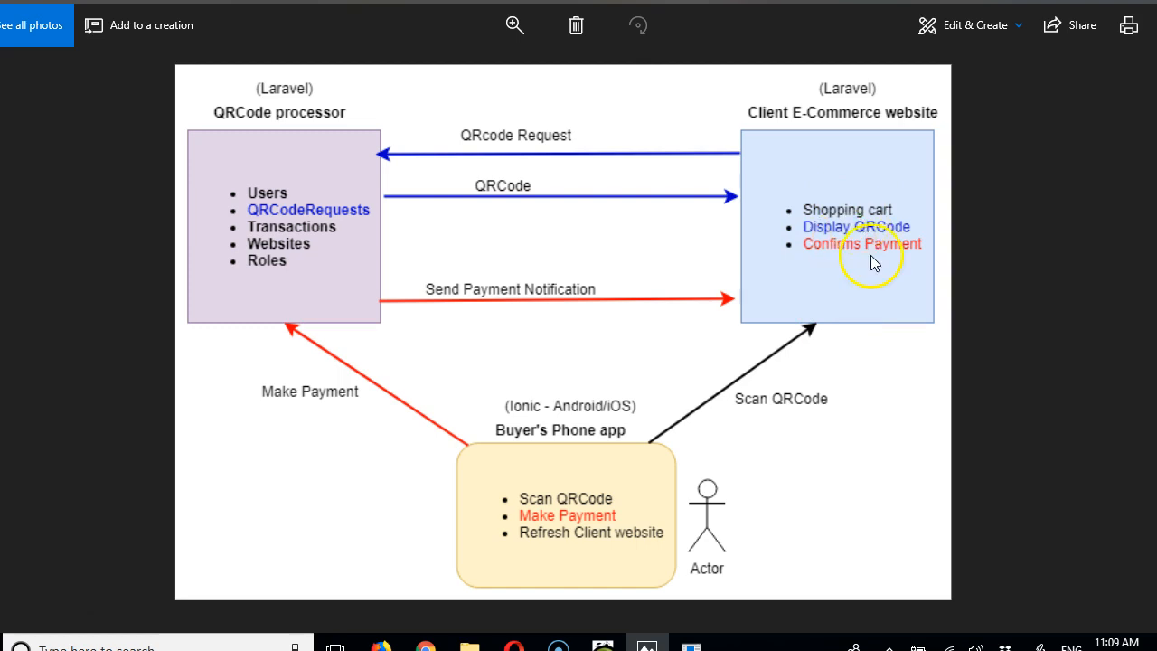
{"action": "mouse_move", "coordinate": [666, 443]}
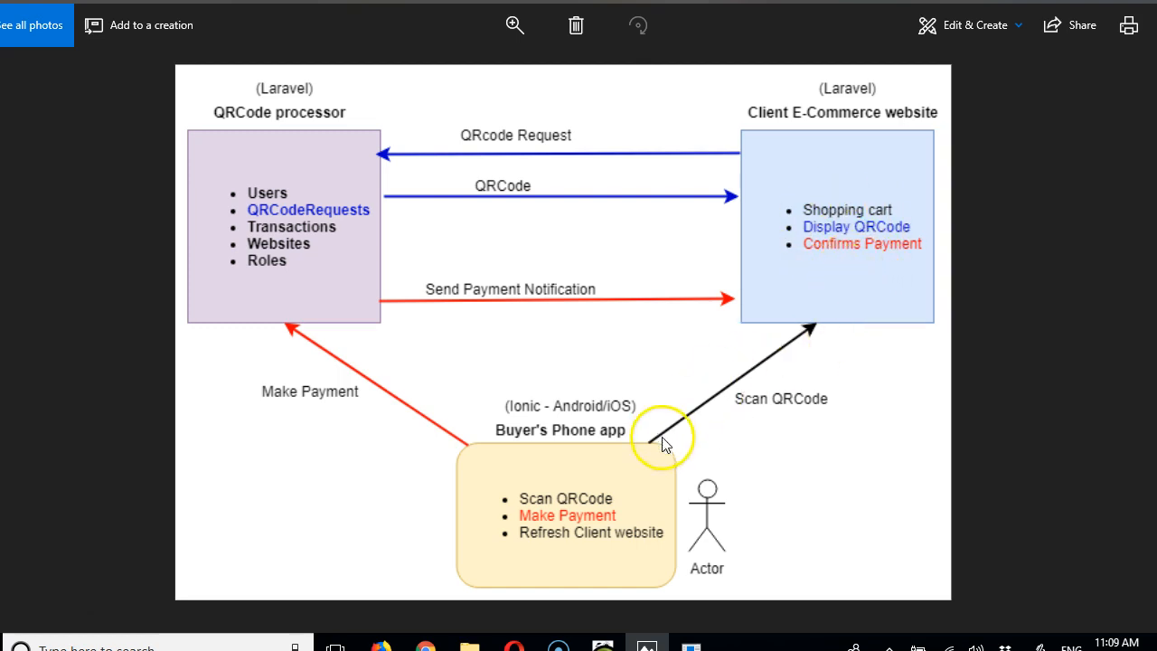
{"action": "mouse_move", "coordinate": [850, 280]}
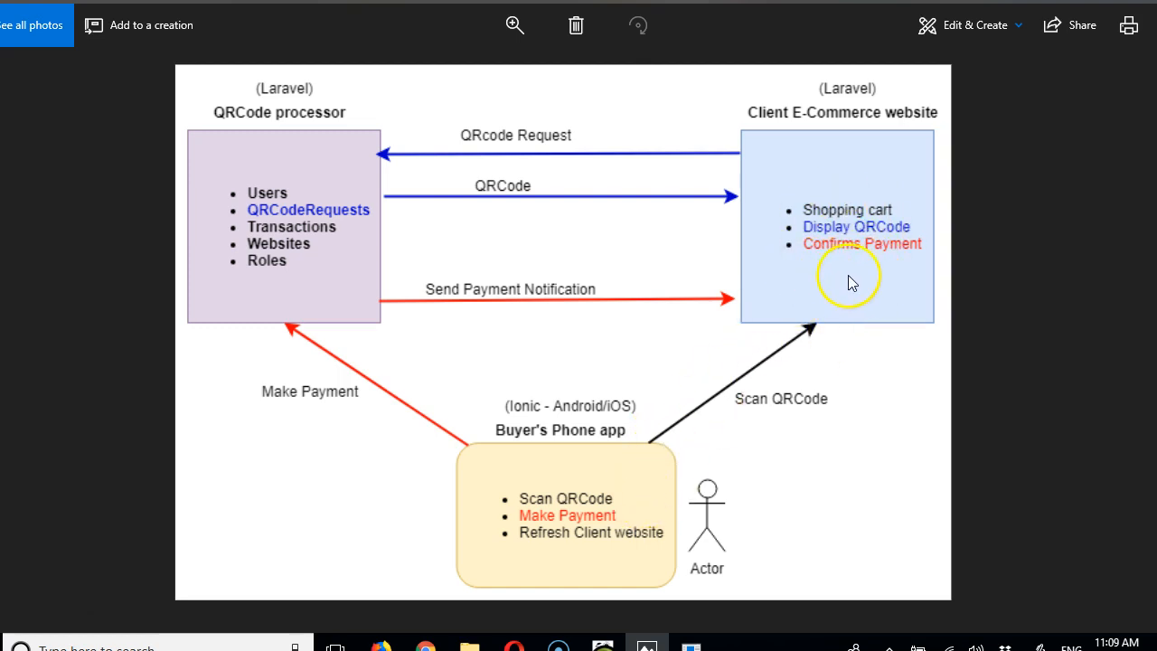
{"action": "mouse_move", "coordinate": [823, 316]}
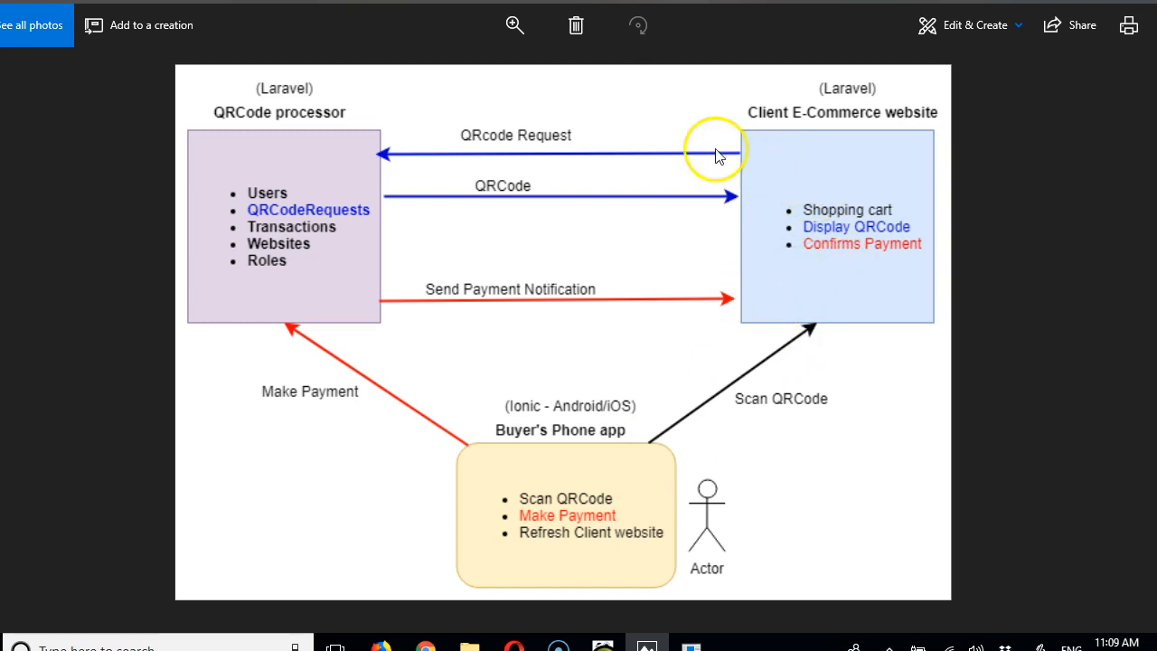
{"action": "mouse_move", "coordinate": [611, 528]}
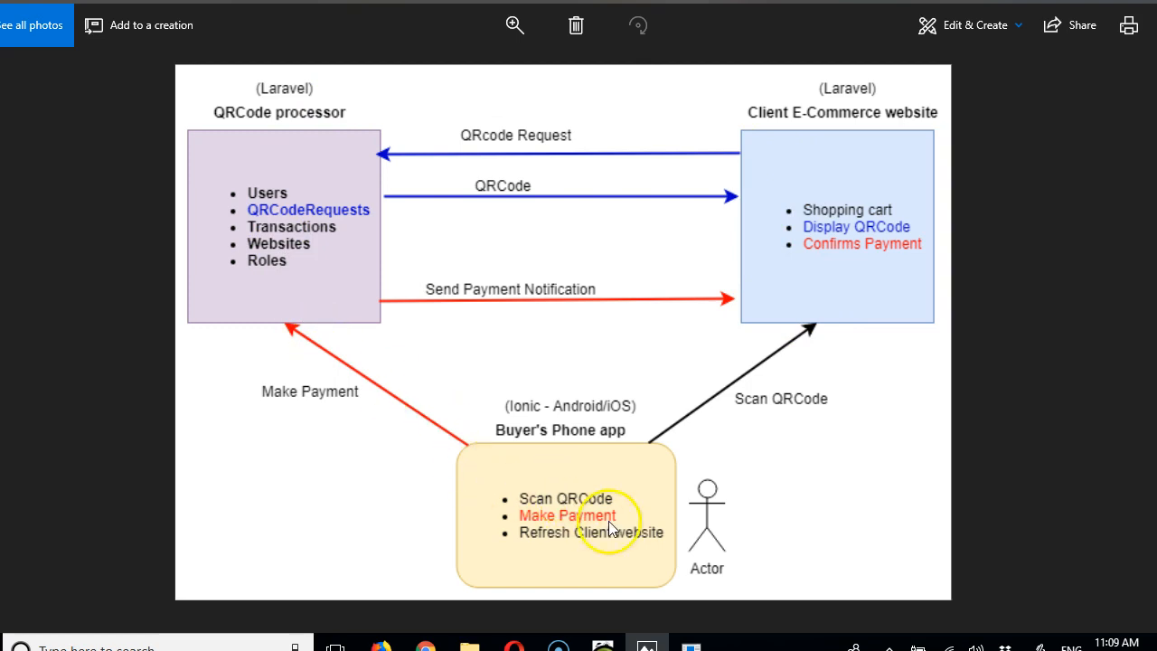
{"action": "mouse_move", "coordinate": [244, 280]}
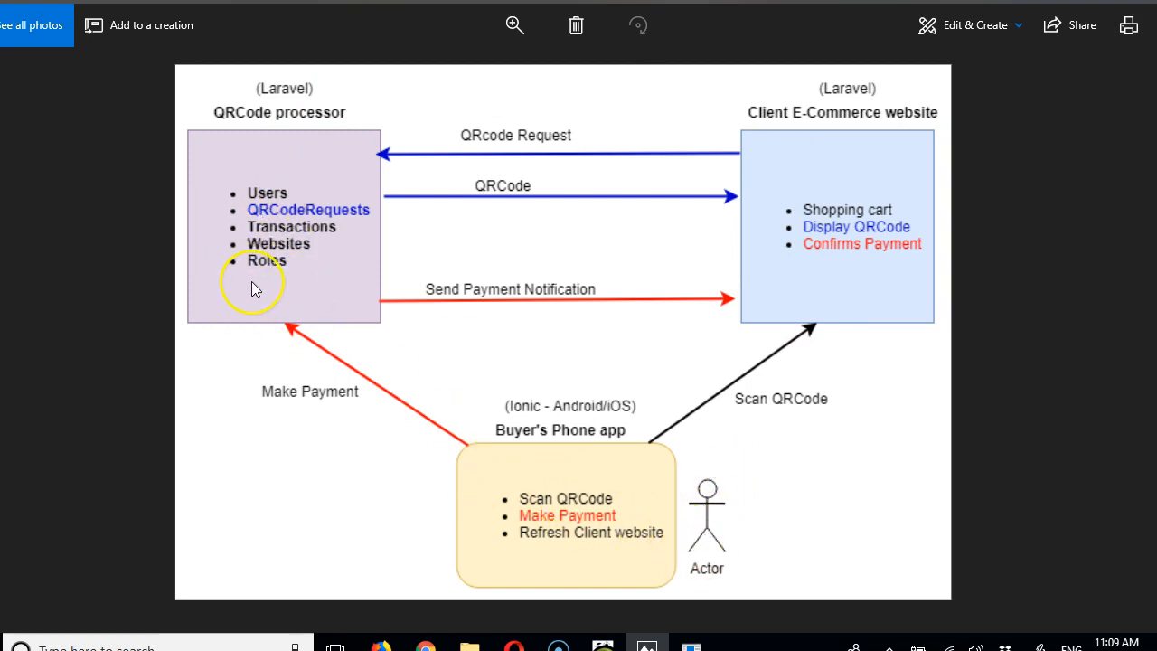
{"action": "mouse_move", "coordinate": [310, 202]}
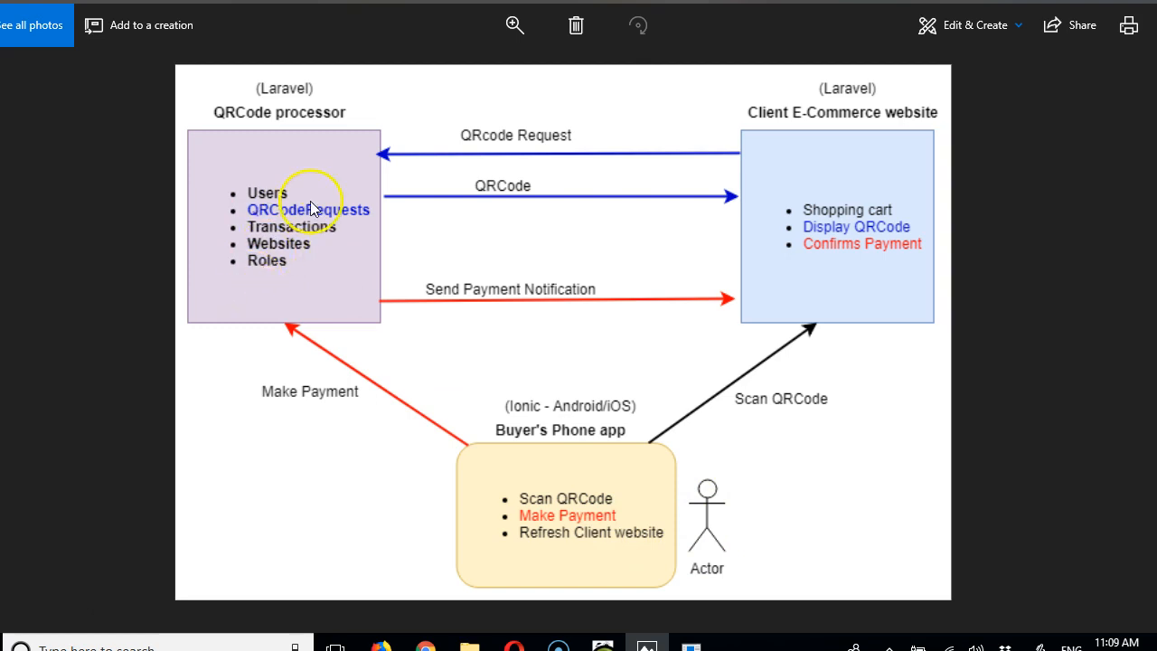
{"action": "mouse_move", "coordinate": [659, 561]}
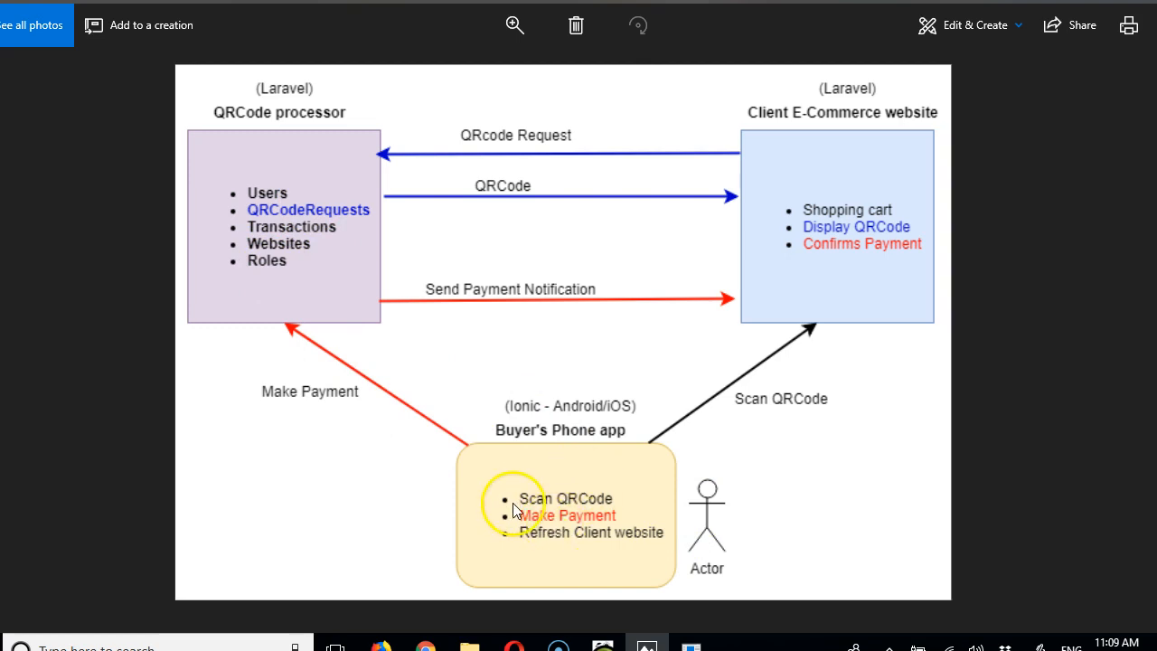
{"action": "mouse_move", "coordinate": [257, 351]}
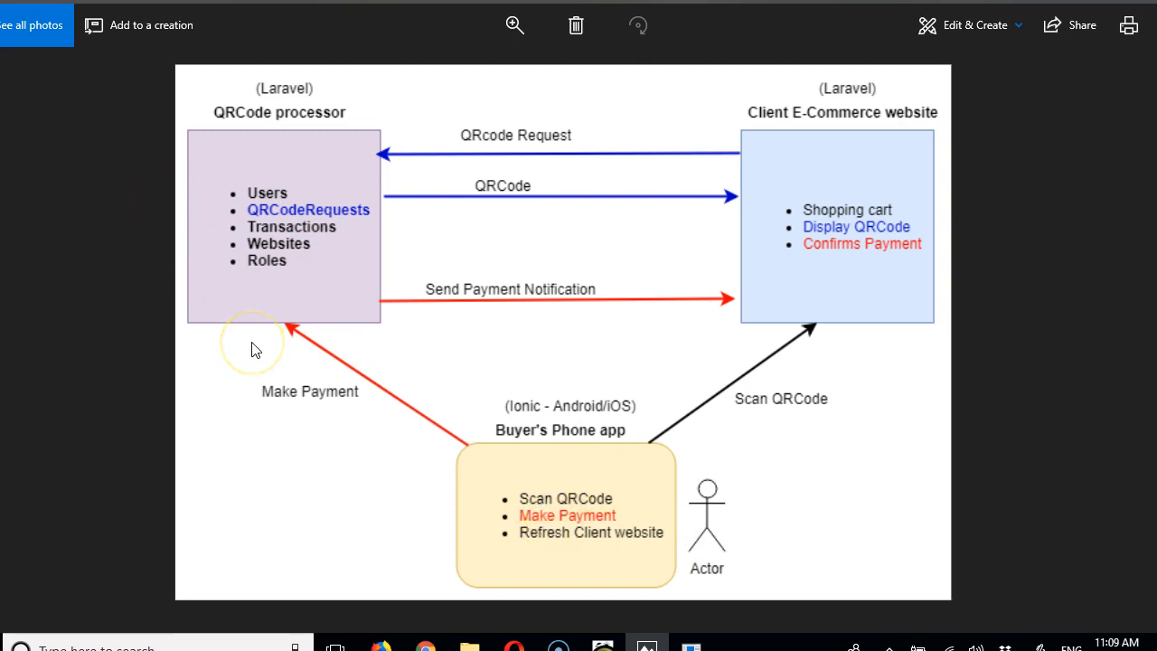
{"action": "mouse_move", "coordinate": [567, 577]}
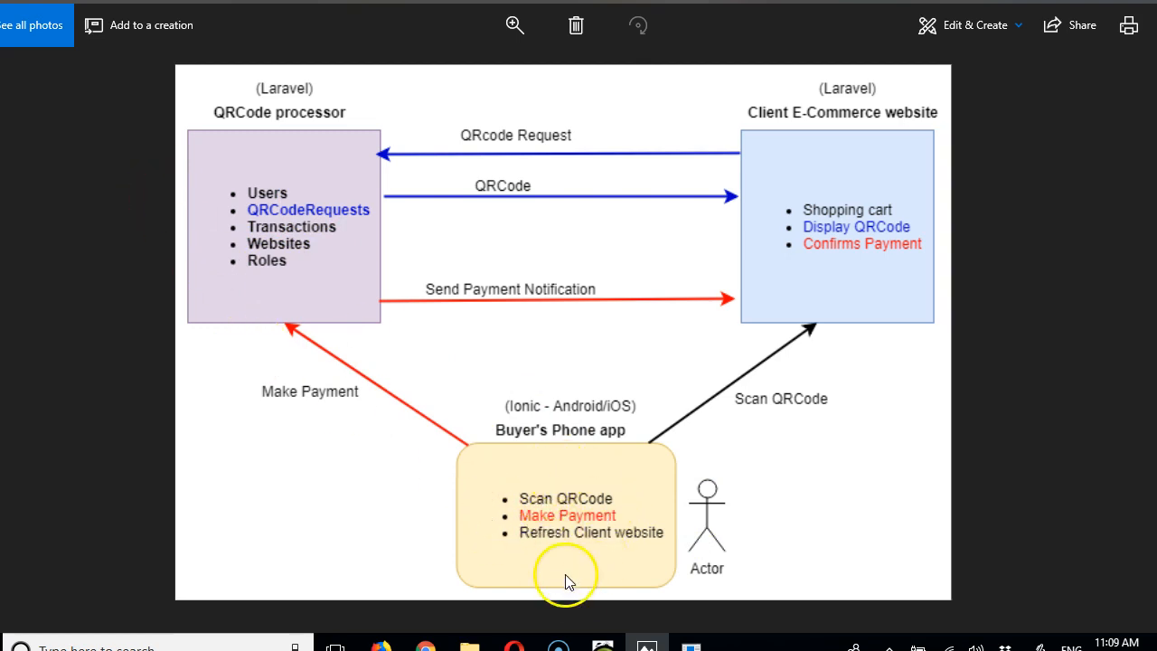
{"action": "mouse_move", "coordinate": [315, 361]}
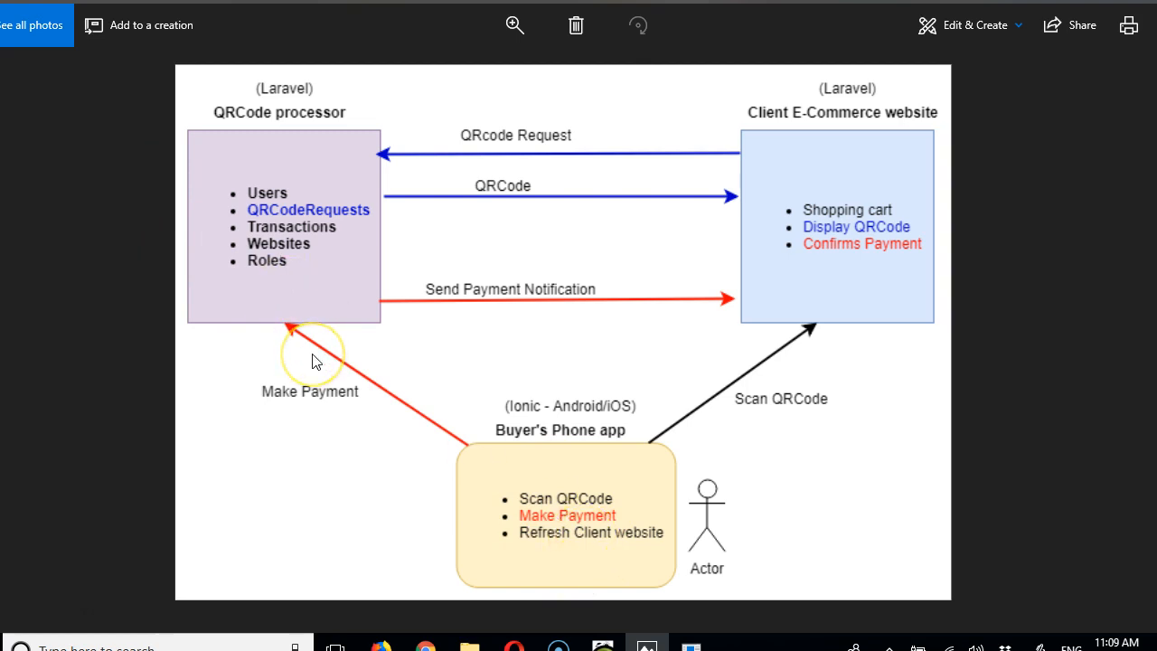
{"action": "mouse_move", "coordinate": [243, 347]}
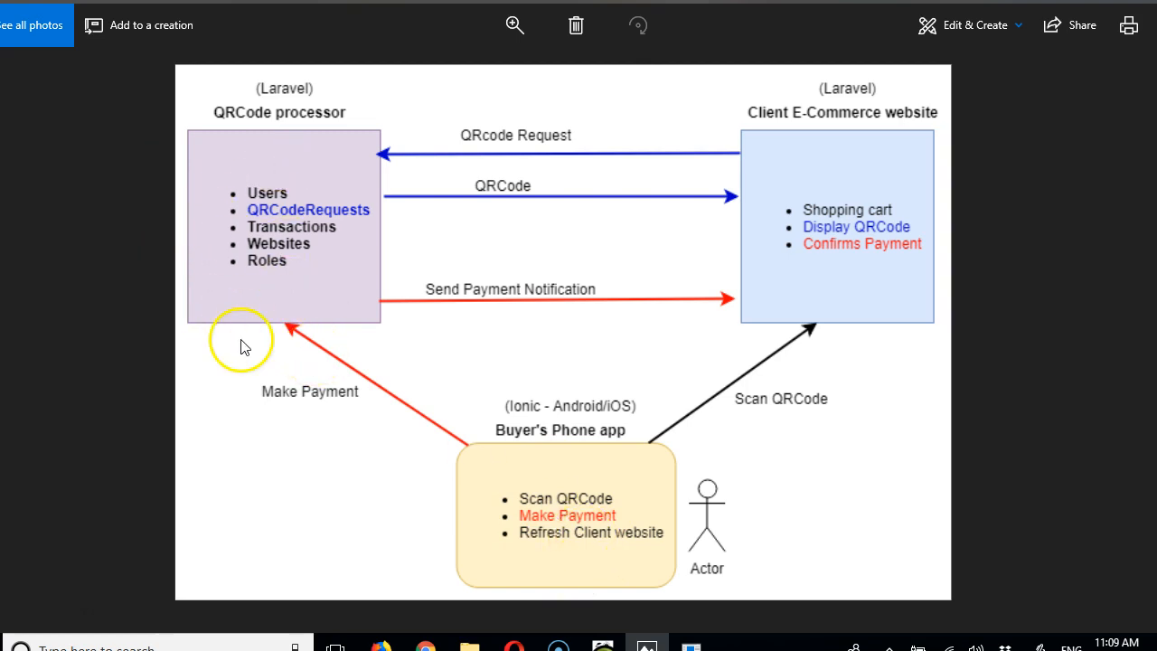
{"action": "mouse_move", "coordinate": [848, 161]}
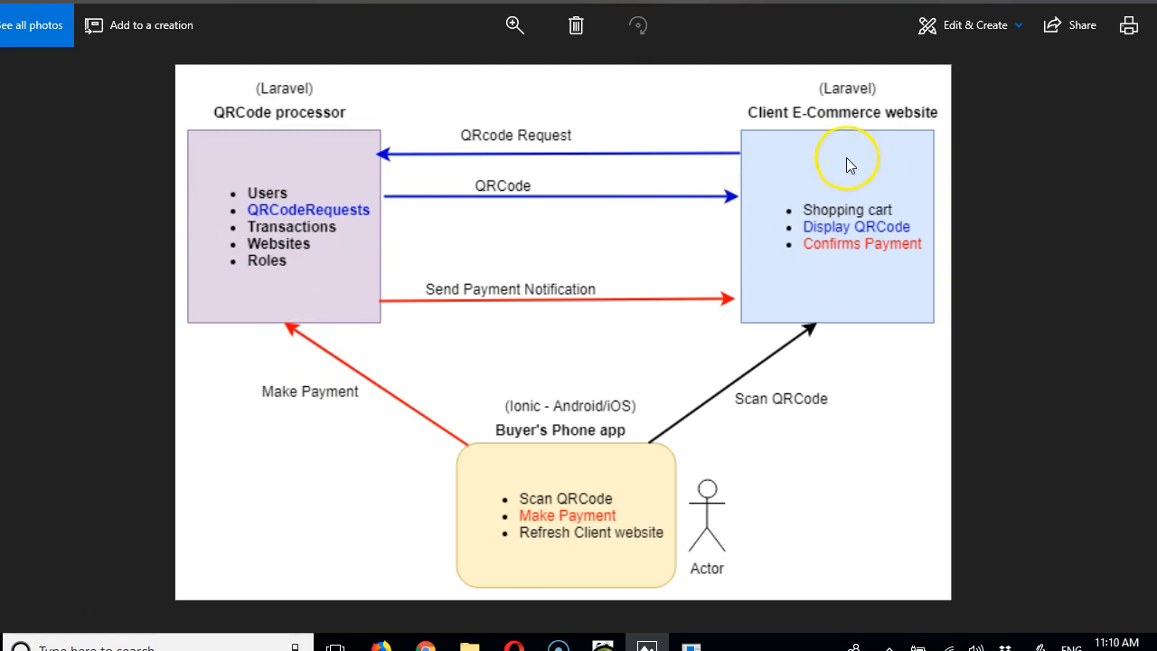
{"action": "mouse_move", "coordinate": [799, 239]}
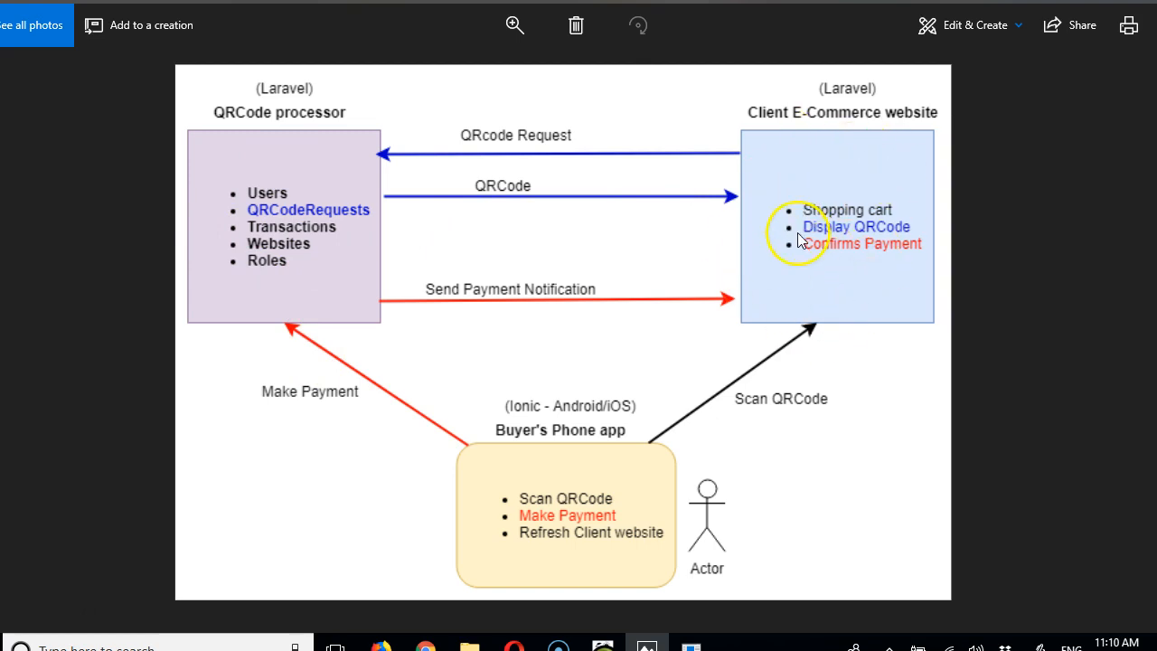
{"action": "mouse_move", "coordinate": [268, 262]}
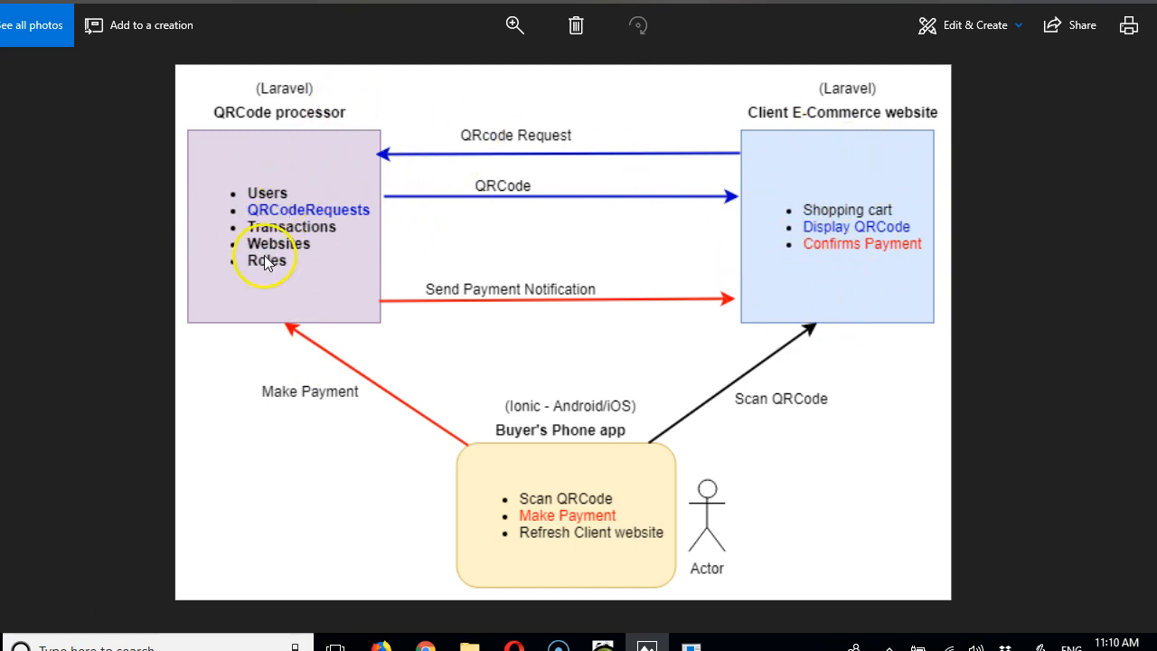
{"action": "mouse_move", "coordinate": [334, 253]}
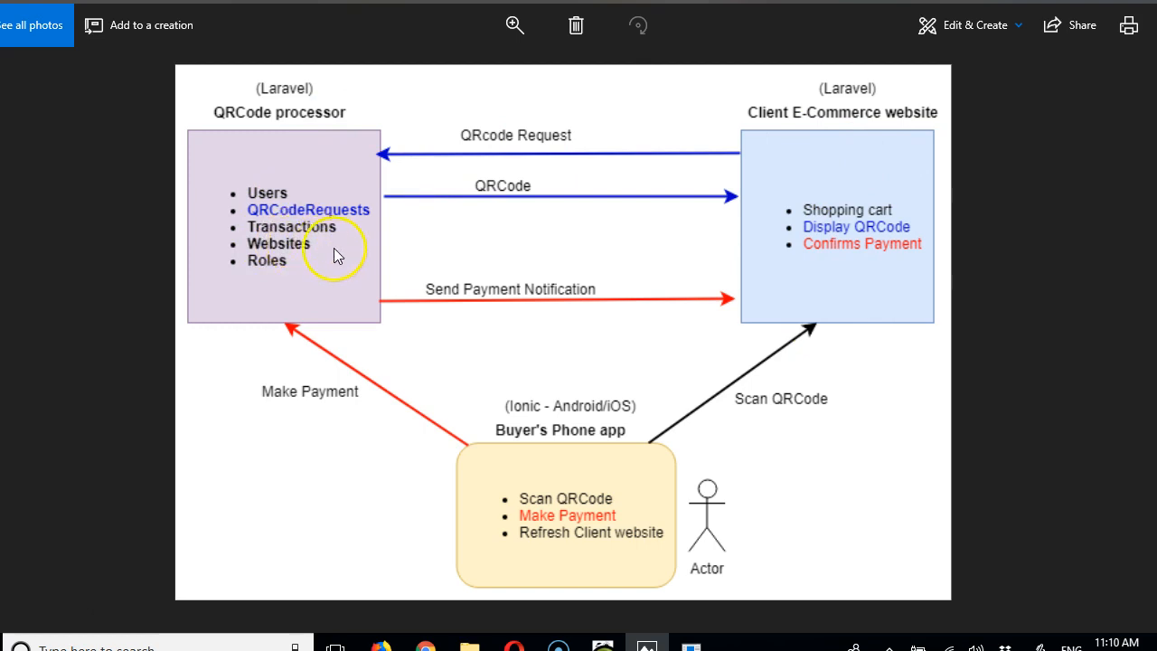
{"action": "mouse_move", "coordinate": [452, 462]}
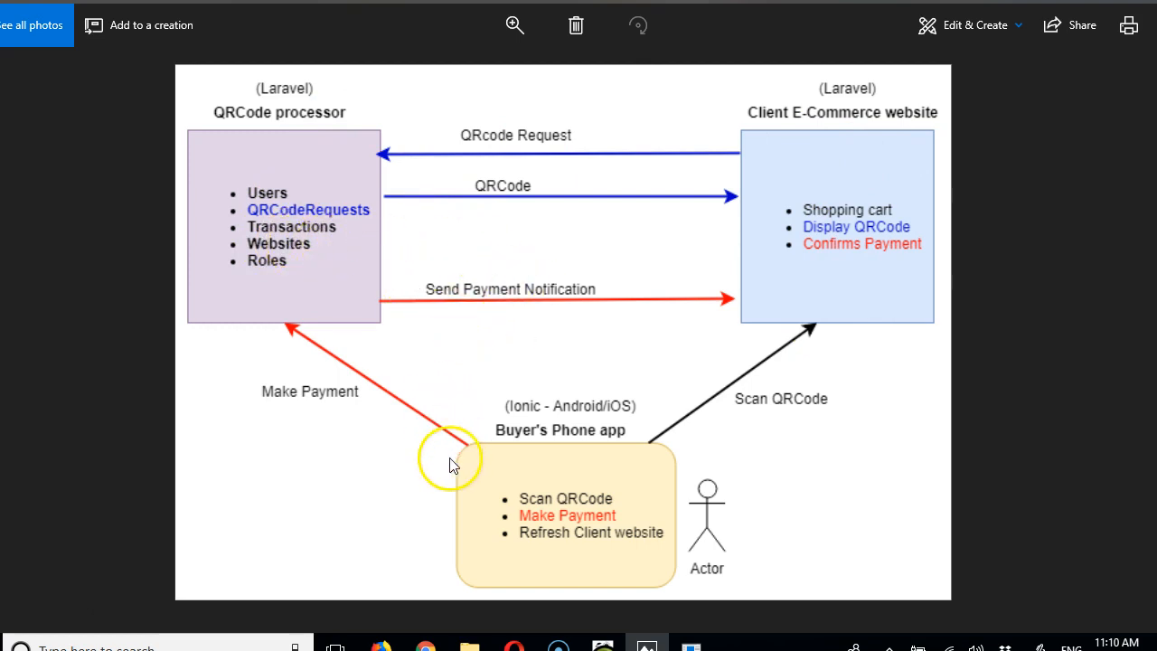
{"action": "mouse_move", "coordinate": [459, 304]}
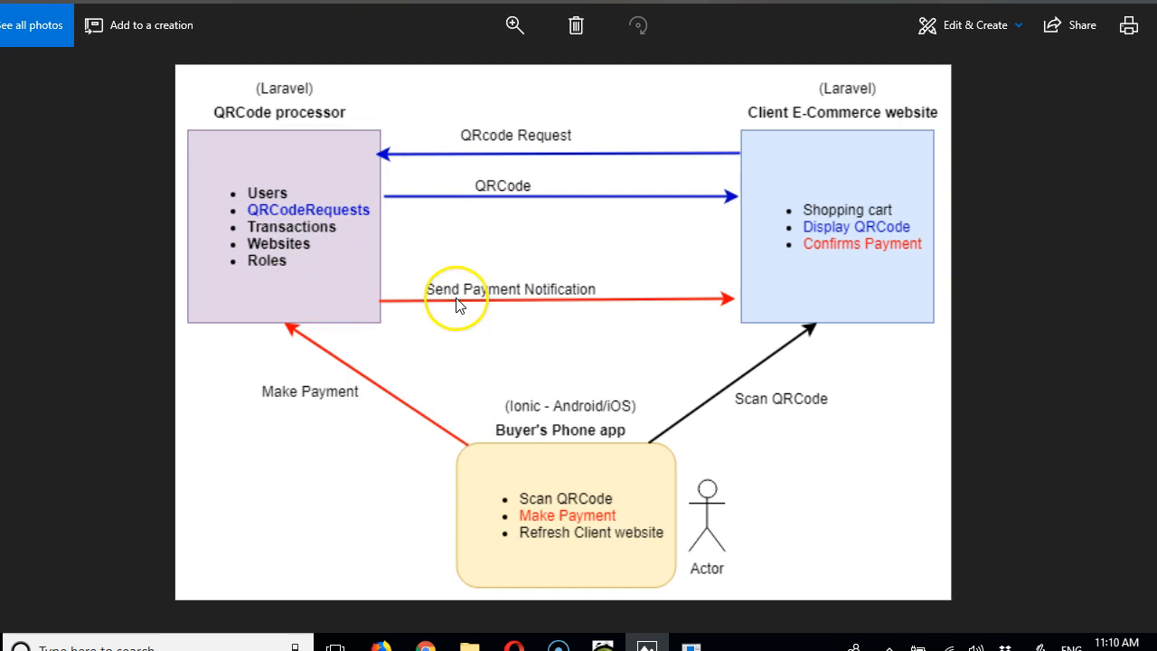
{"action": "mouse_move", "coordinate": [552, 380]}
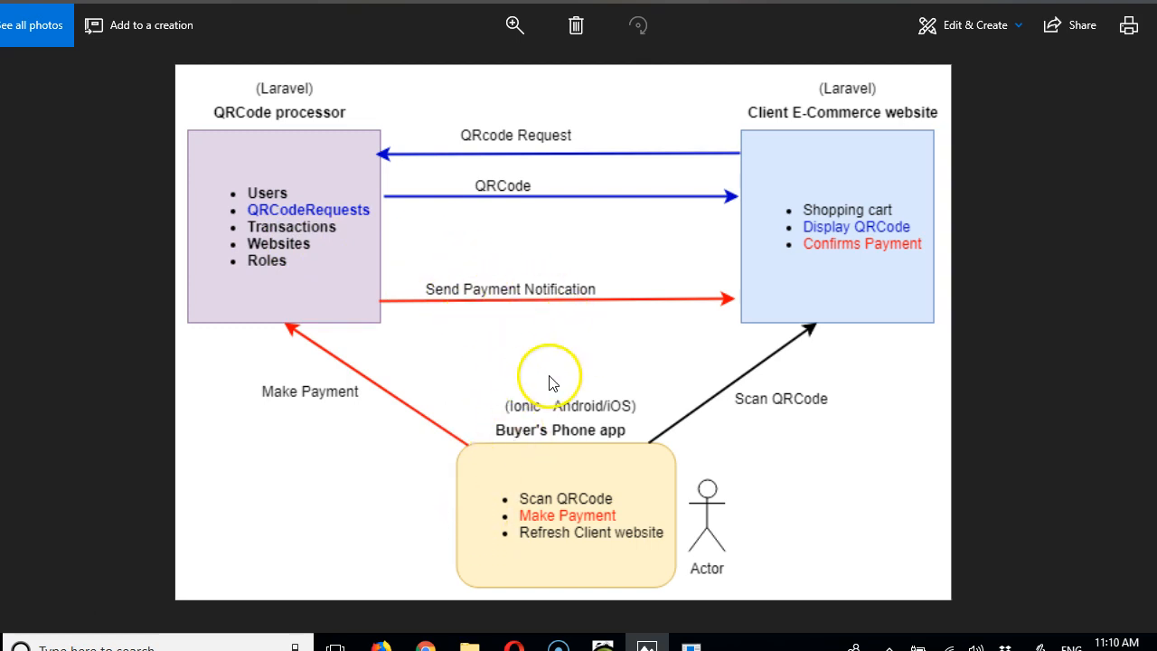
{"action": "mouse_move", "coordinate": [304, 253]}
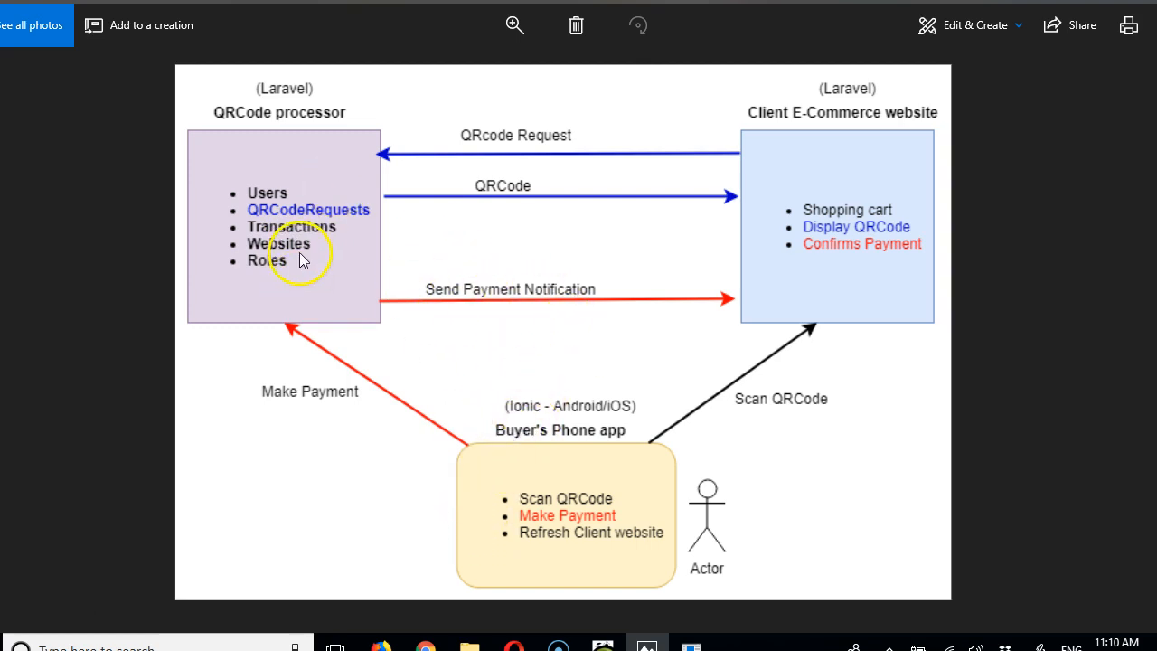
{"action": "mouse_move", "coordinate": [264, 278]}
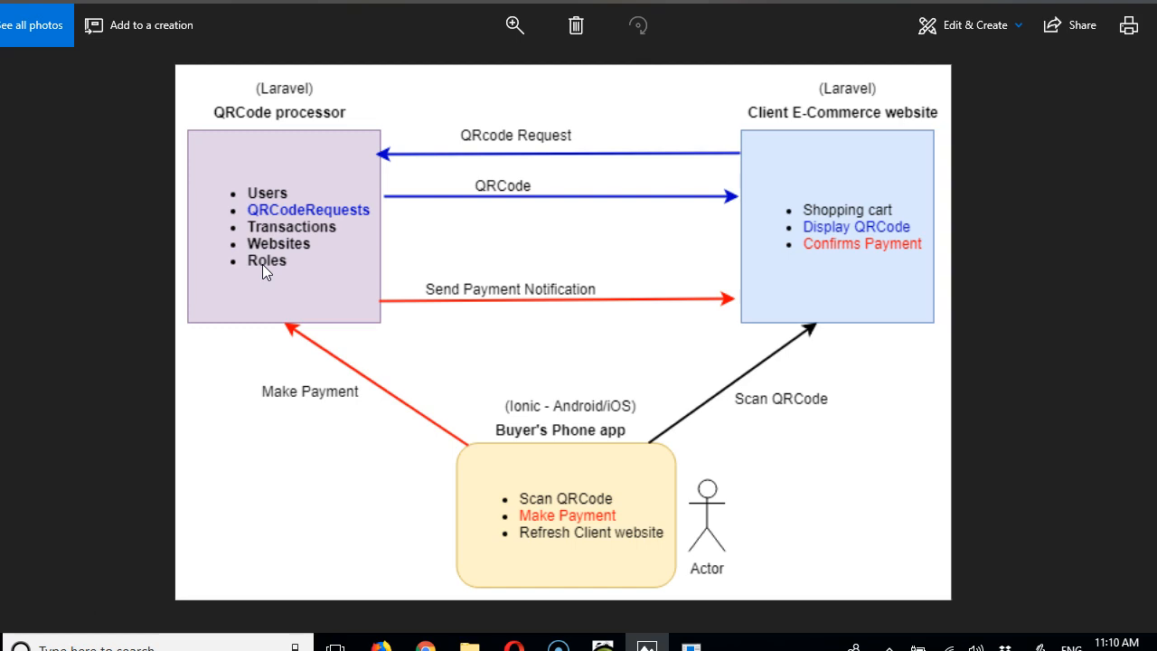
{"action": "mouse_move", "coordinate": [193, 251]}
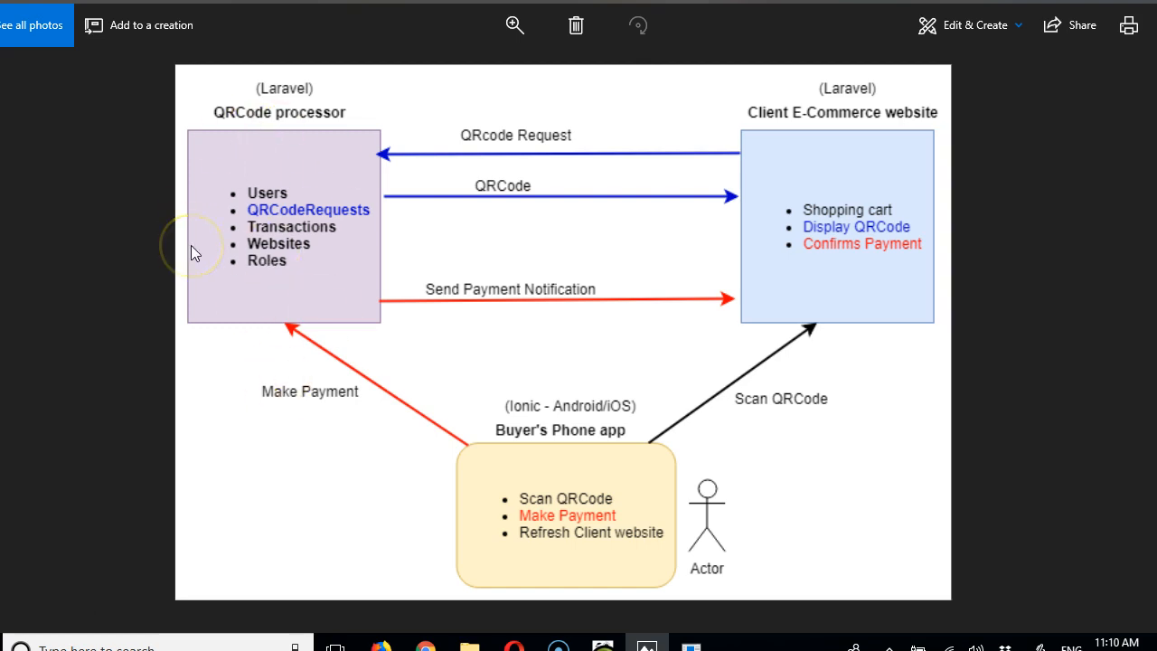
{"action": "mouse_move", "coordinate": [287, 210]}
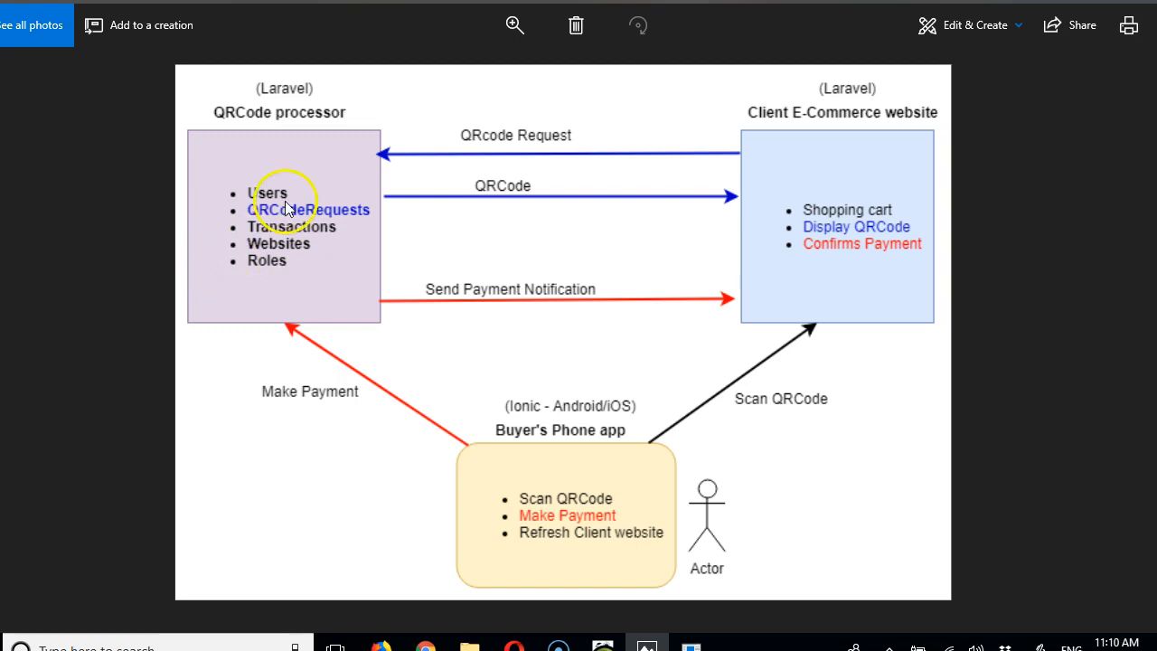
{"action": "mouse_move", "coordinate": [285, 184]}
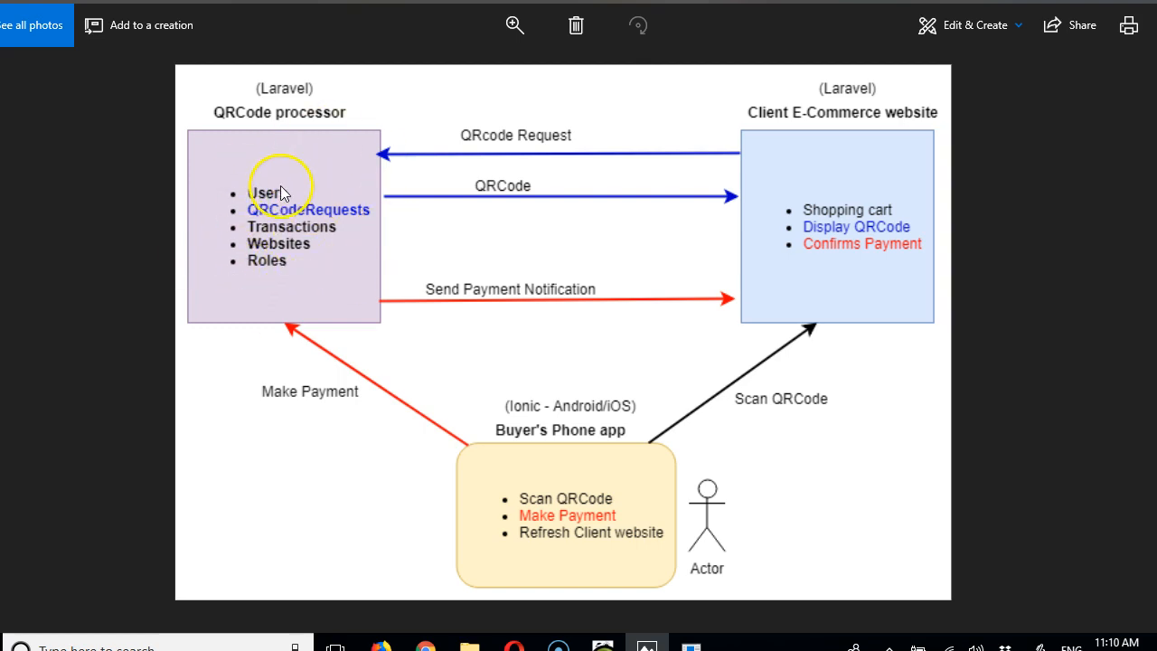
{"action": "mouse_move", "coordinate": [848, 112]}
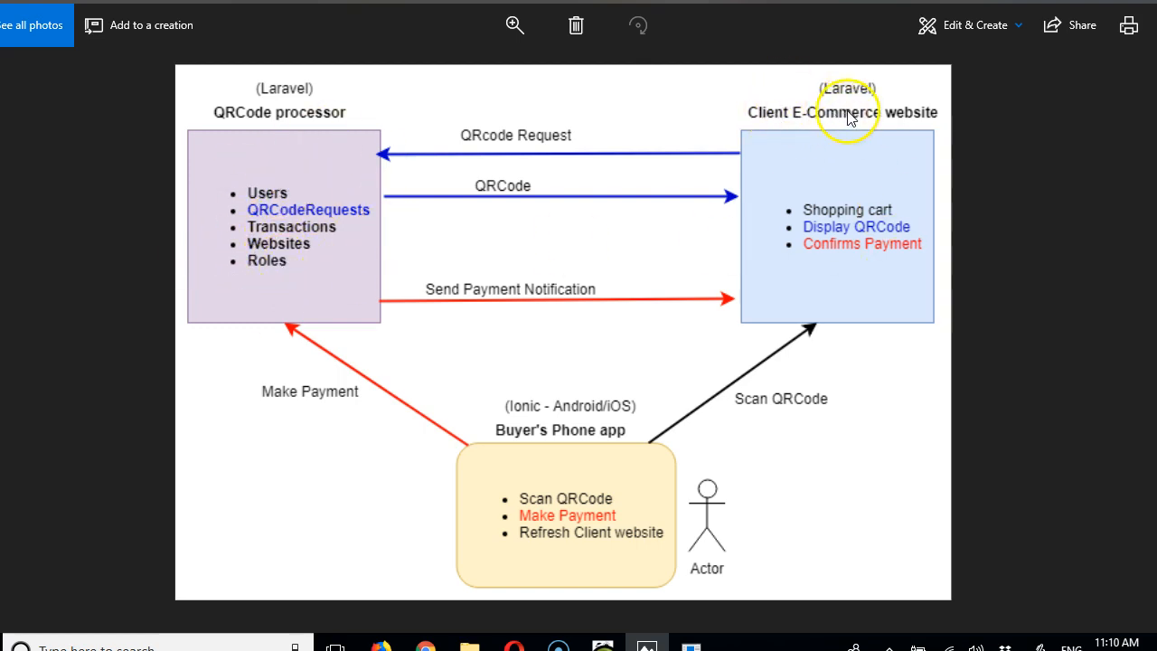
{"action": "mouse_move", "coordinate": [376, 415]}
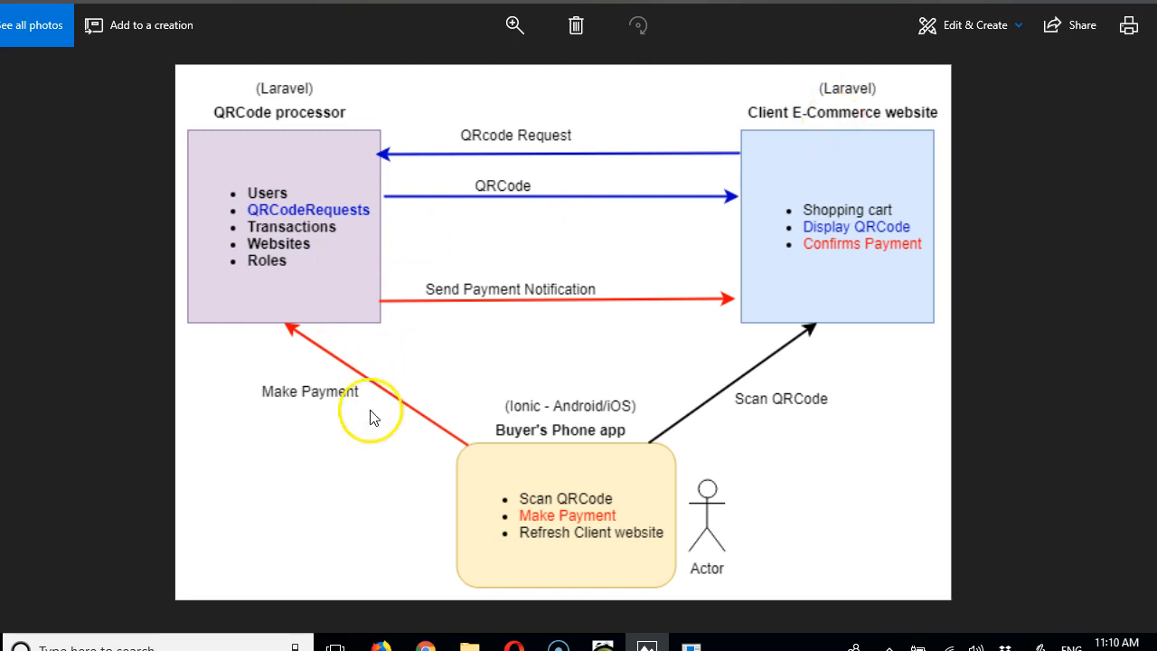
{"action": "mouse_move", "coordinate": [631, 554]}
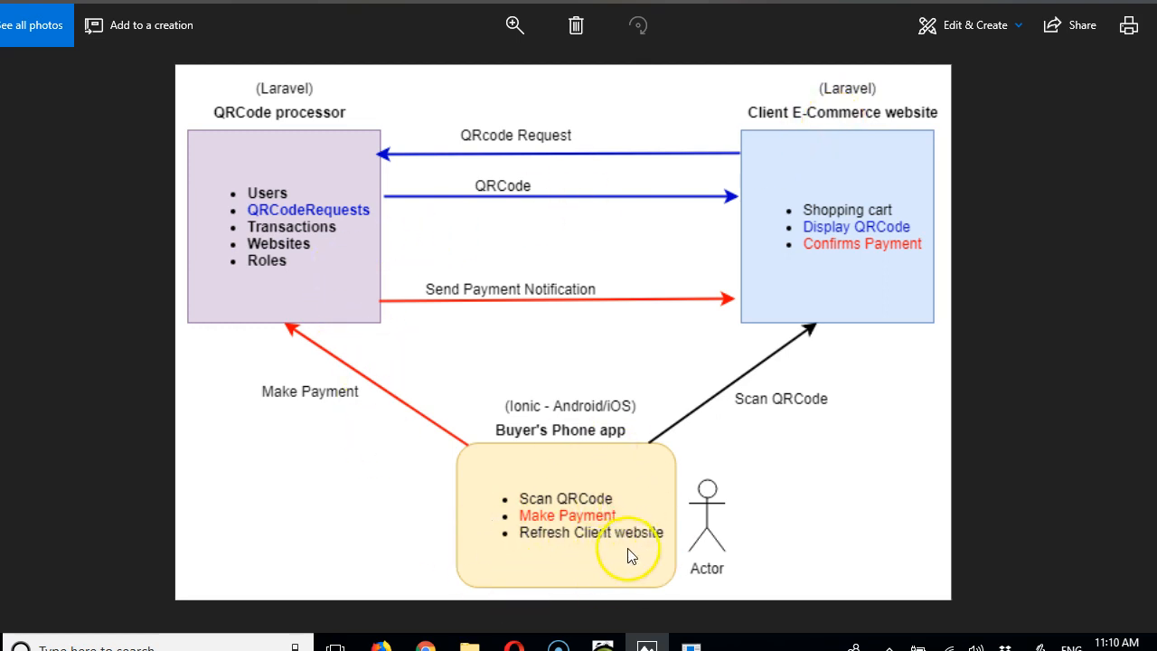
{"action": "mouse_move", "coordinate": [687, 517]}
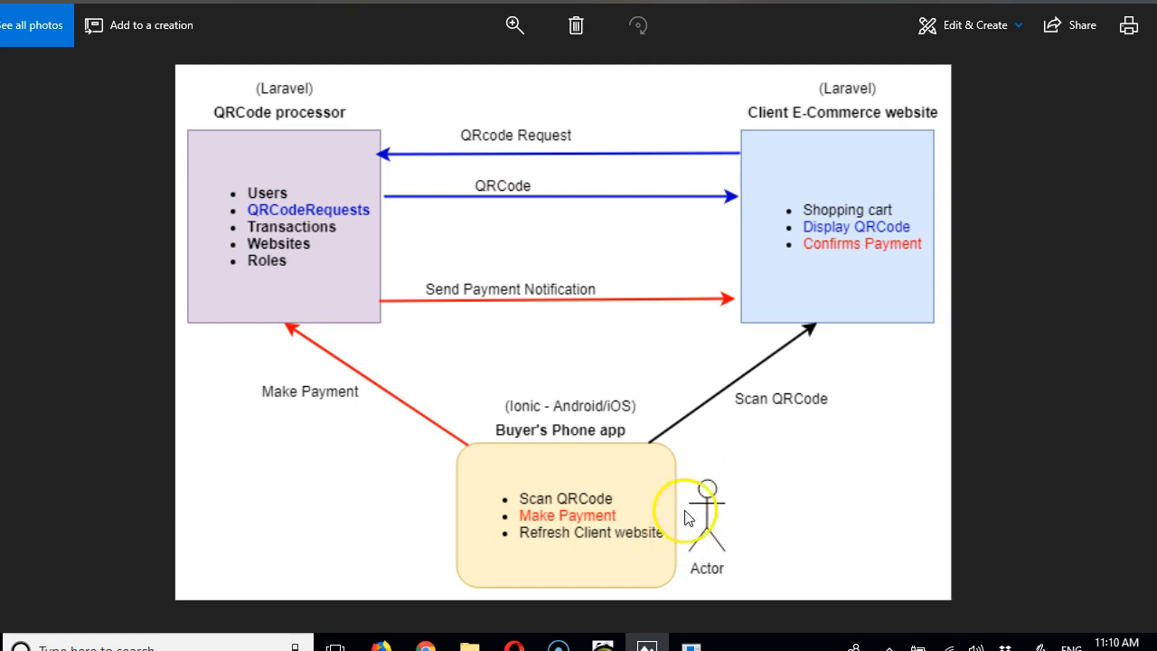
{"action": "mouse_move", "coordinate": [242, 289]}
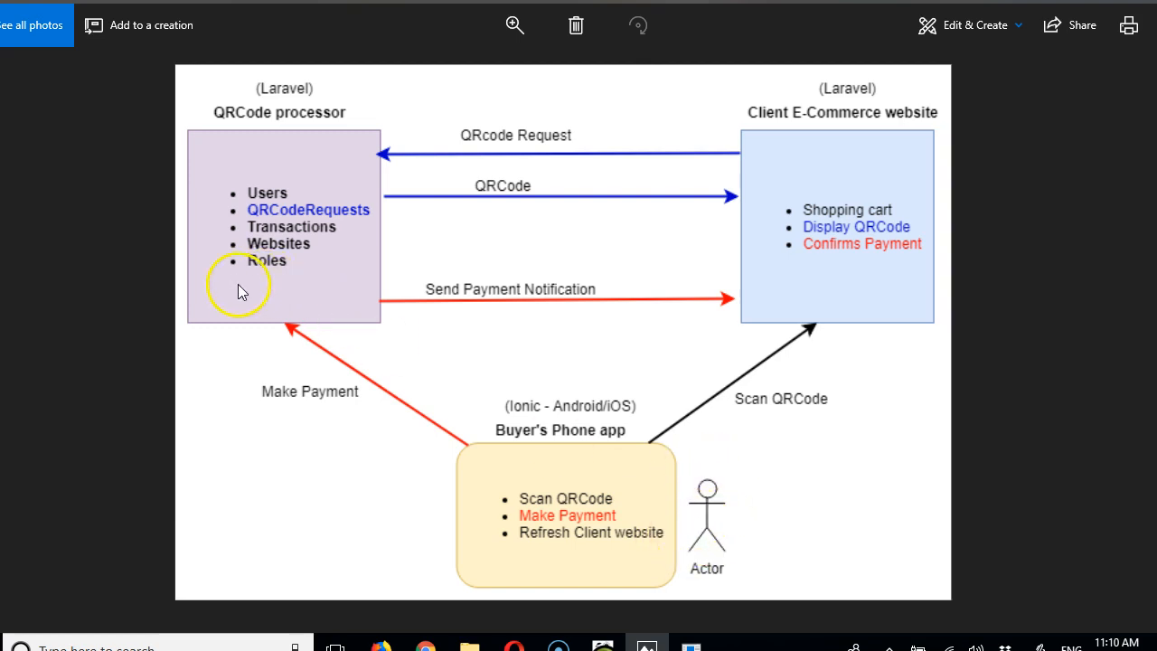
{"action": "mouse_move", "coordinate": [268, 308]}
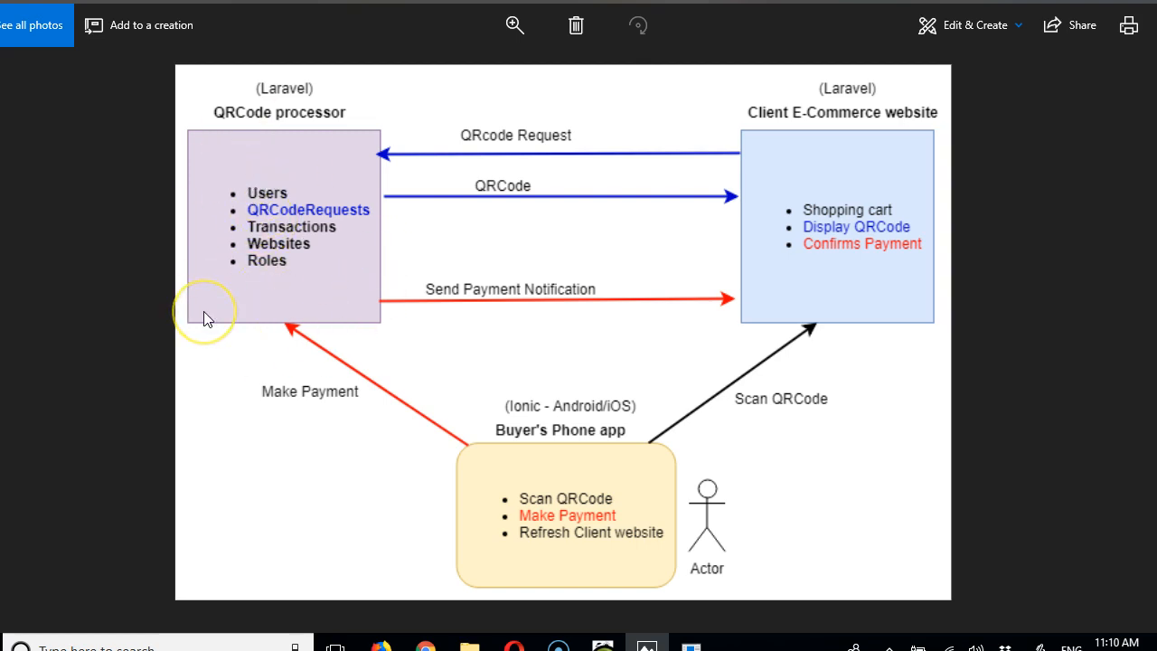
{"action": "mouse_move", "coordinate": [206, 316]}
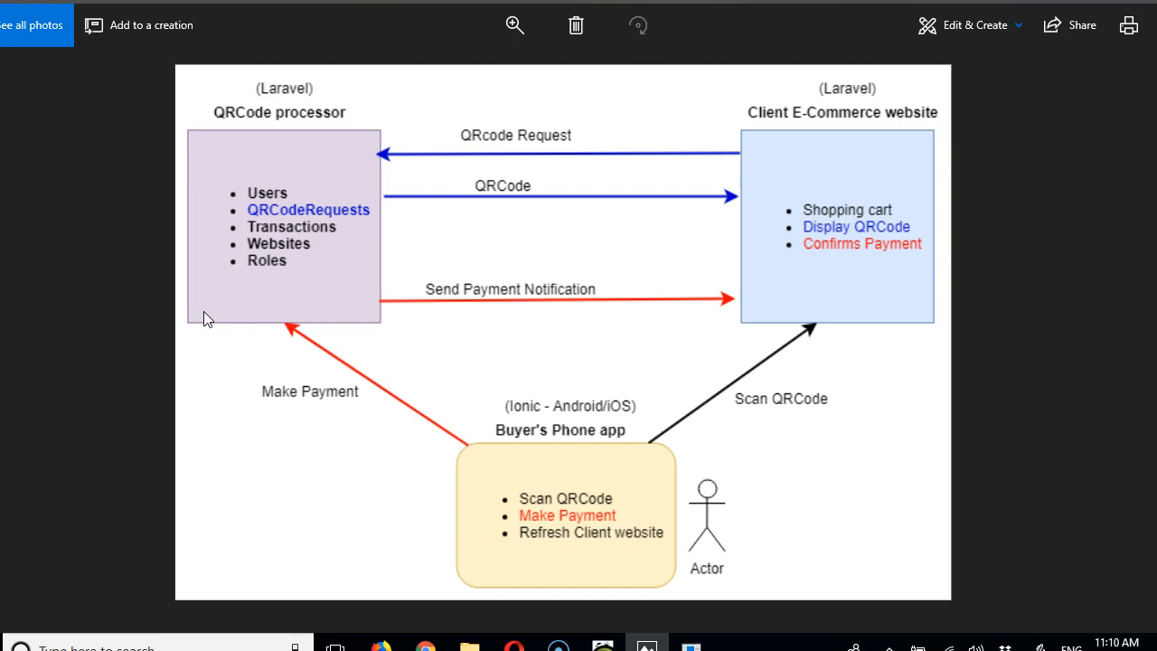
{"action": "mouse_move", "coordinate": [45, 575]}
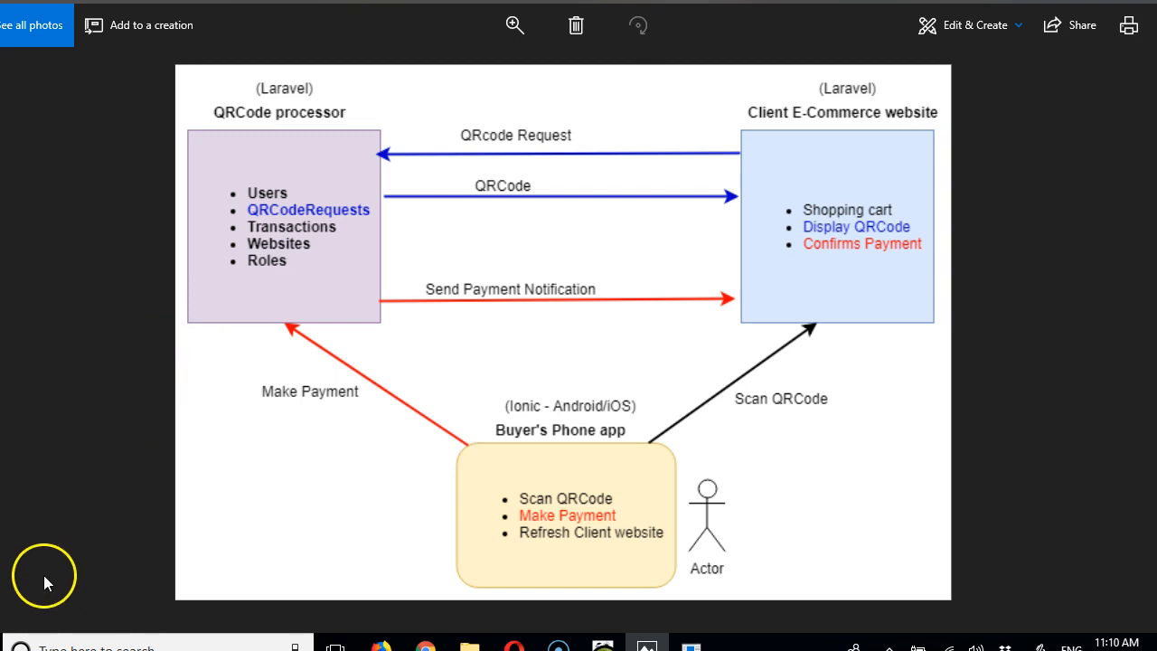
{"action": "mouse_move", "coordinate": [395, 470]}
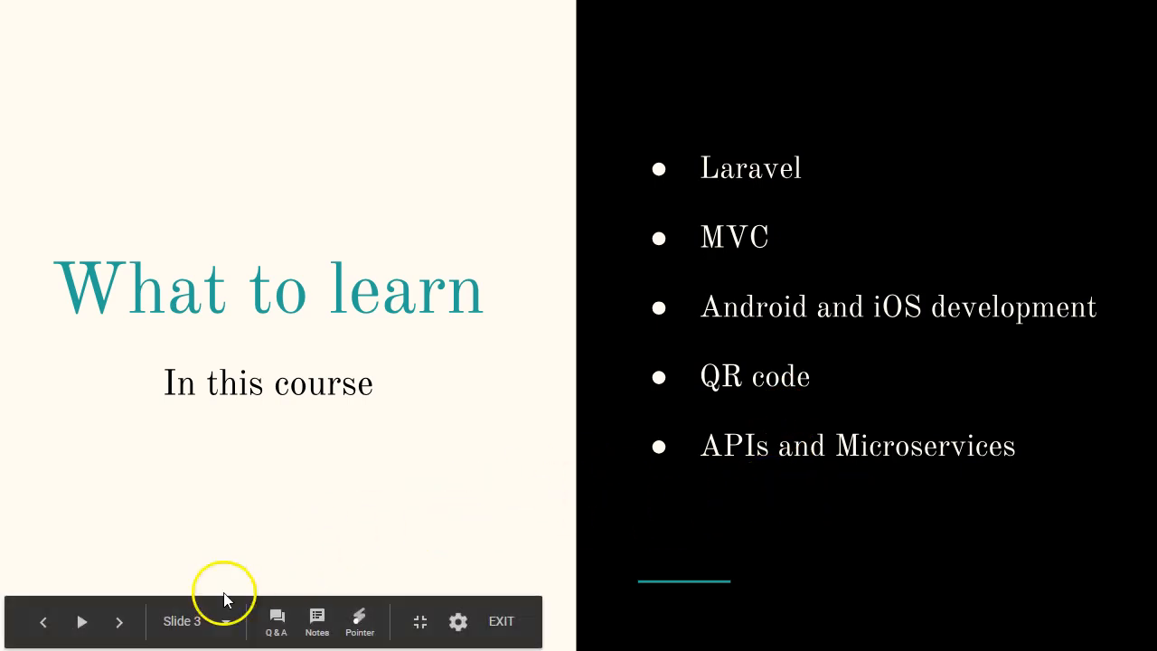
{"action": "mouse_move", "coordinate": [430, 579]}
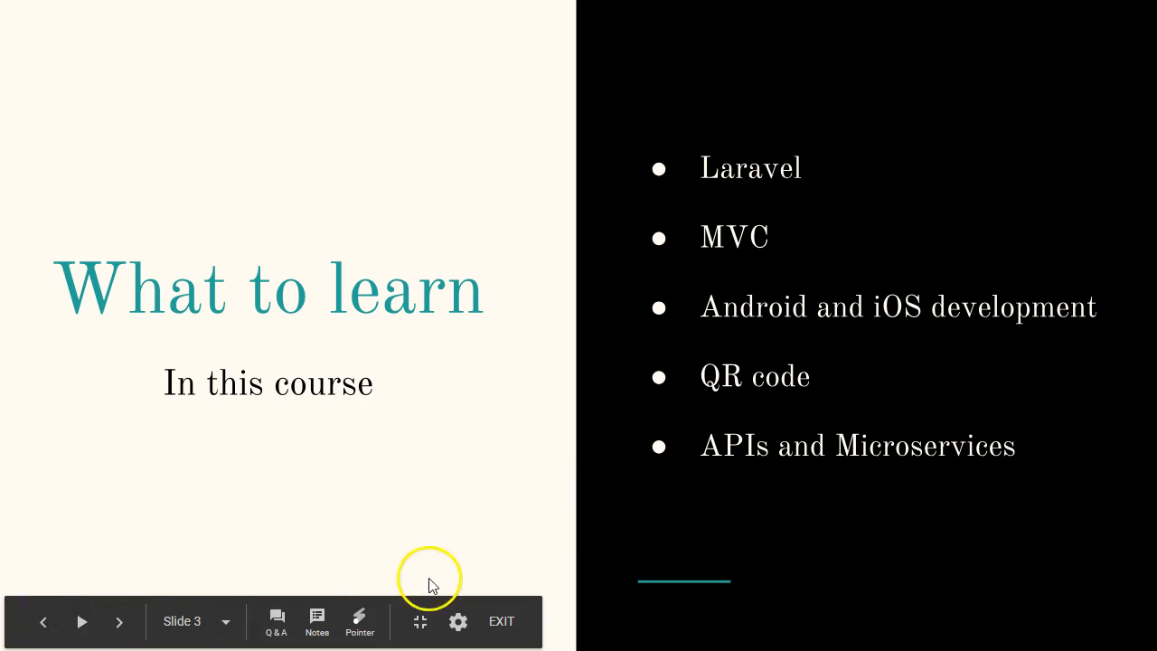
{"action": "mouse_move", "coordinate": [691, 535]}
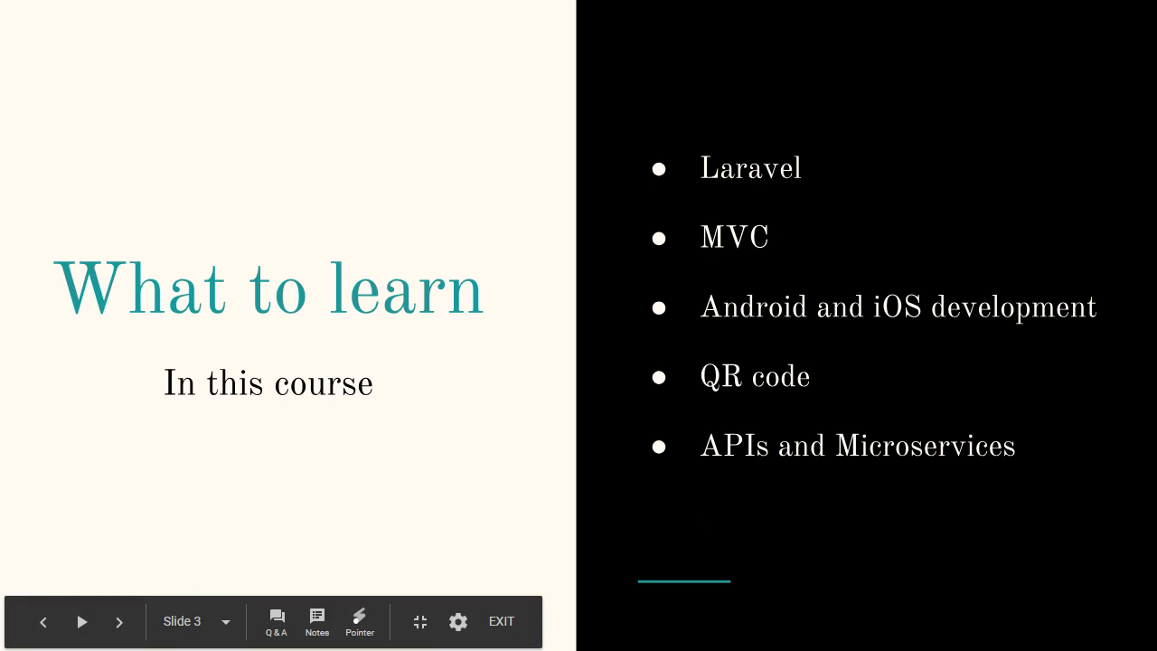
{"action": "mouse_move", "coordinate": [897, 528]}
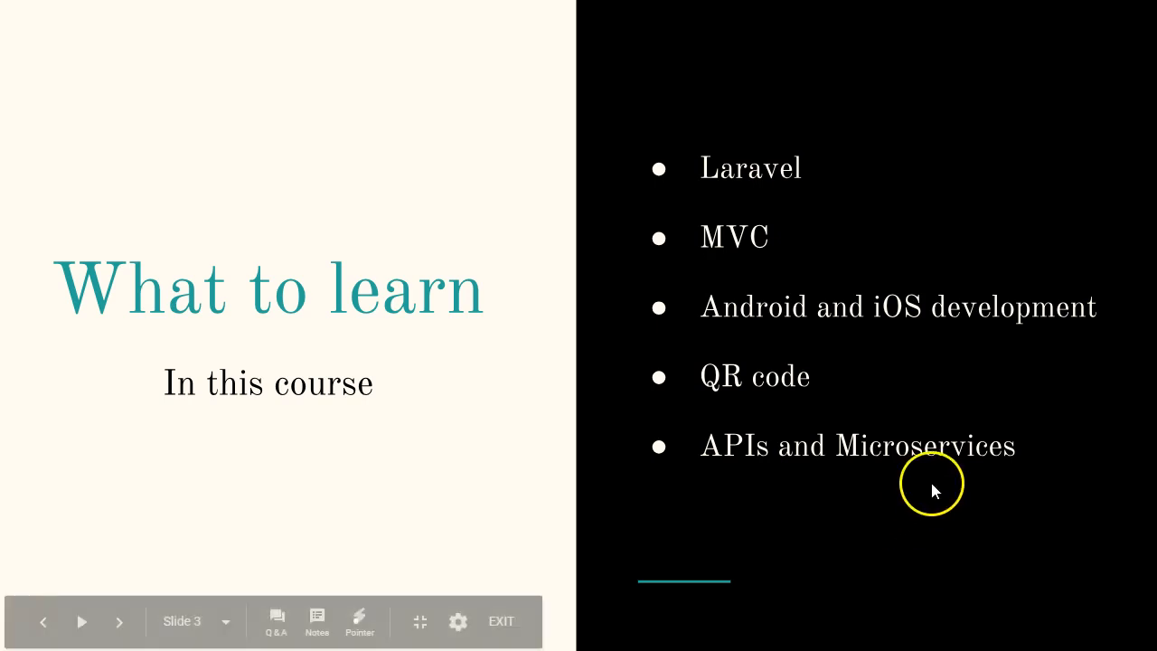
{"action": "mouse_move", "coordinate": [659, 474]}
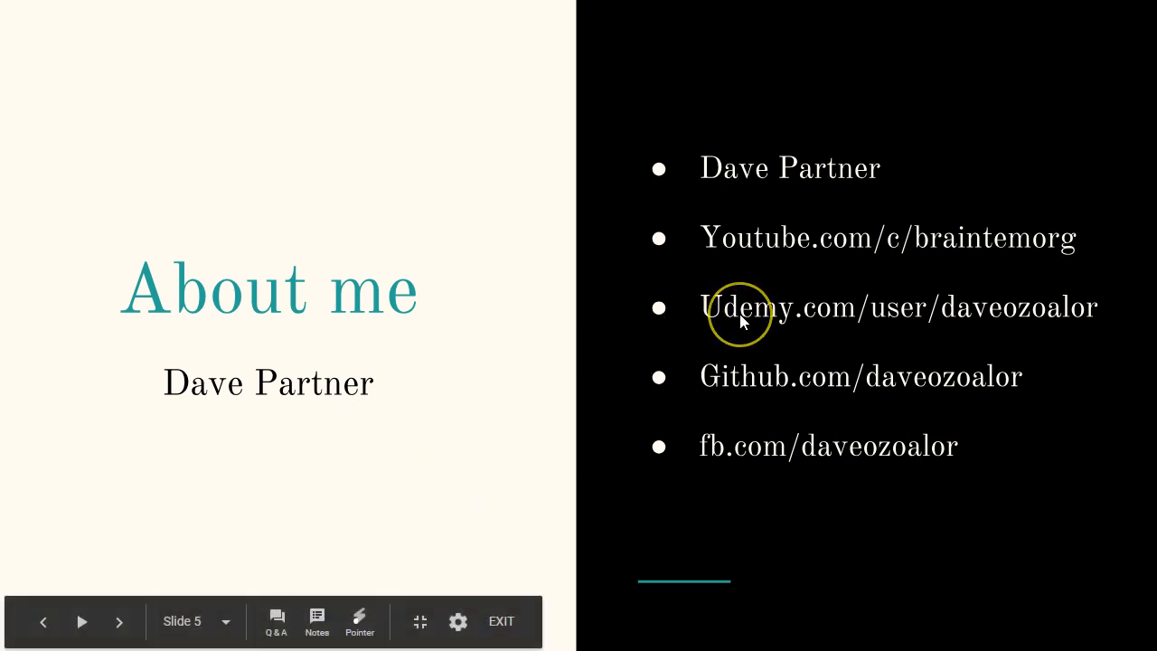
{"action": "mouse_move", "coordinate": [866, 262]}
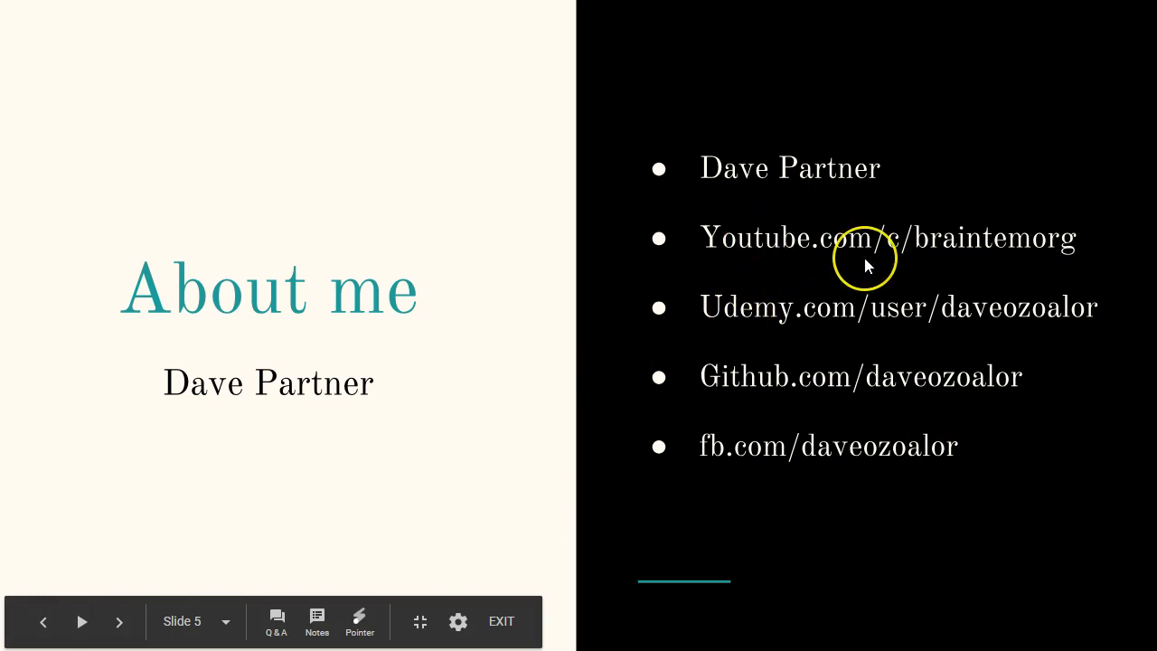
{"action": "mouse_move", "coordinate": [768, 542]}
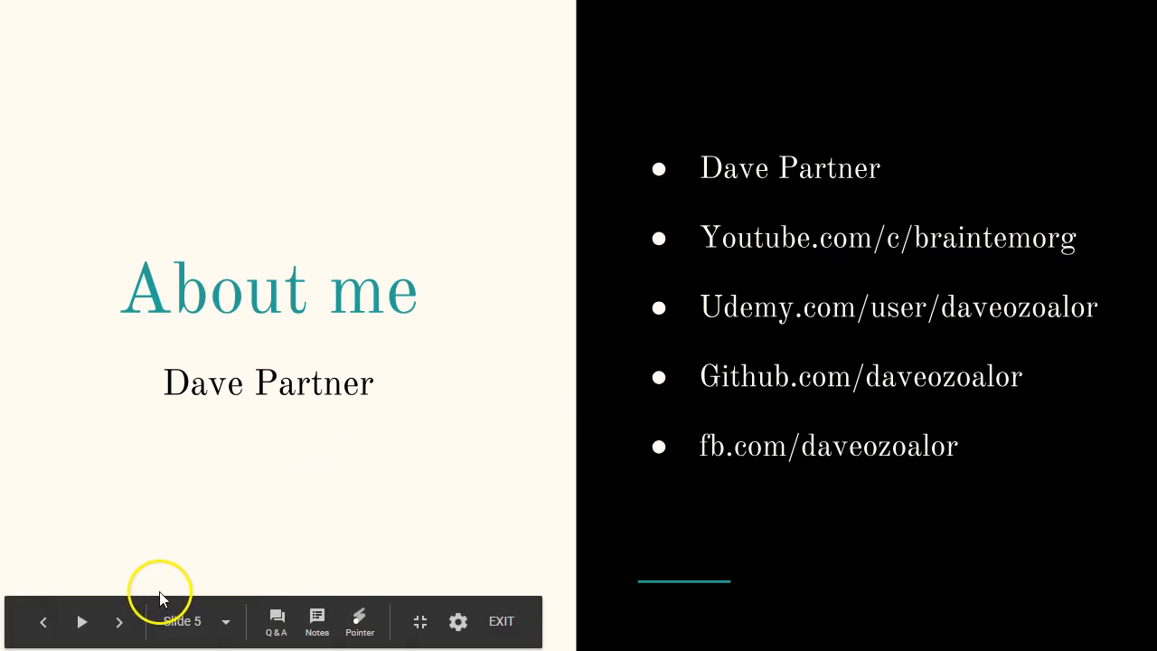
{"action": "mouse_move", "coordinate": [351, 551]}
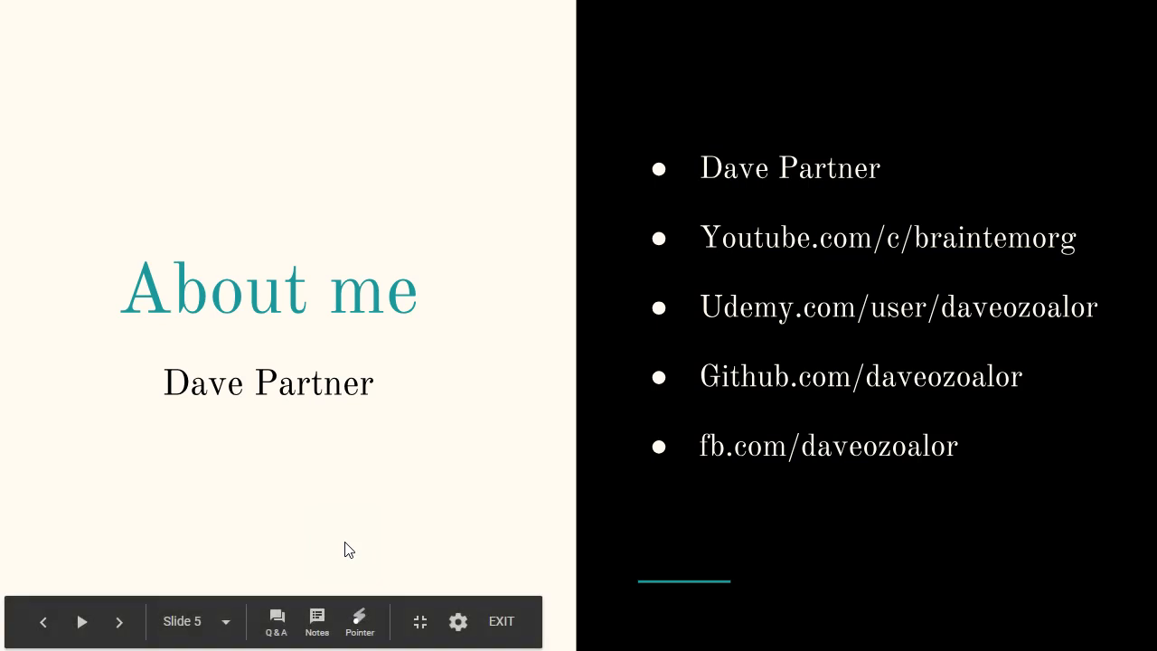
{"action": "mouse_move", "coordinate": [281, 408]}
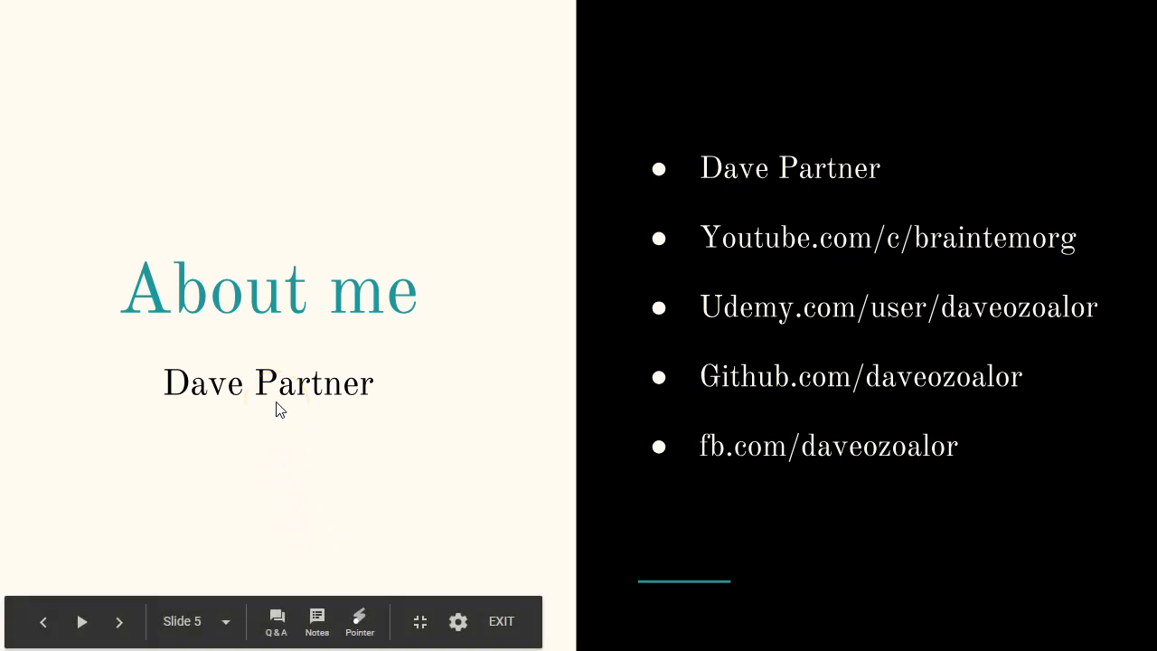